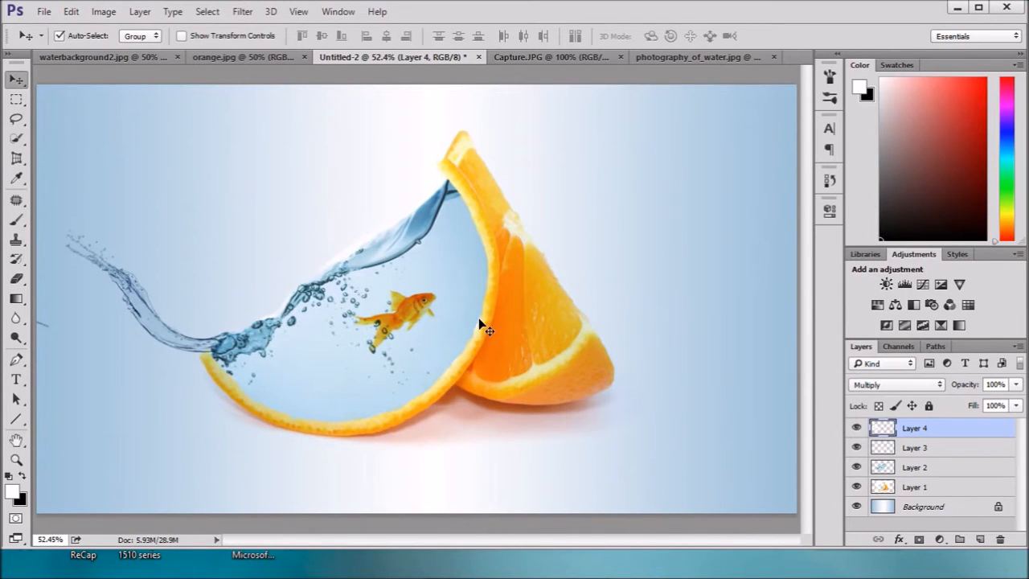
pyautogui.moveTo(431, 264)
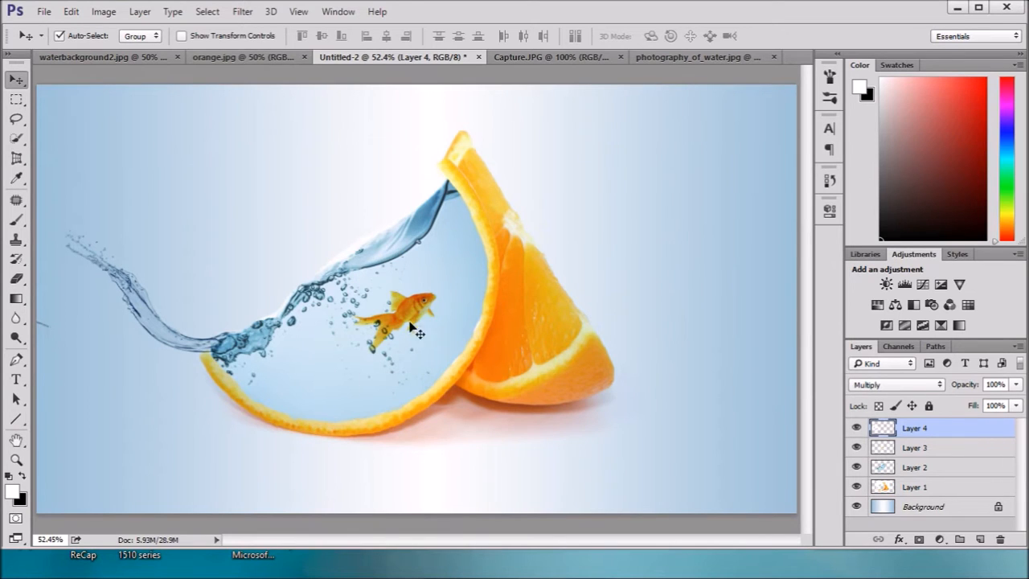
# Step: Start a new document named fish tank, 1920 by 1080 pixels at 300 pixels per inch
pyautogui.click(44, 11)
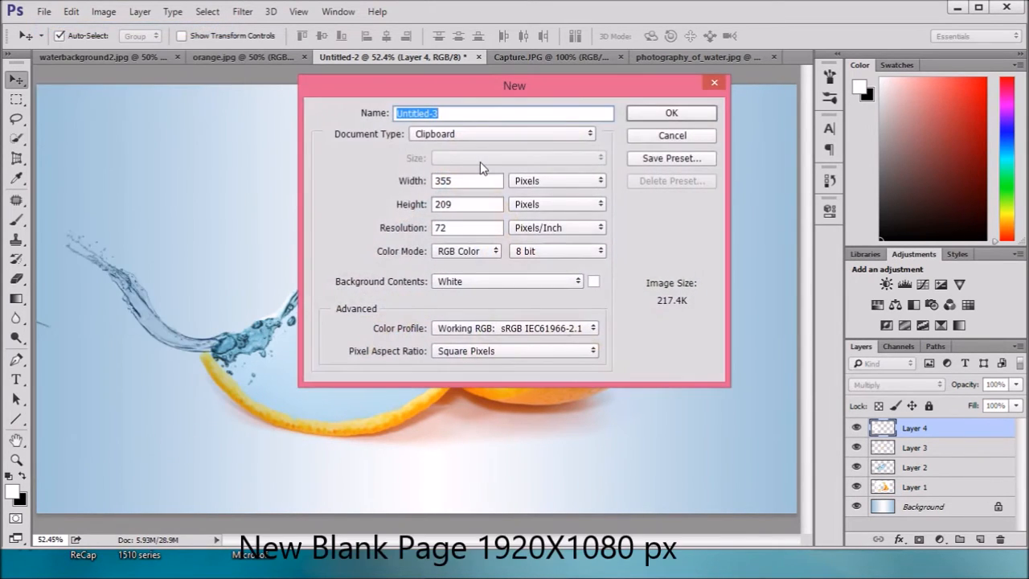
pyautogui.write('wa')
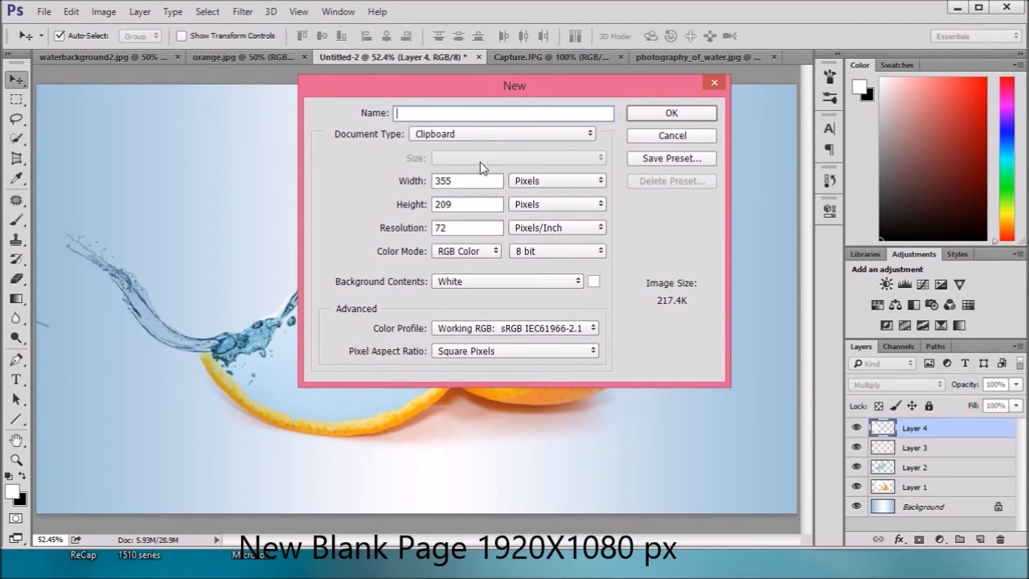
pyautogui.write('fish tank')
pyautogui.click(466, 180)
pyautogui.write('1920')
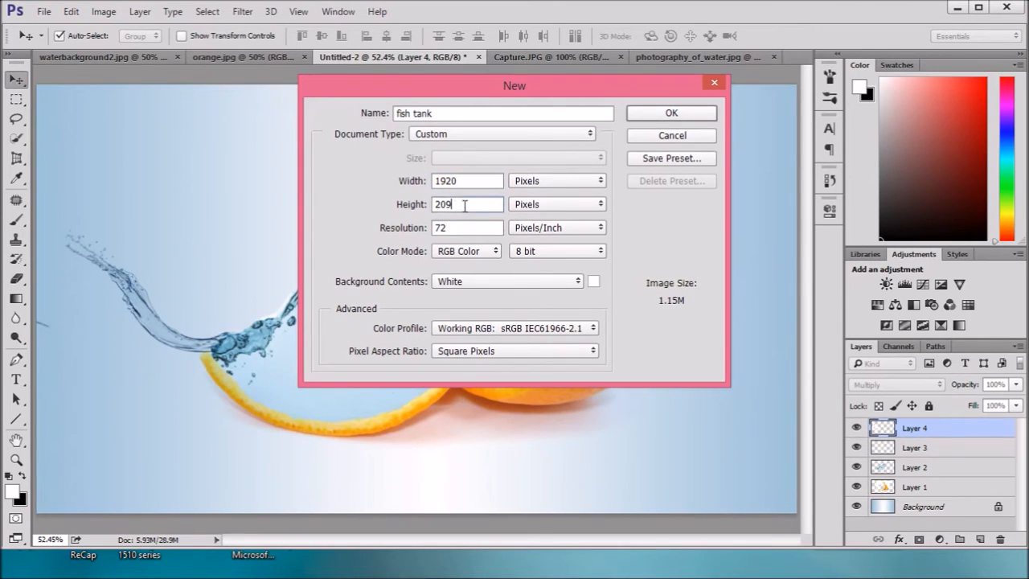
pyautogui.write('1080')
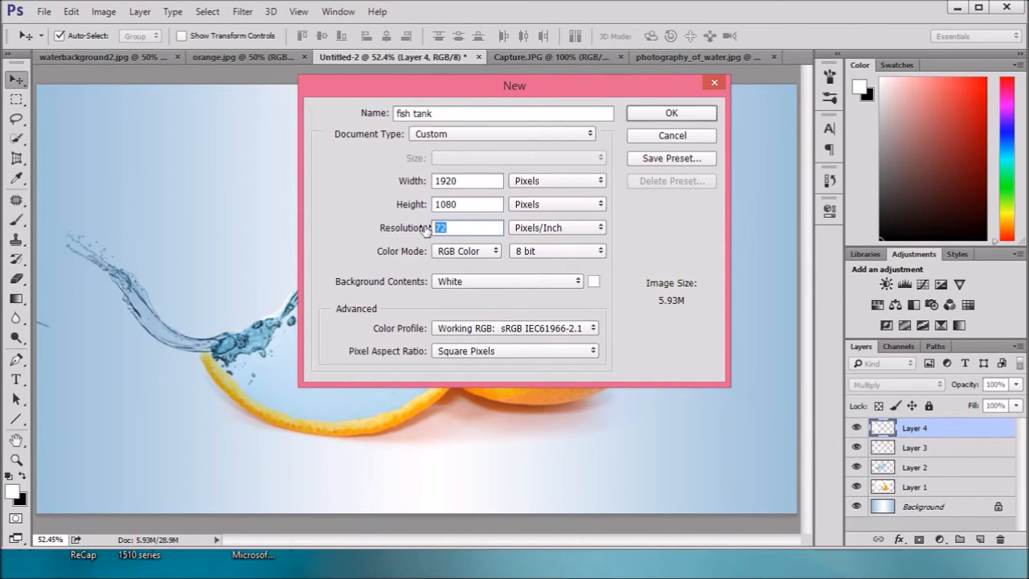
pyautogui.write('300')
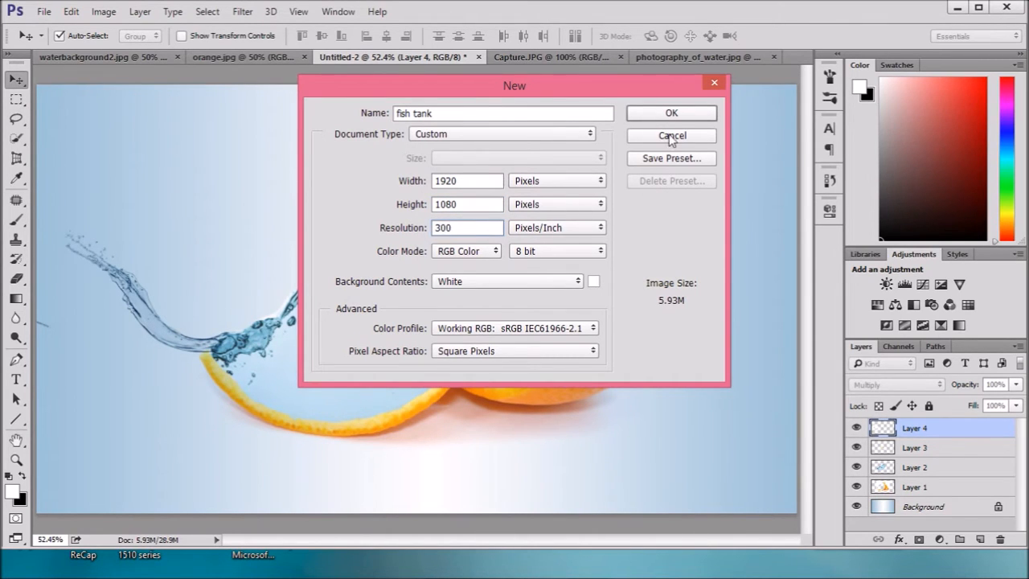
# Step: Create the fish tank document and make the Gradient Tool active
pyautogui.click(672, 113)
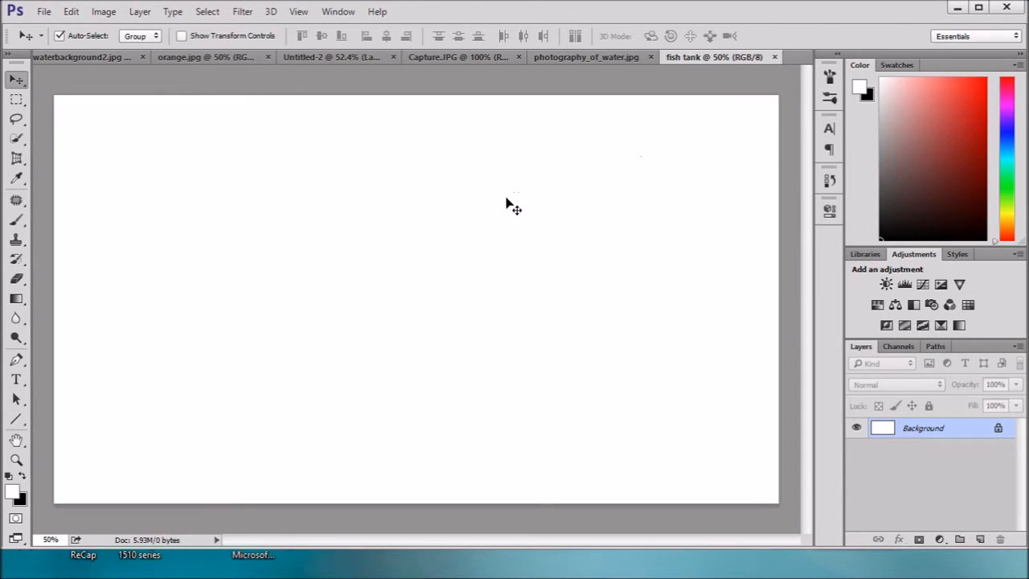
pyautogui.moveTo(378, 308)
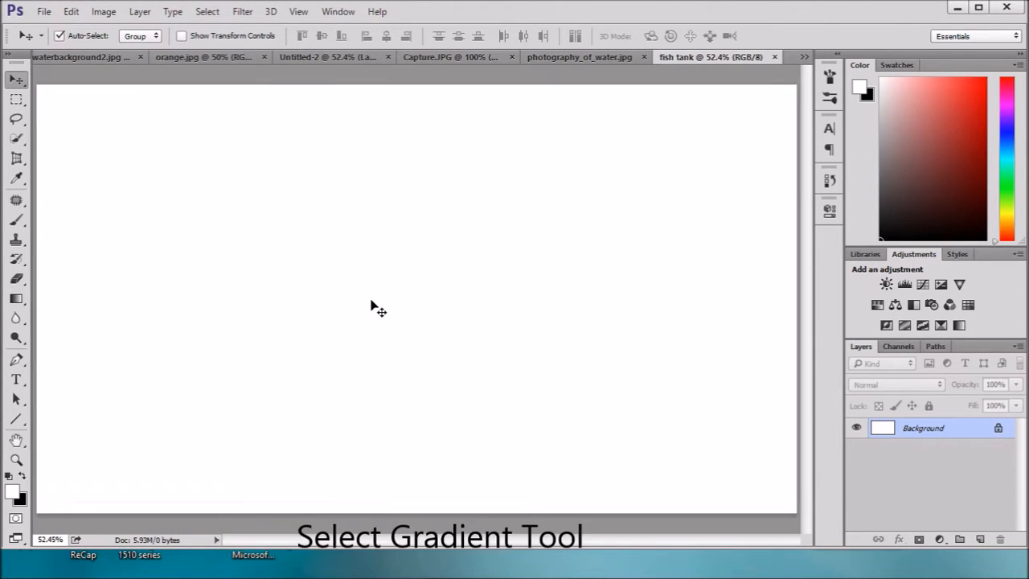
pyautogui.moveTo(537, 185)
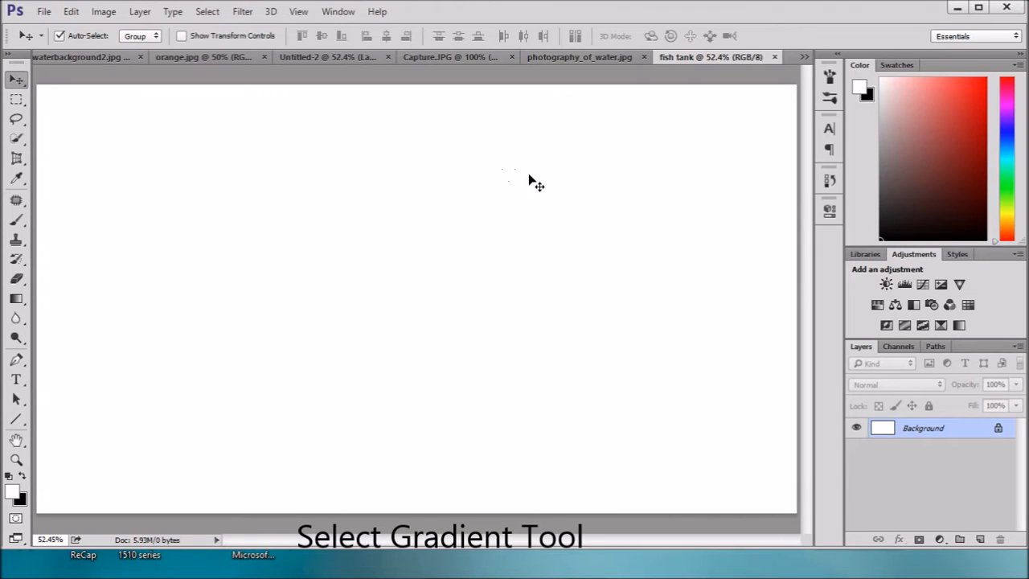
pyautogui.click(16, 299)
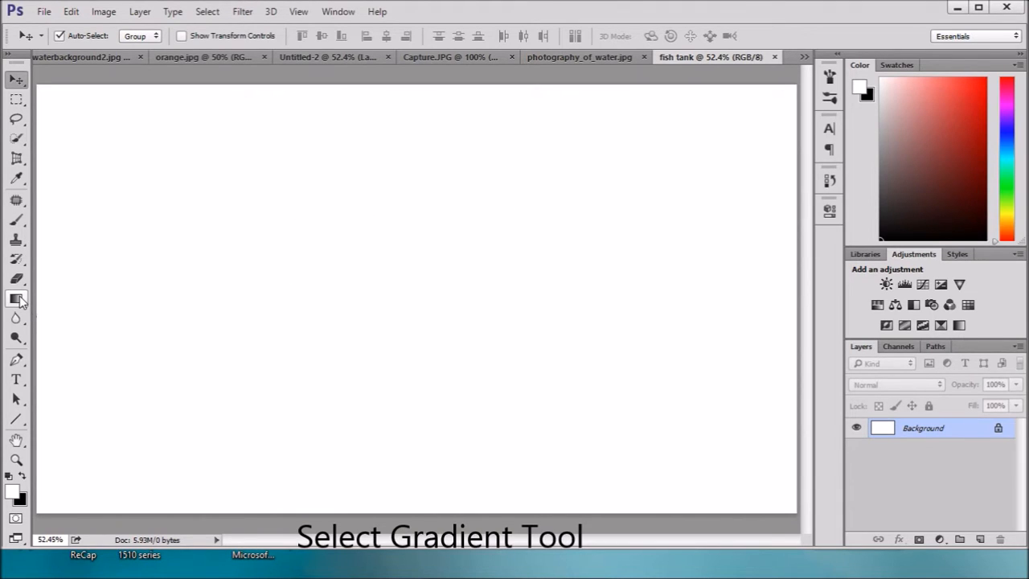
pyautogui.click(16, 298)
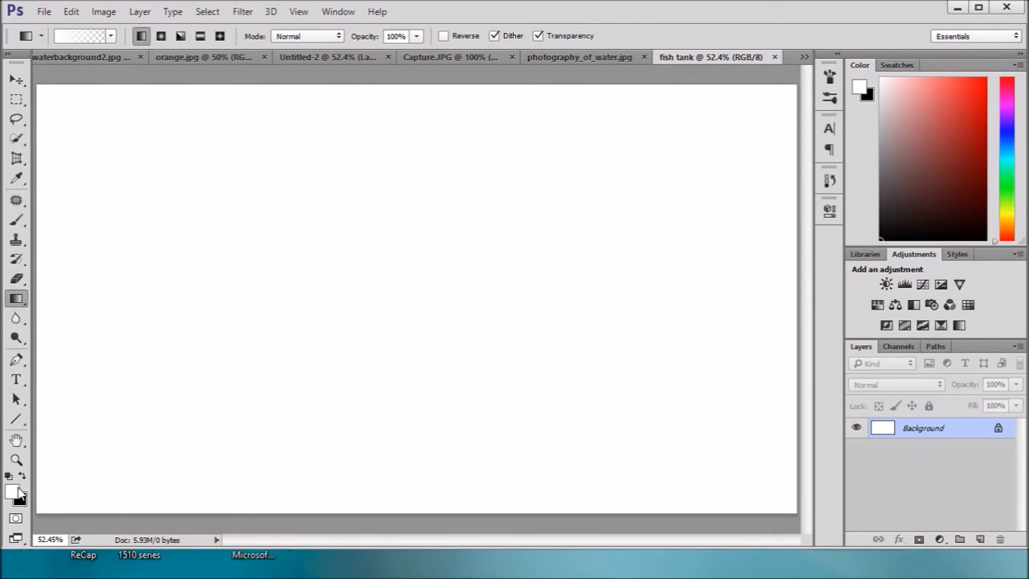
# Step: Set the foreground colour to light blue #9ec3da via its hex value
pyautogui.click(14, 492)
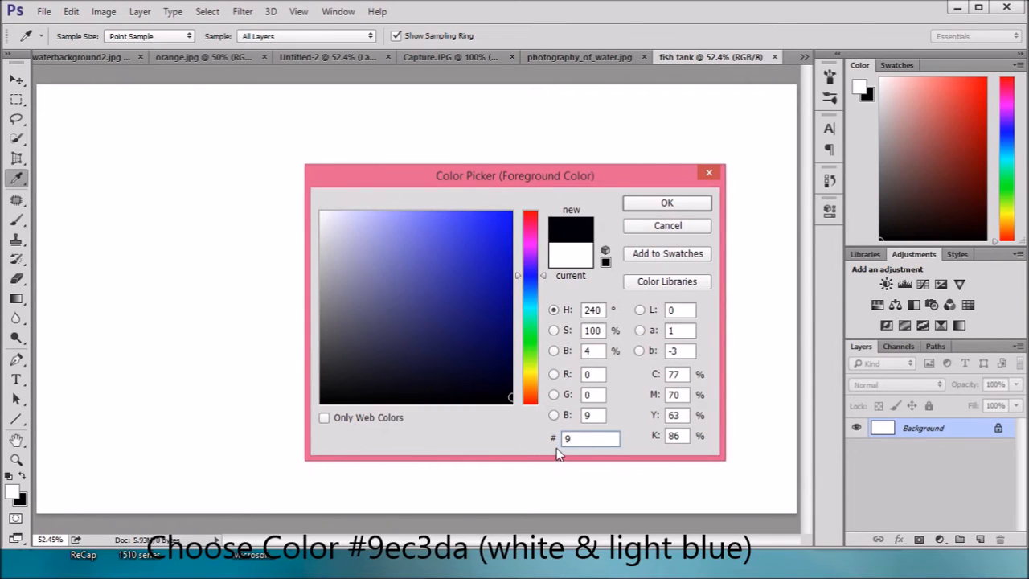
pyautogui.write('9ec3da')
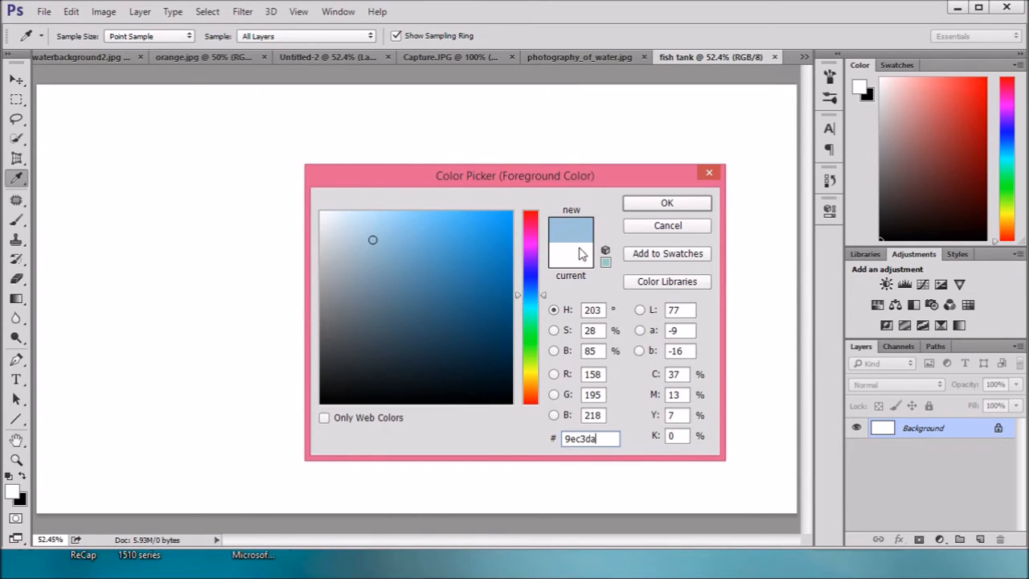
pyautogui.click(666, 202)
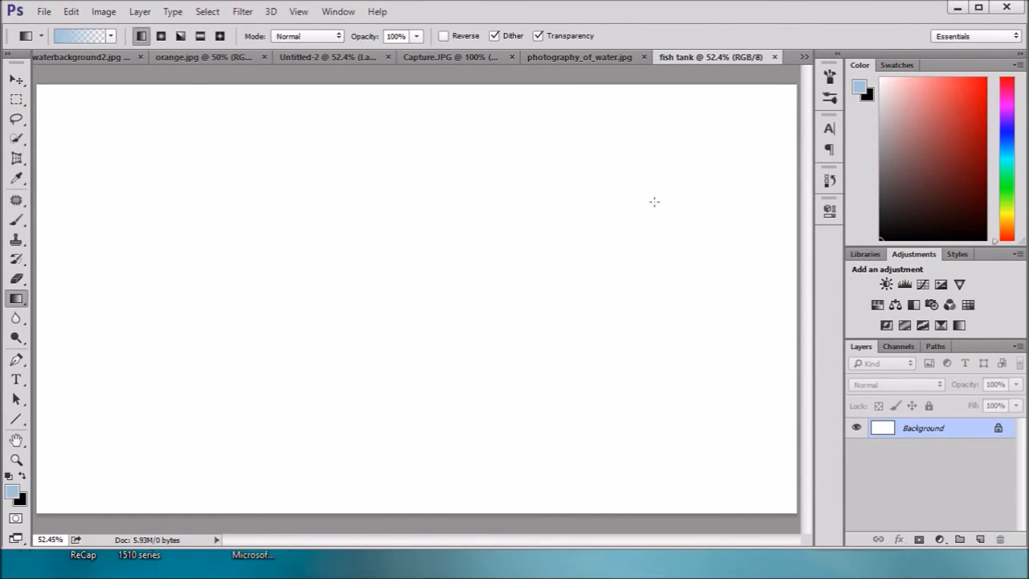
# Step: Drag light blue gradients from the left and right edges fading to a white centre
pyautogui.click(110, 35)
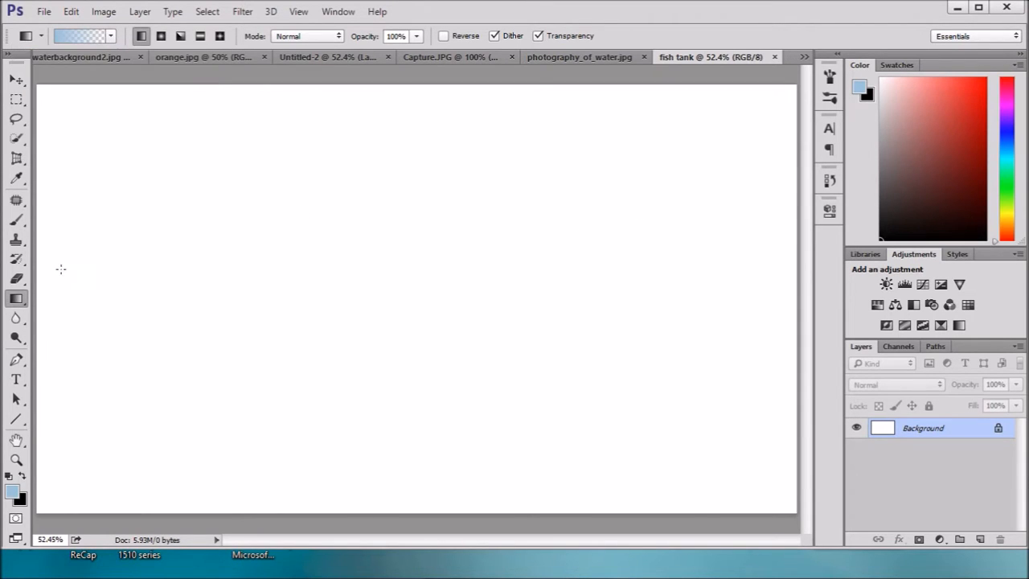
pyautogui.moveTo(35, 286)
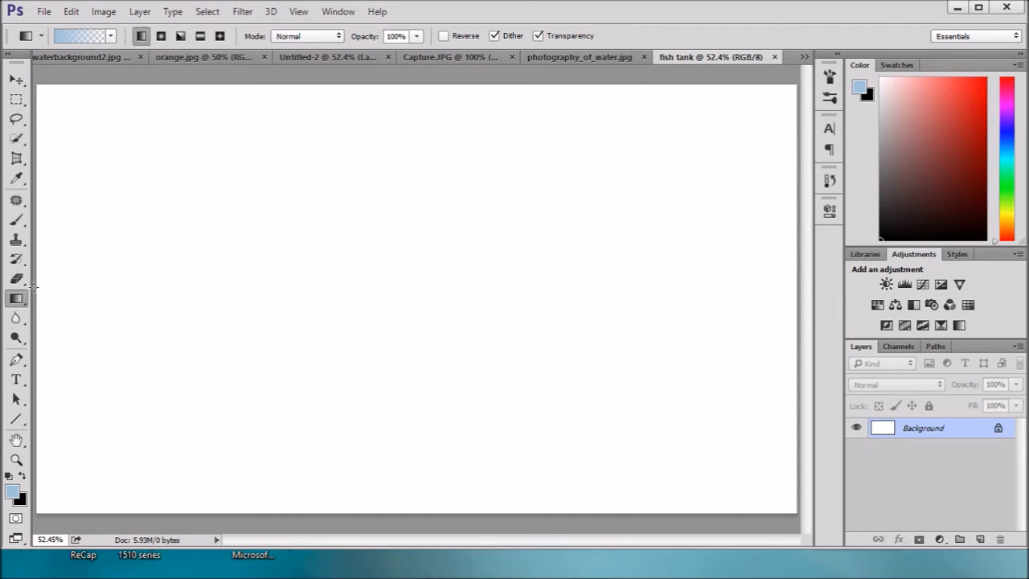
pyautogui.moveTo(35, 286); pyautogui.dragTo(400, 286)
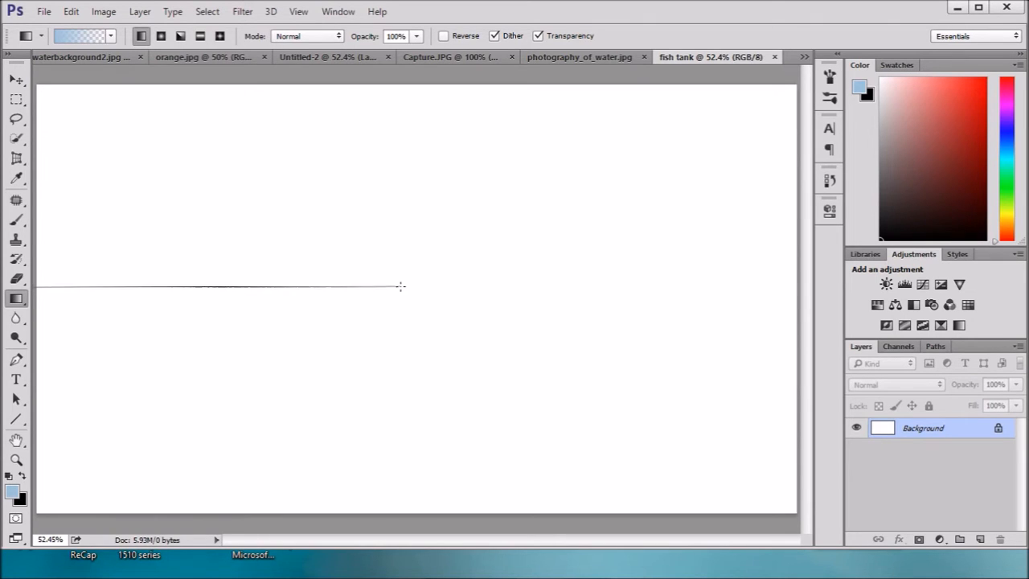
pyautogui.moveTo(37, 286); pyautogui.dragTo(401, 287)
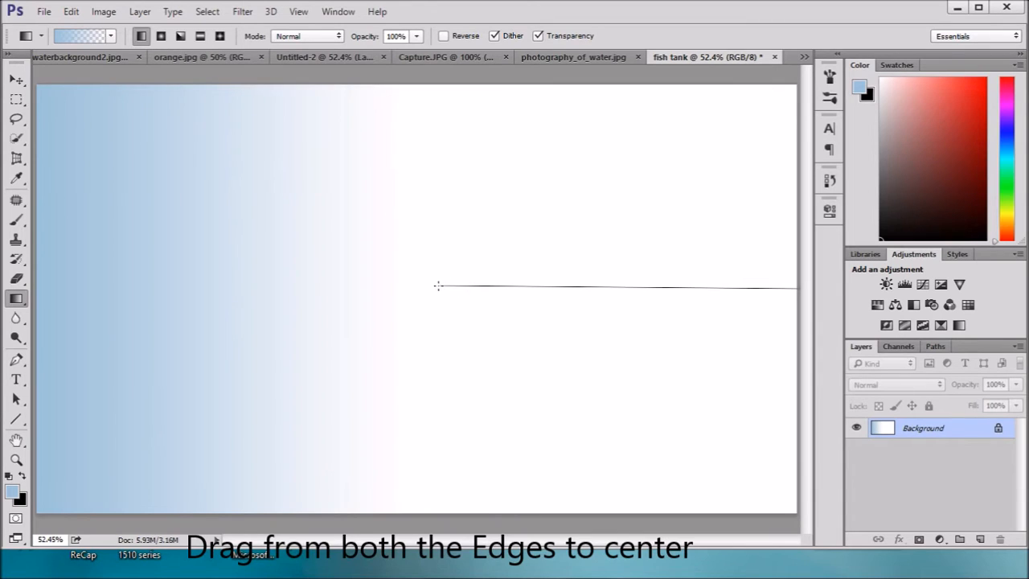
pyautogui.moveTo(796, 286); pyautogui.dragTo(434, 286)
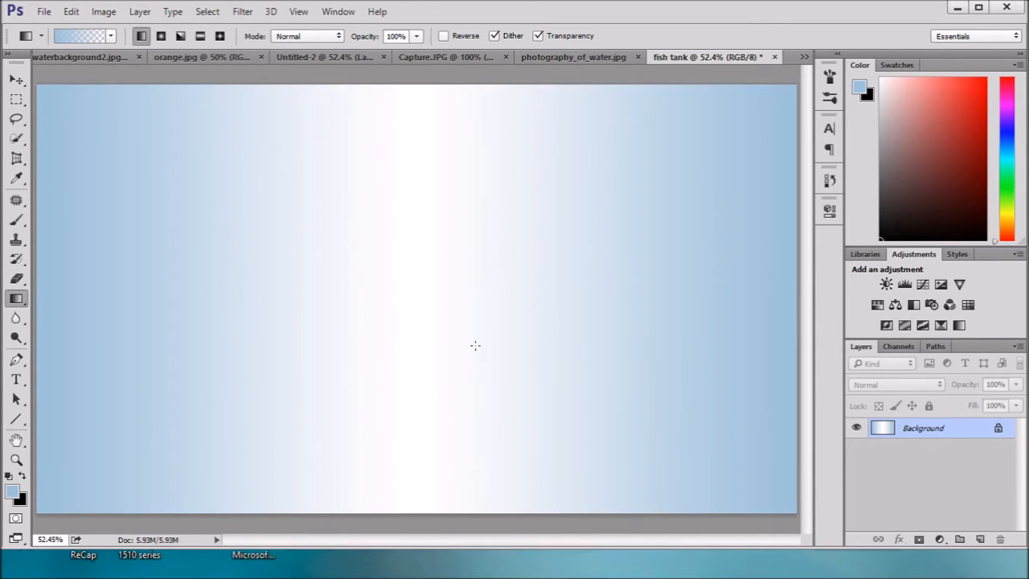
pyautogui.moveTo(393, 114)
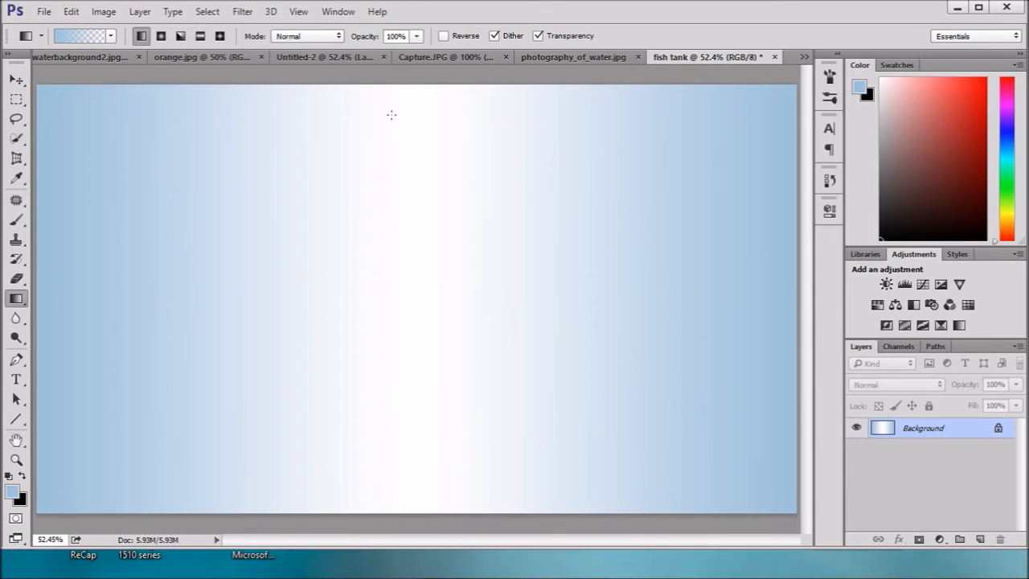
# Step: Move the orange.jpg photo onto the fish tank document as a new layer
pyautogui.click(201, 56)
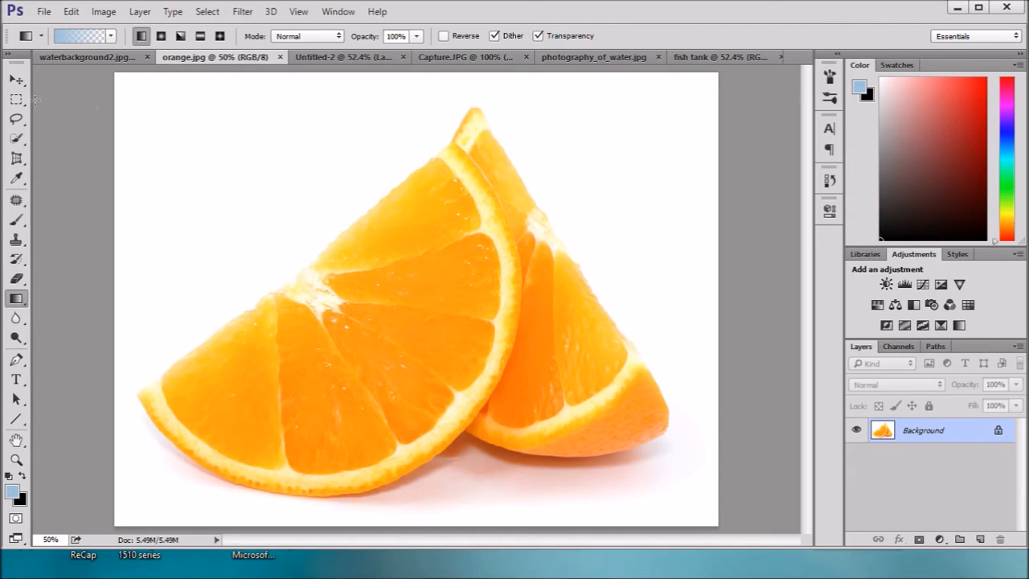
pyautogui.click(16, 79)
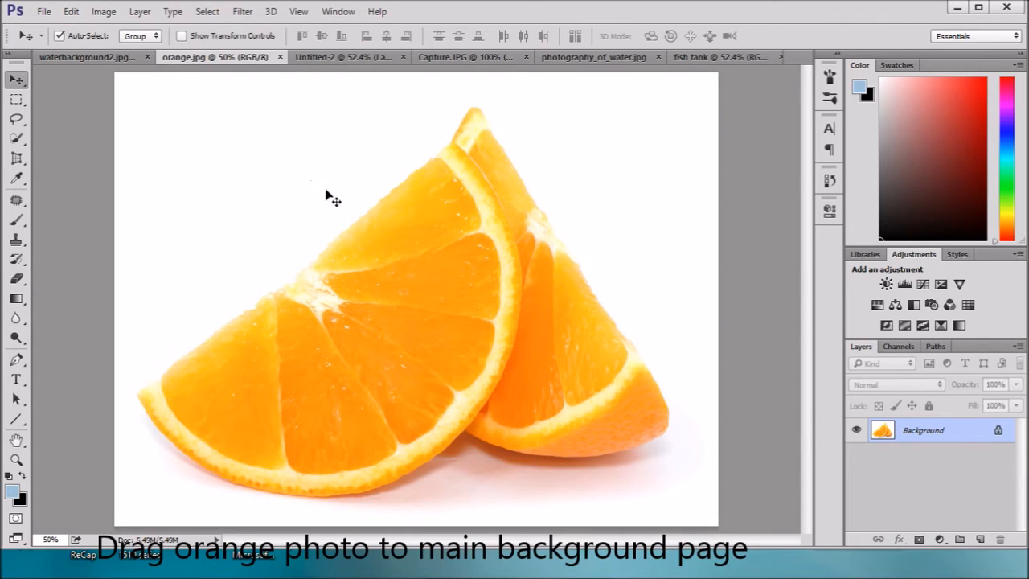
pyautogui.moveTo(334, 196); pyautogui.dragTo(605, 142)
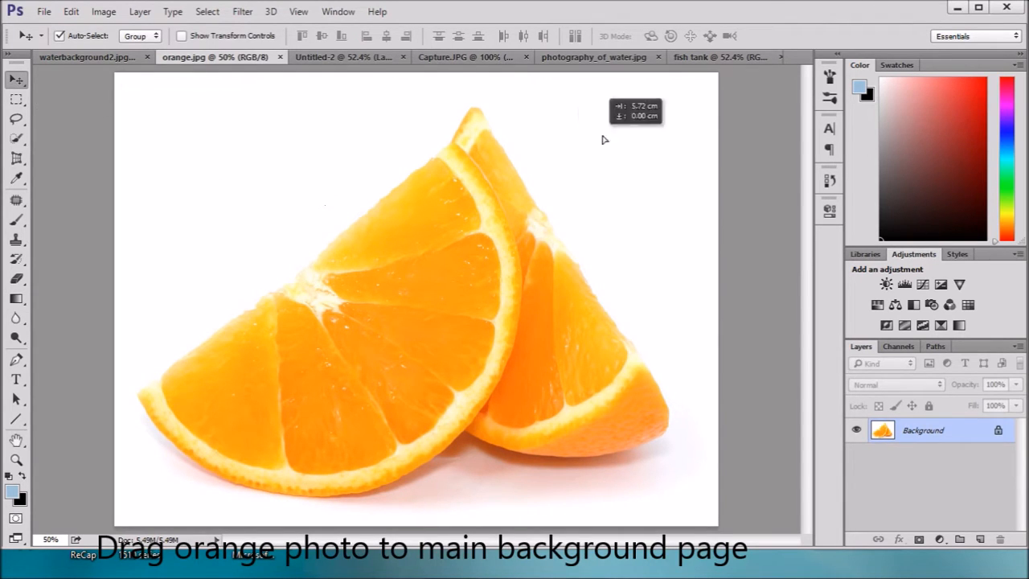
pyautogui.click(707, 58)
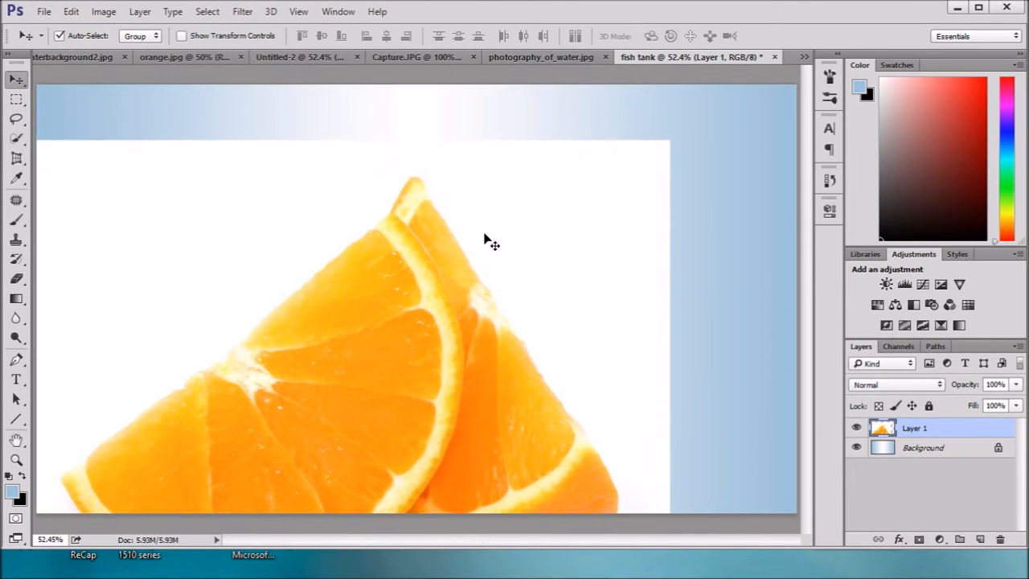
# Step: Free-transform the orange layer down to about three-quarters size, centred on the canvas
pyautogui.press('ctrl+t')
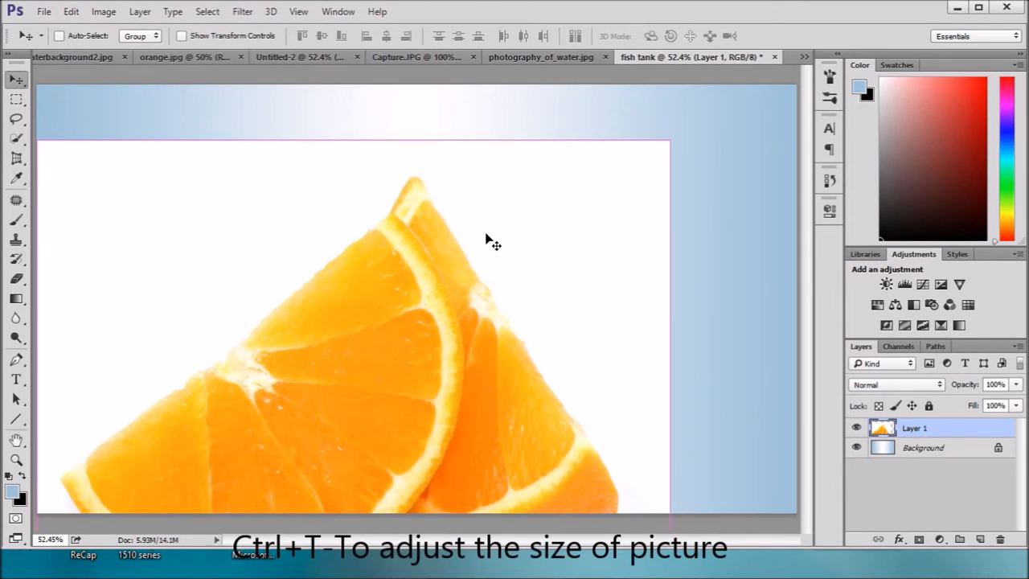
pyautogui.press('ctrl+t')
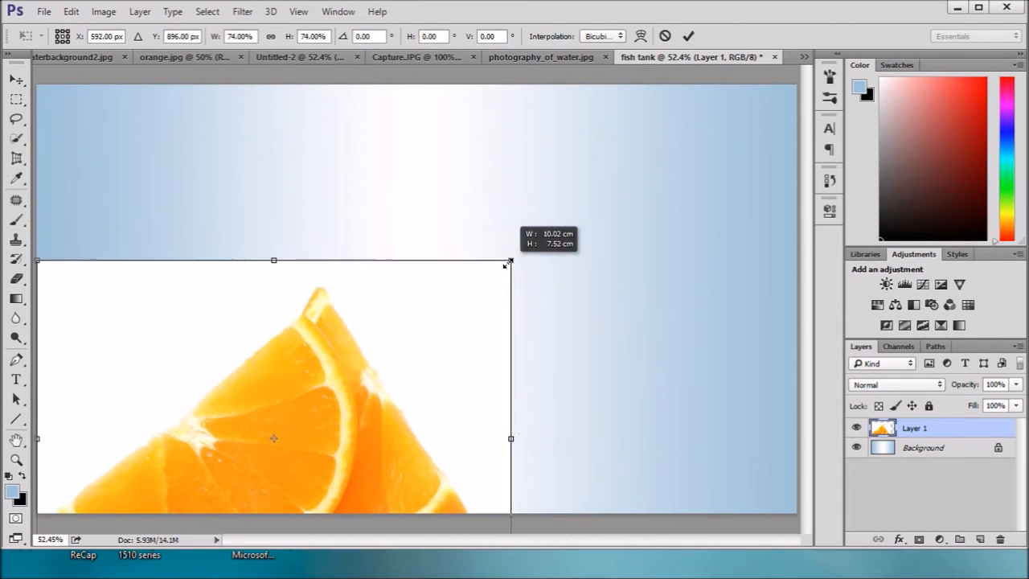
pyautogui.moveTo(274, 438); pyautogui.dragTo(426, 289)
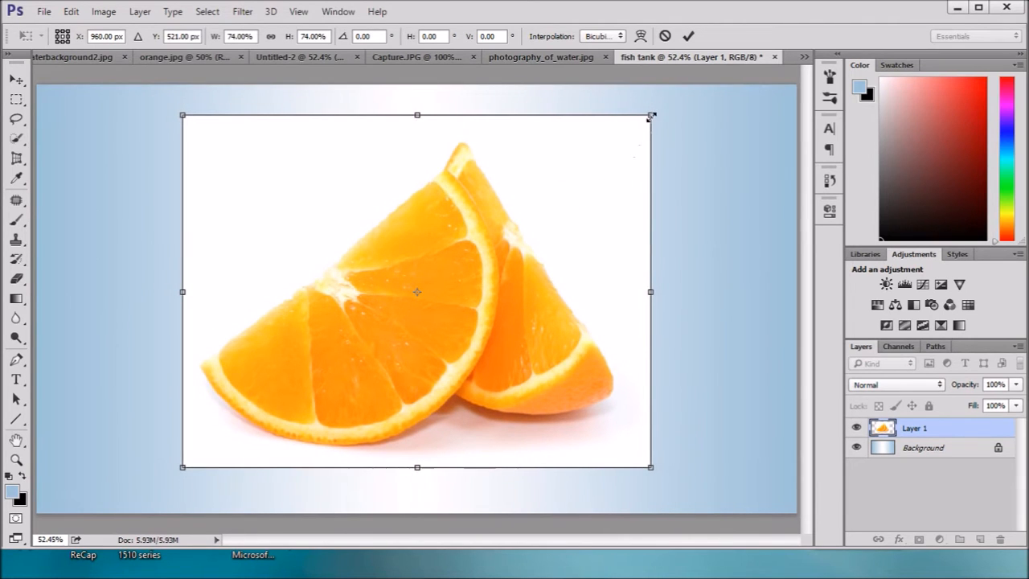
pyautogui.moveTo(651, 114); pyautogui.dragTo(614, 144)
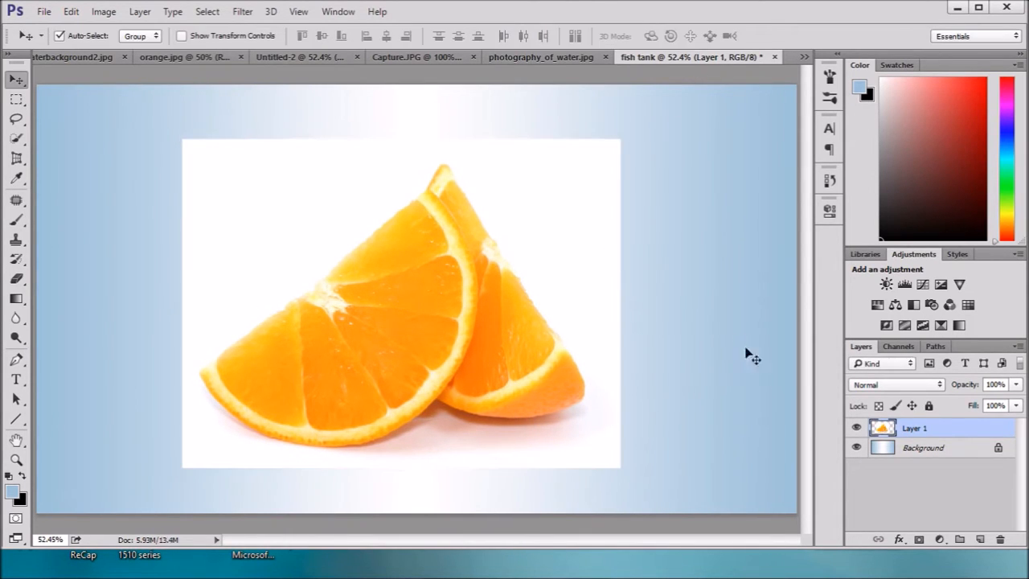
pyautogui.click(894, 385)
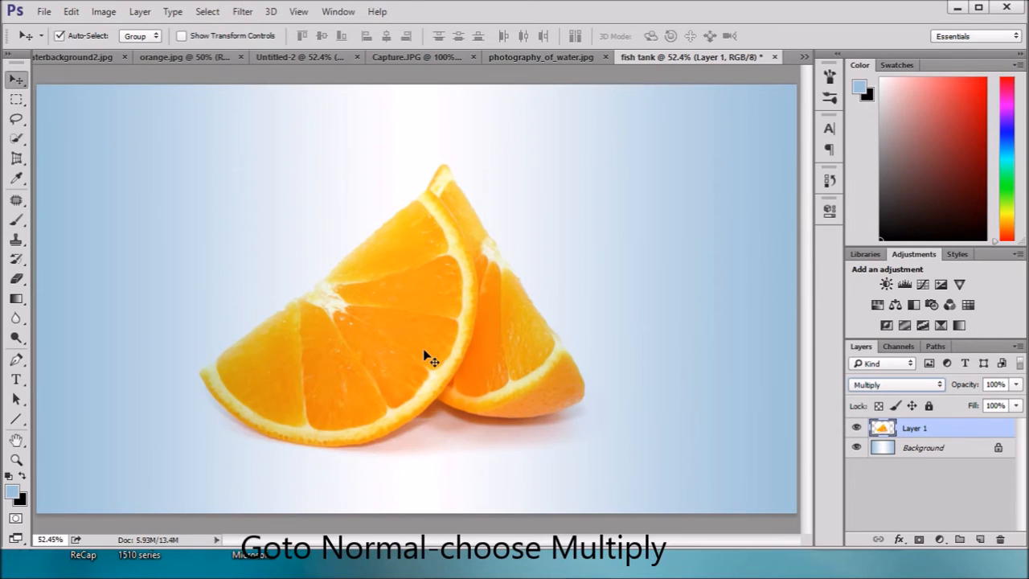
pyautogui.moveTo(426, 338)
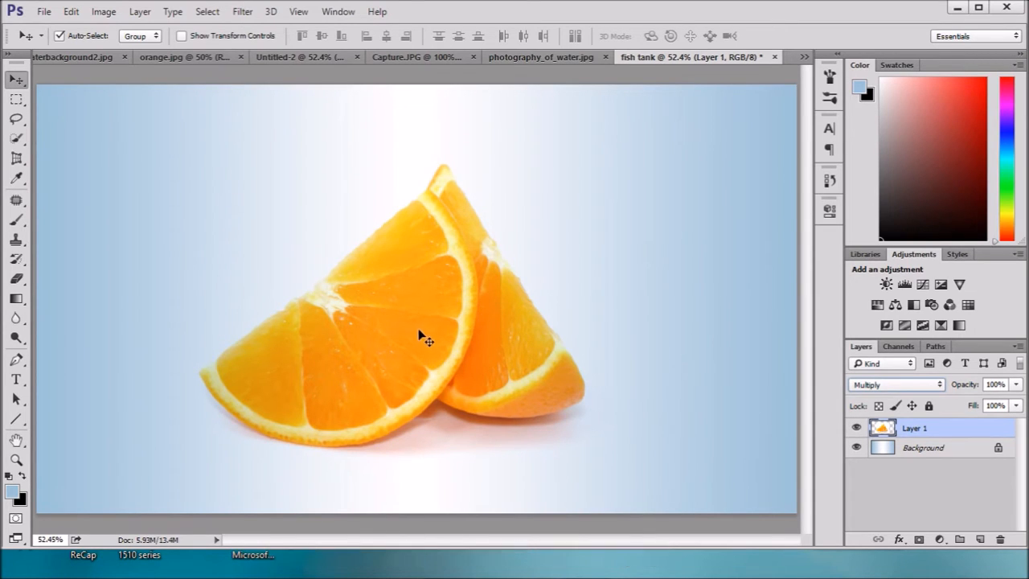
pyautogui.moveTo(340, 255)
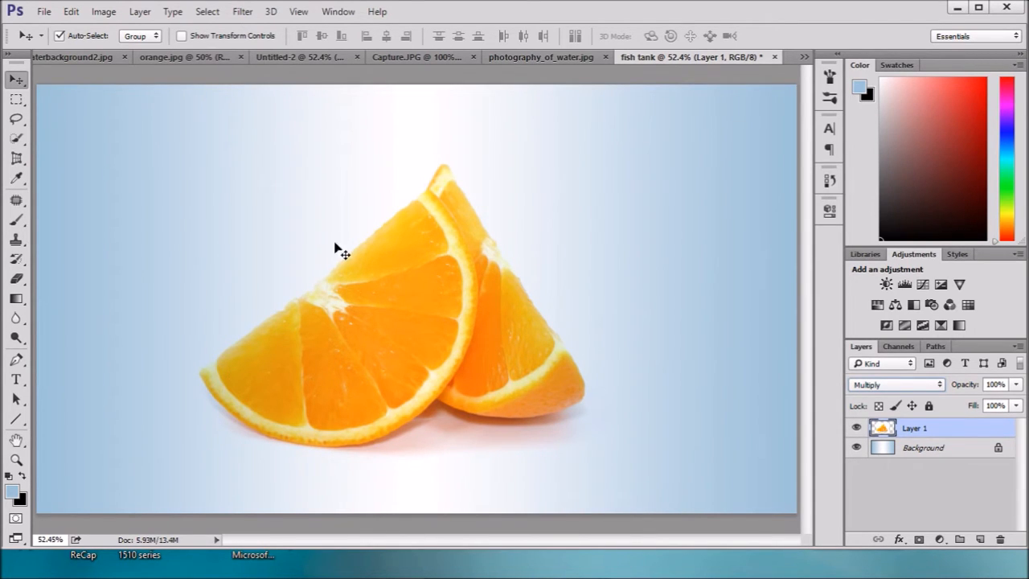
# Step: Lasso-select the front slice's pulp along the inner edge of its rind
pyautogui.click(16, 120)
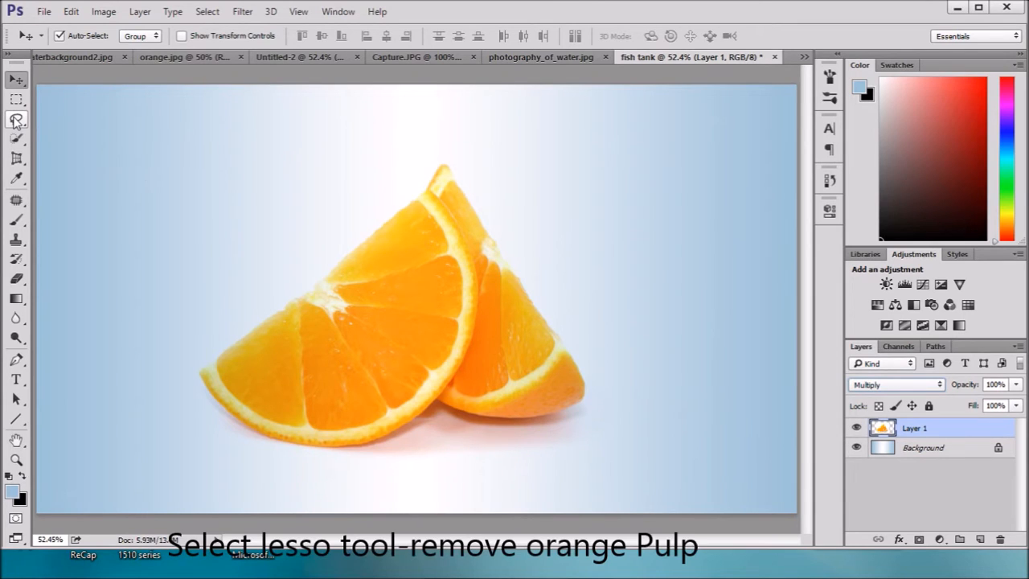
pyautogui.click(16, 119)
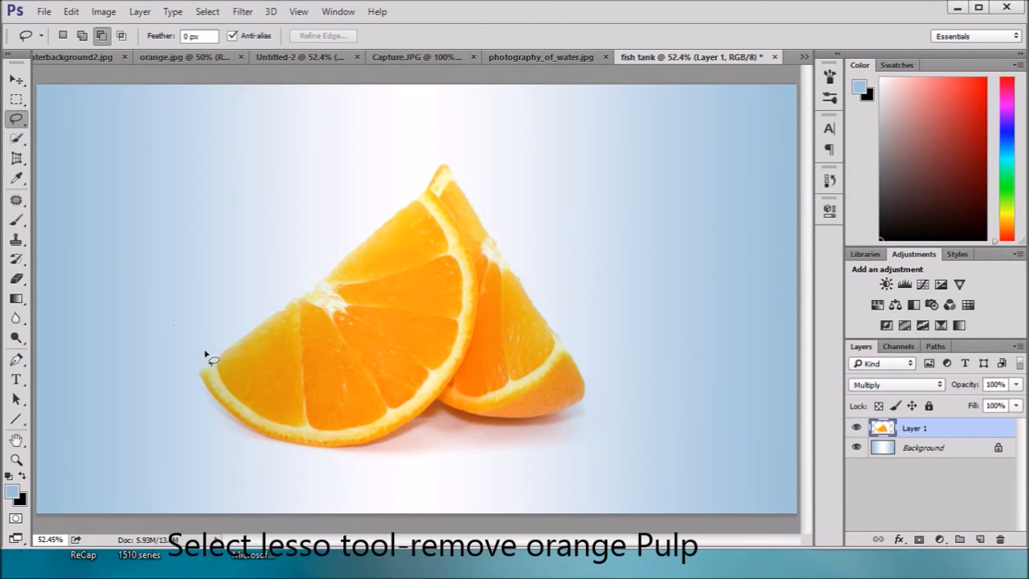
pyautogui.moveTo(509, 286)
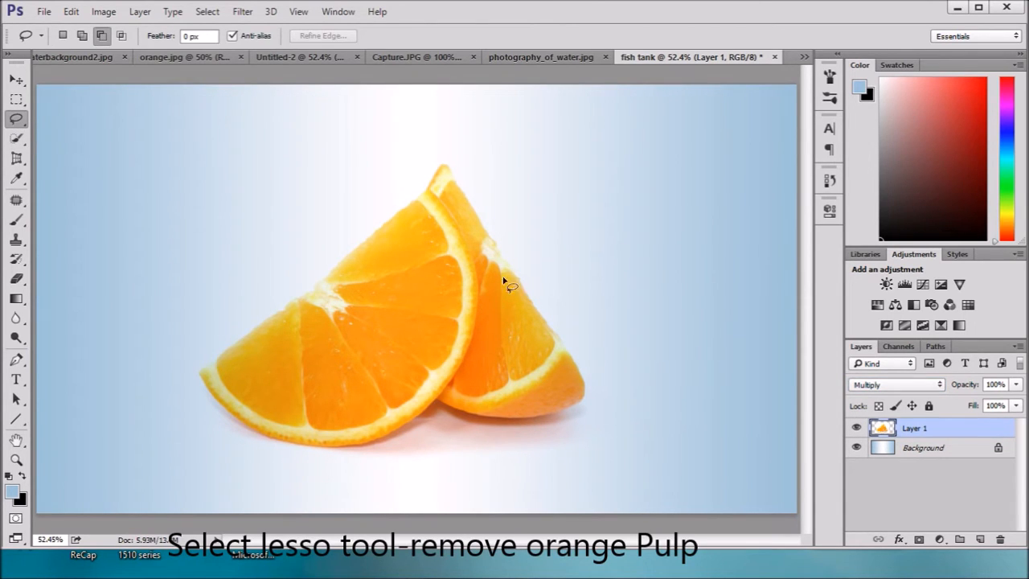
pyautogui.moveTo(419, 200)
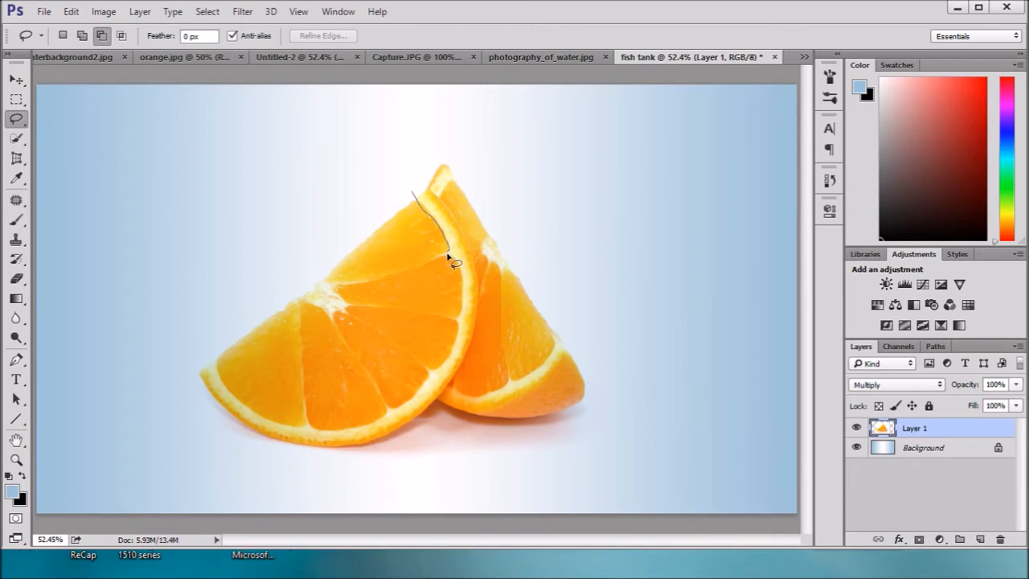
pyautogui.moveTo(451, 258); pyautogui.dragTo(470, 309)
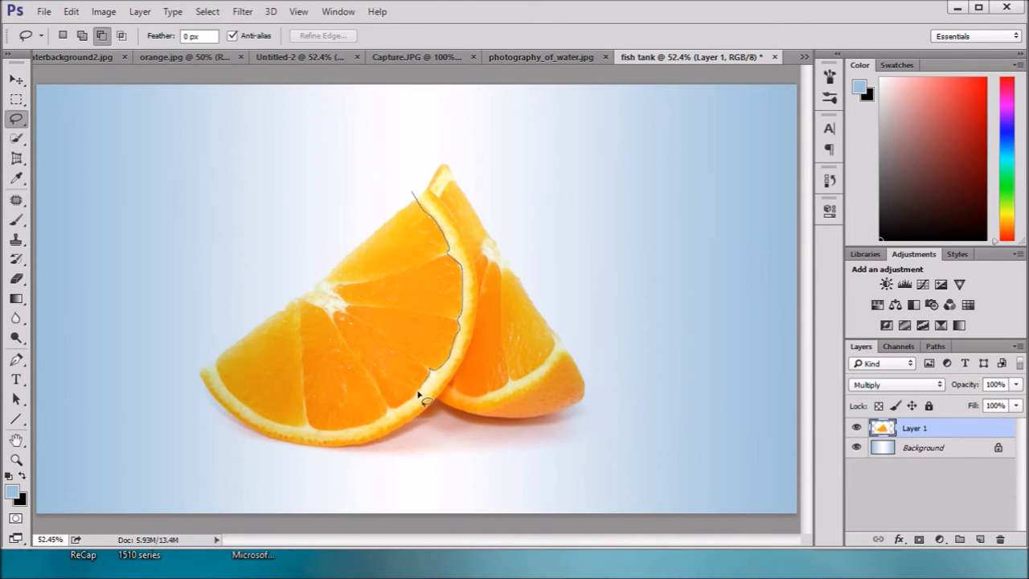
pyautogui.moveTo(394, 415)
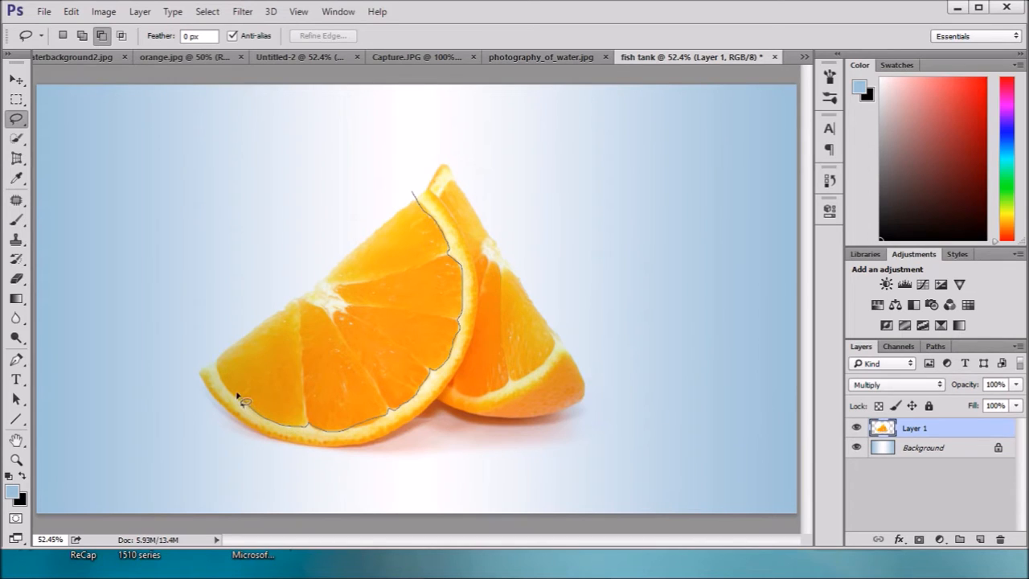
pyautogui.moveTo(242, 402); pyautogui.dragTo(293, 276)
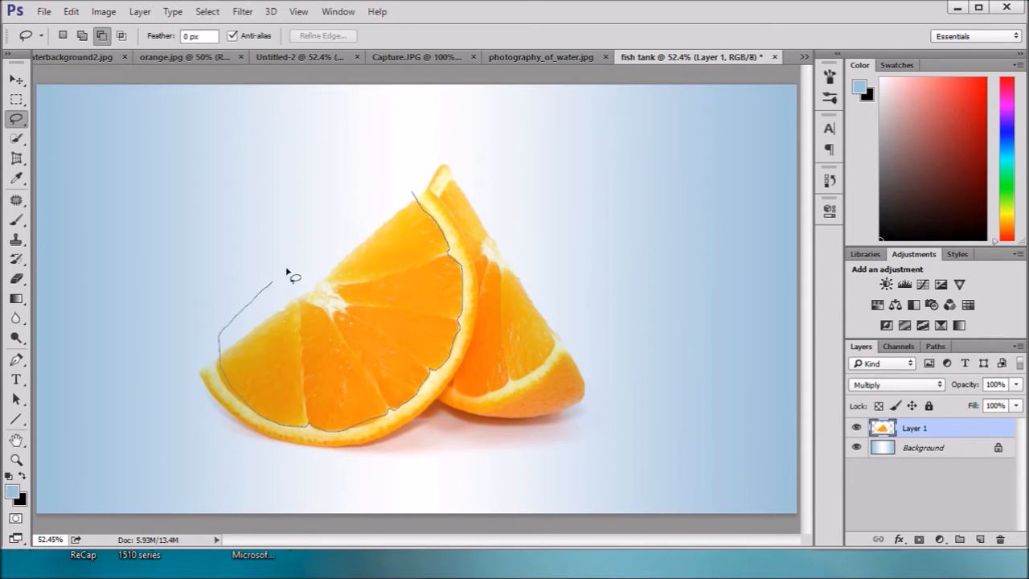
pyautogui.click(431, 226)
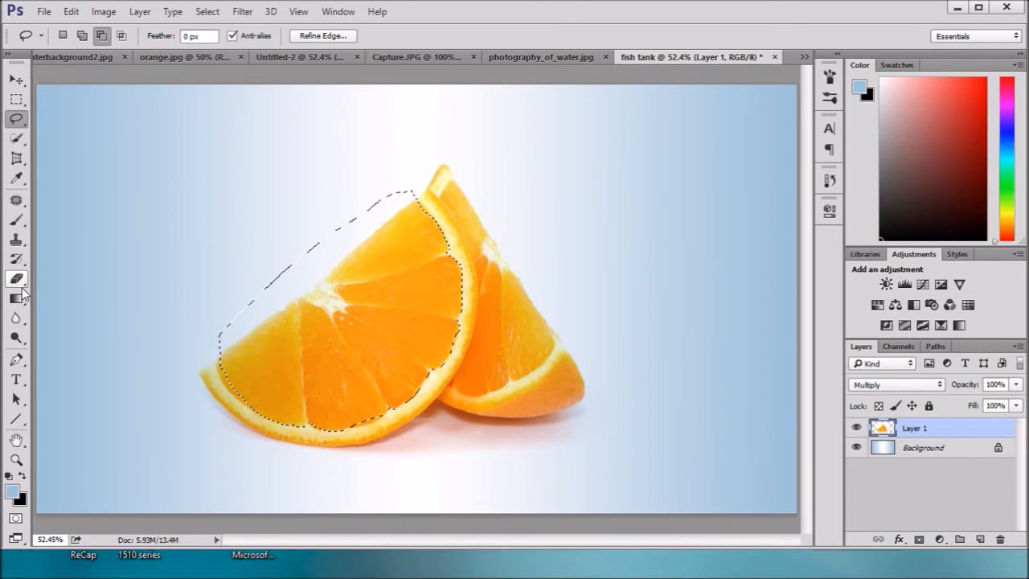
# Step: Erase all the selected pulp so only the front slice's rind remains
pyautogui.click(16, 276)
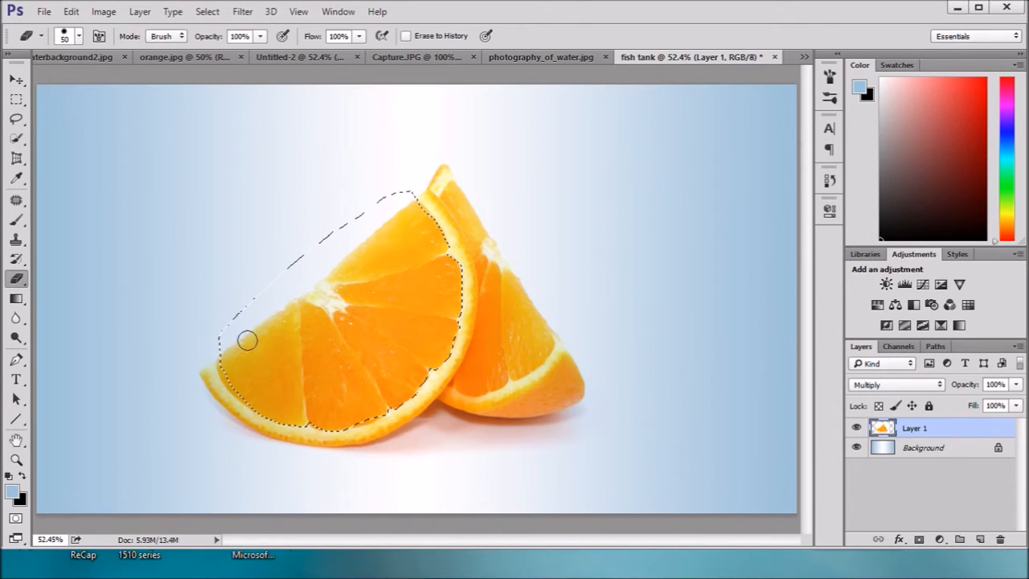
pyautogui.moveTo(248, 340); pyautogui.dragTo(428, 248)
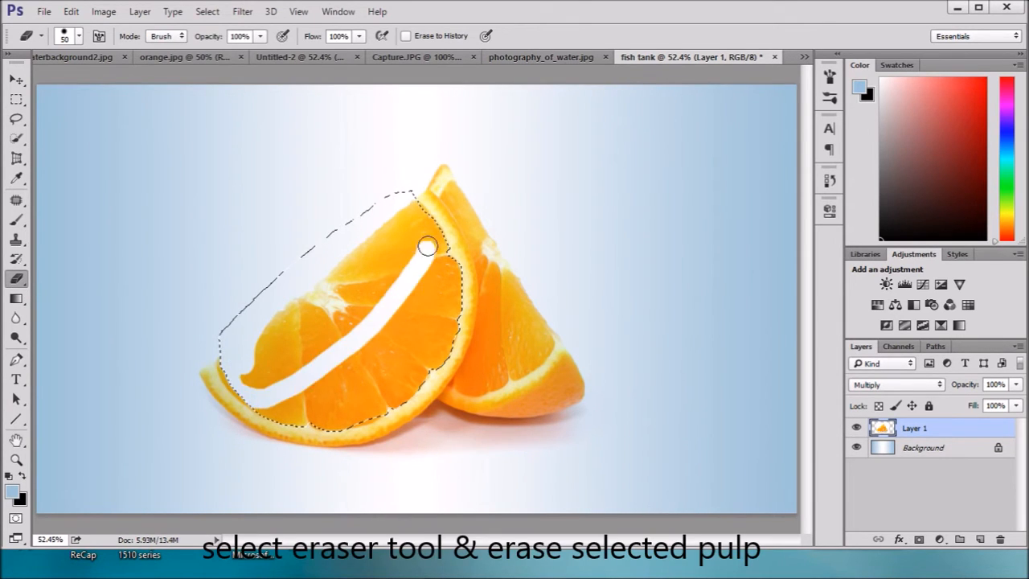
pyautogui.moveTo(428, 247); pyautogui.dragTo(367, 325)
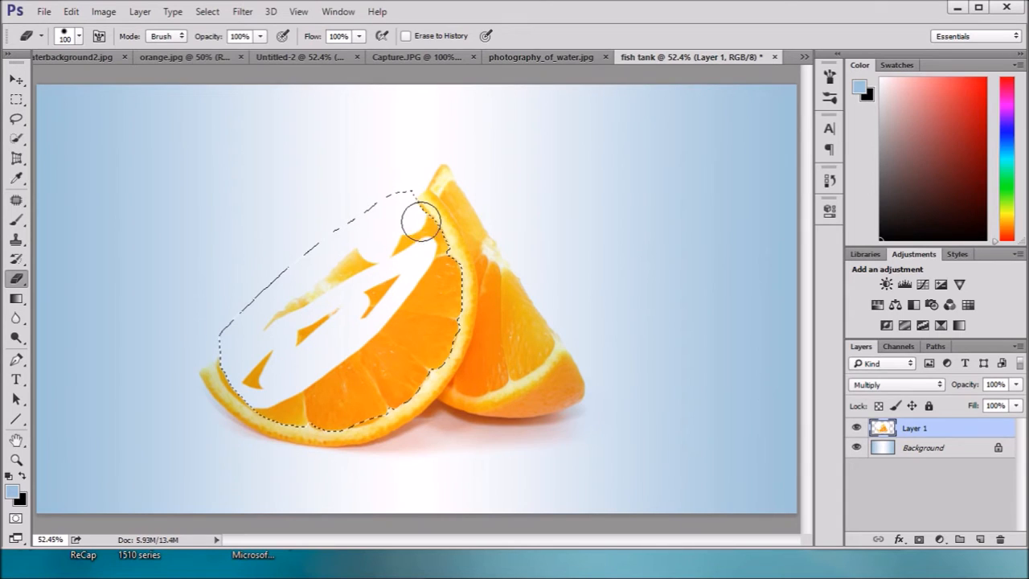
pyautogui.moveTo(418, 222); pyautogui.dragTo(405, 378)
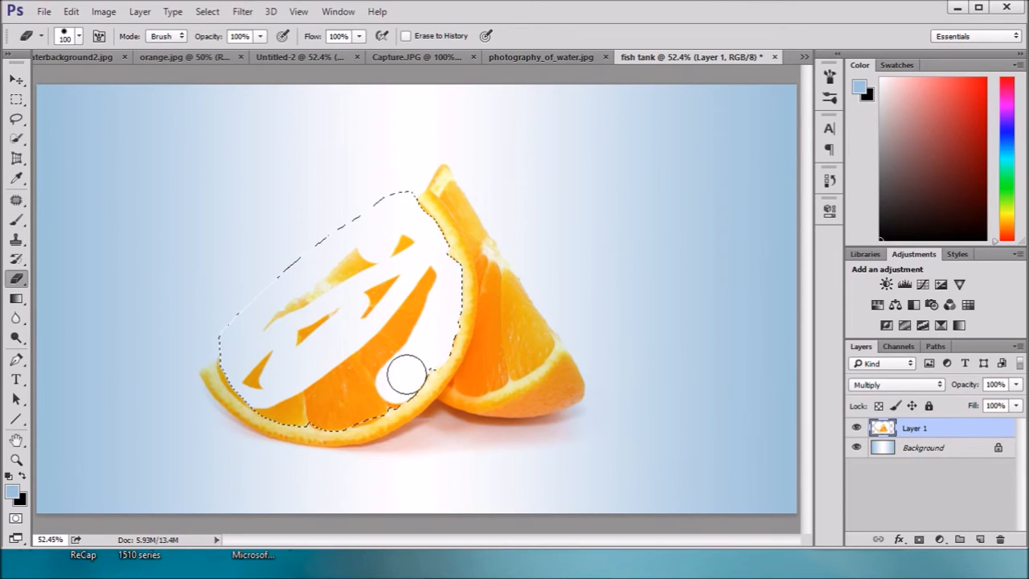
pyautogui.moveTo(405, 378); pyautogui.dragTo(354, 274)
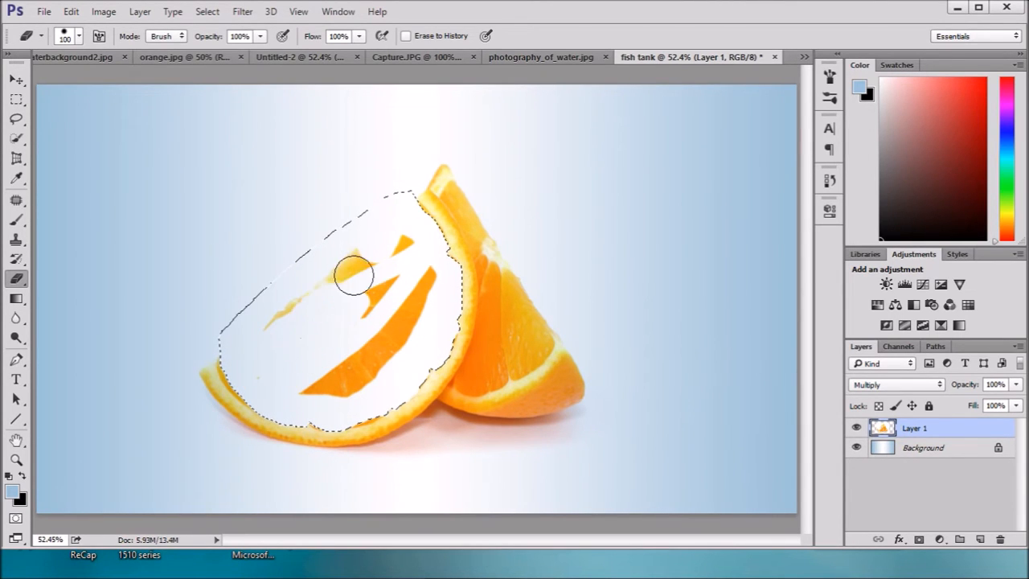
pyautogui.moveTo(354, 277); pyautogui.dragTo(431, 270)
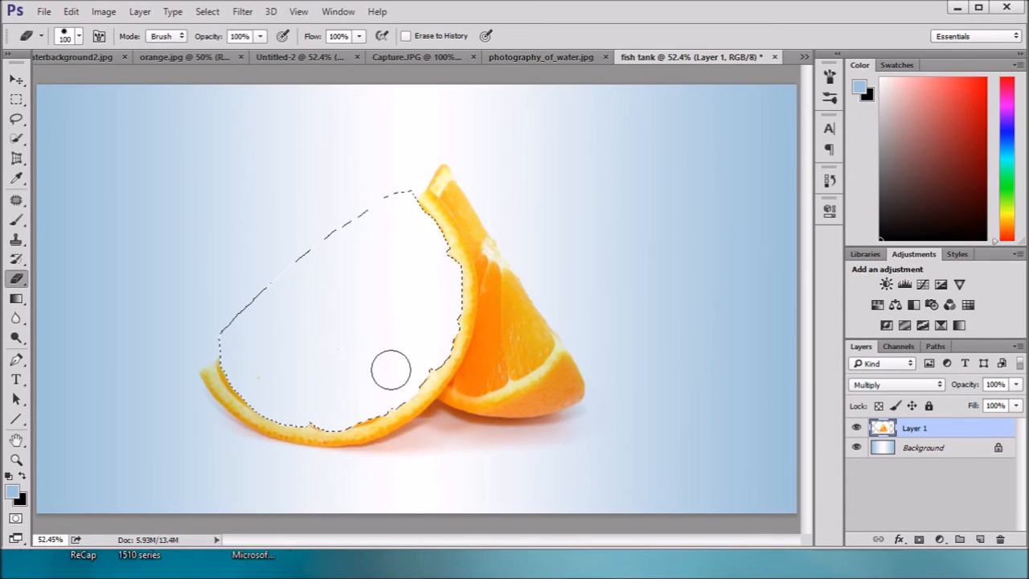
pyautogui.moveTo(382, 277)
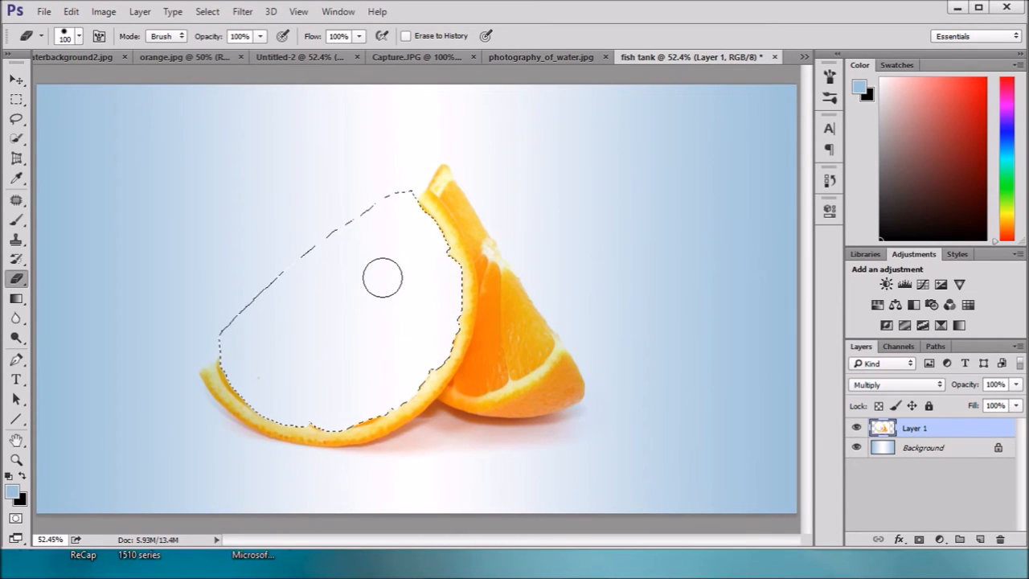
# Step: Deselect, leaving the hollow rind curve over the gradient
pyautogui.press('Ctrl+D')
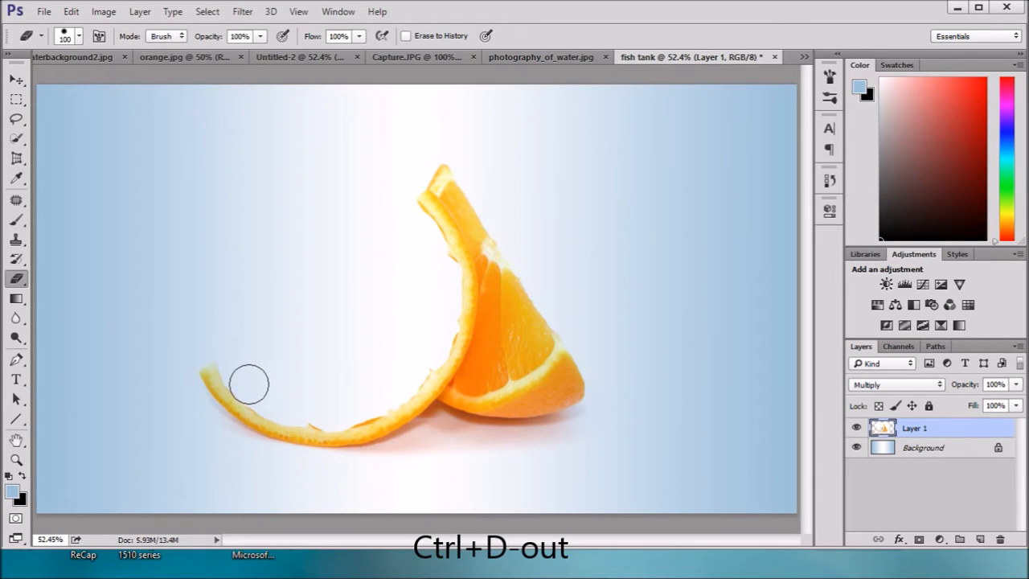
pyautogui.moveTo(325, 412)
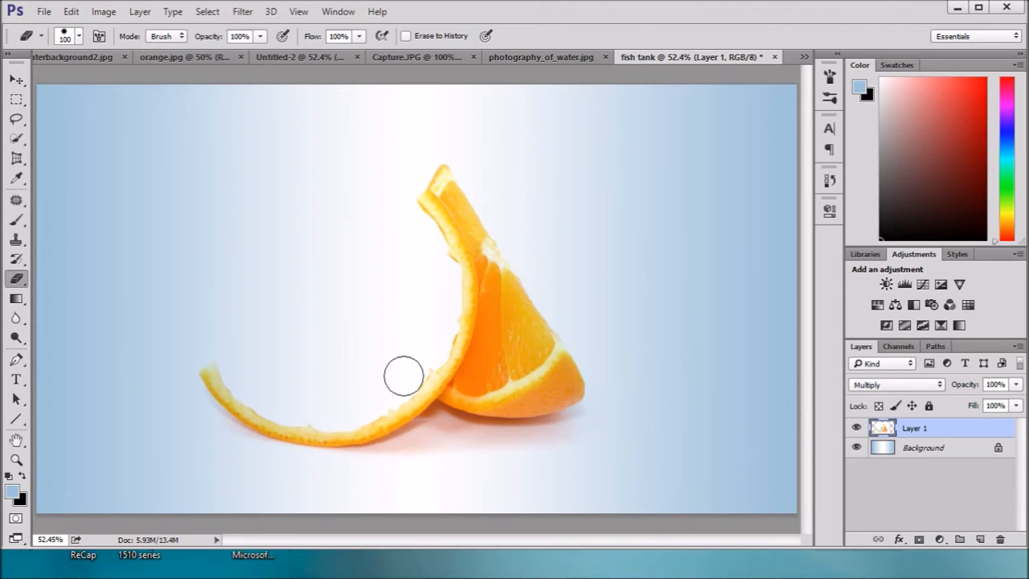
pyautogui.moveTo(437, 333)
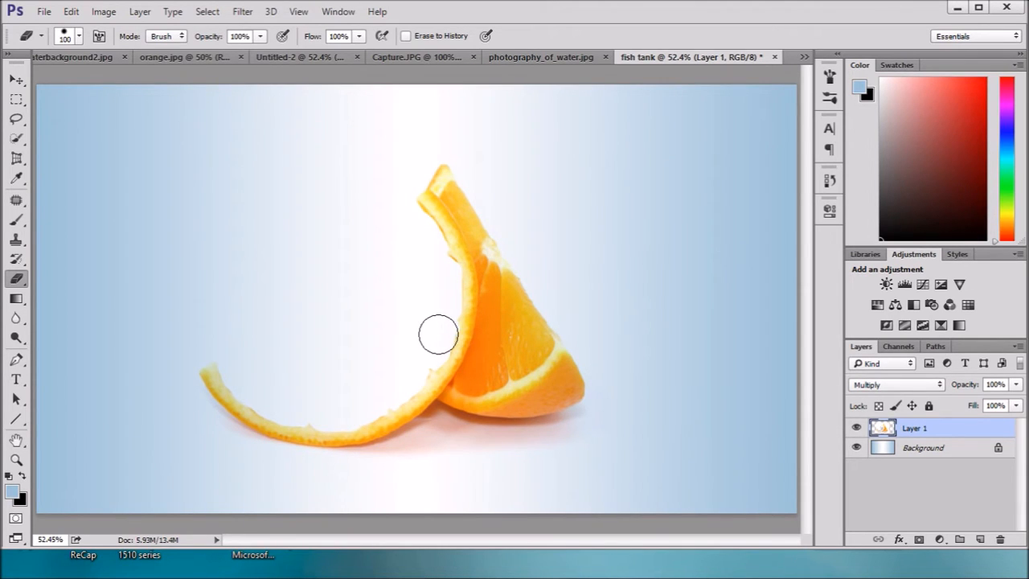
pyautogui.moveTo(418, 266)
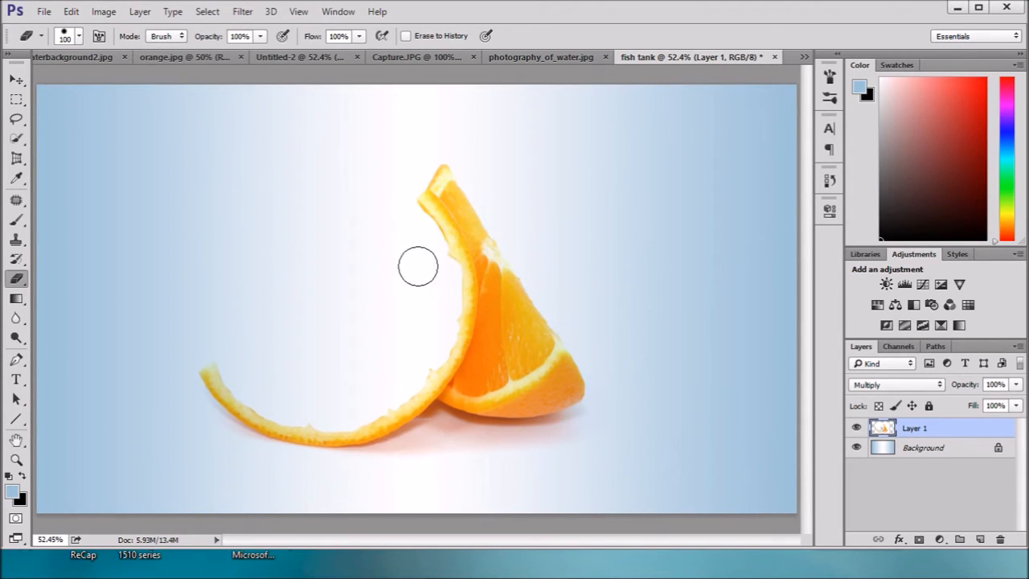
pyautogui.moveTo(420, 233)
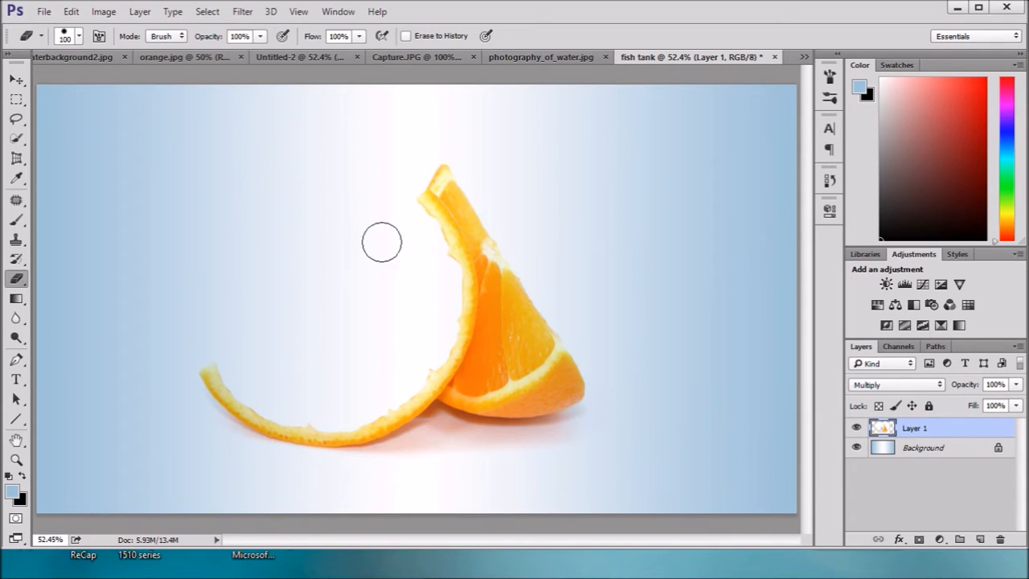
pyautogui.moveTo(299, 296)
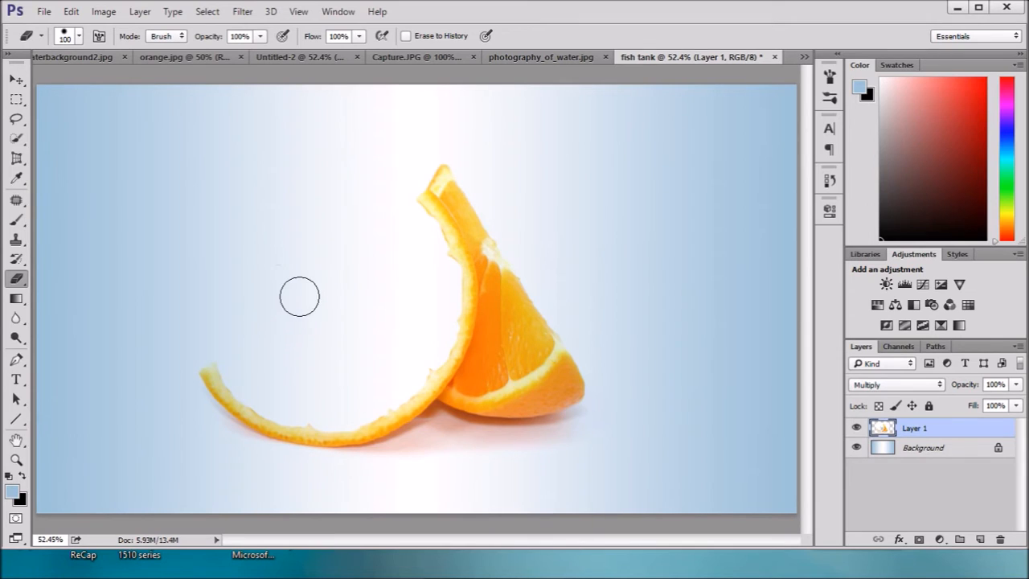
pyautogui.moveTo(244, 300)
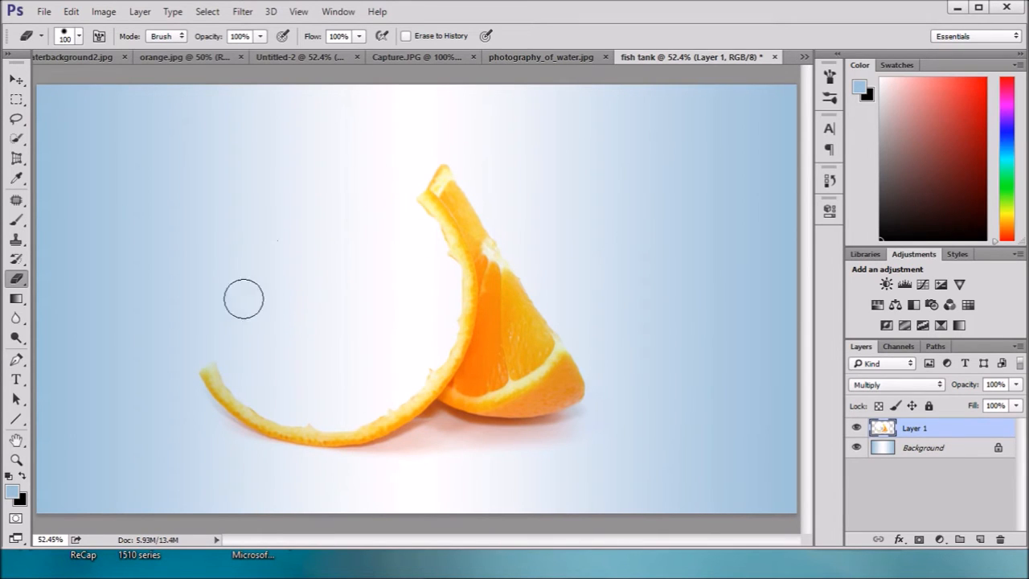
pyautogui.moveTo(339, 319)
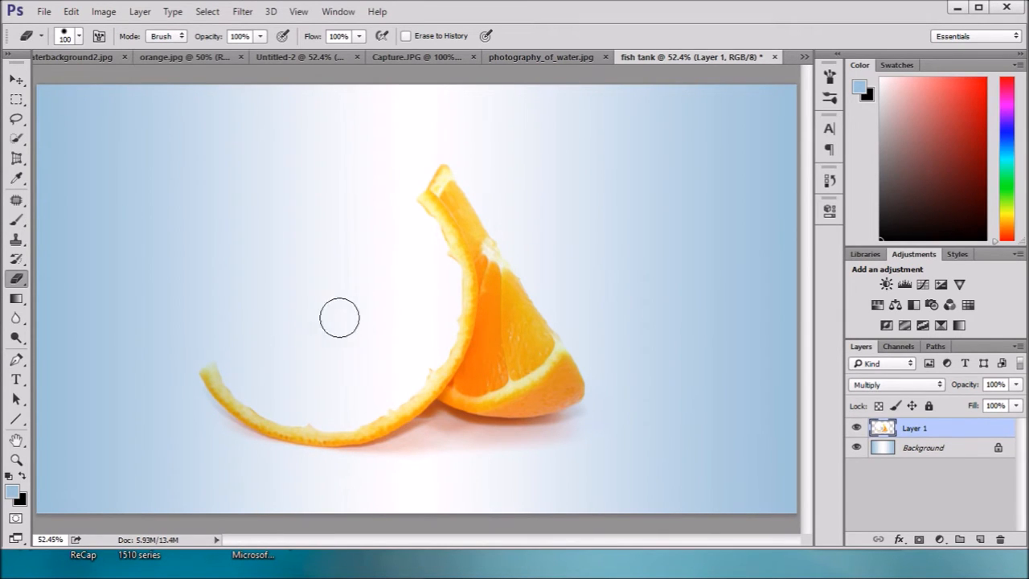
pyautogui.moveTo(288, 153)
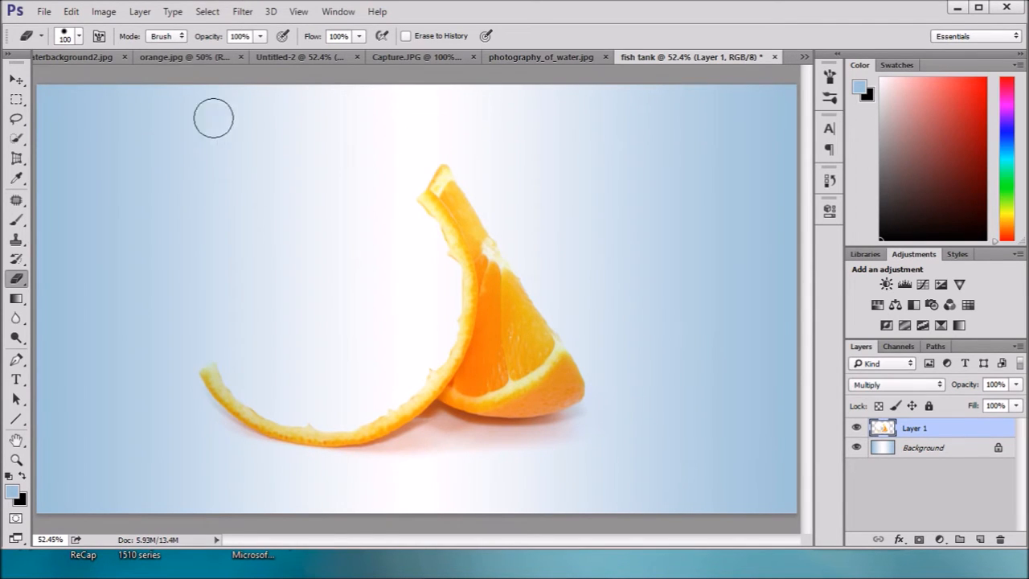
# Step: Switch to the waterbackground2 photo with the Move Tool ready to carry it over
pyautogui.click(72, 57)
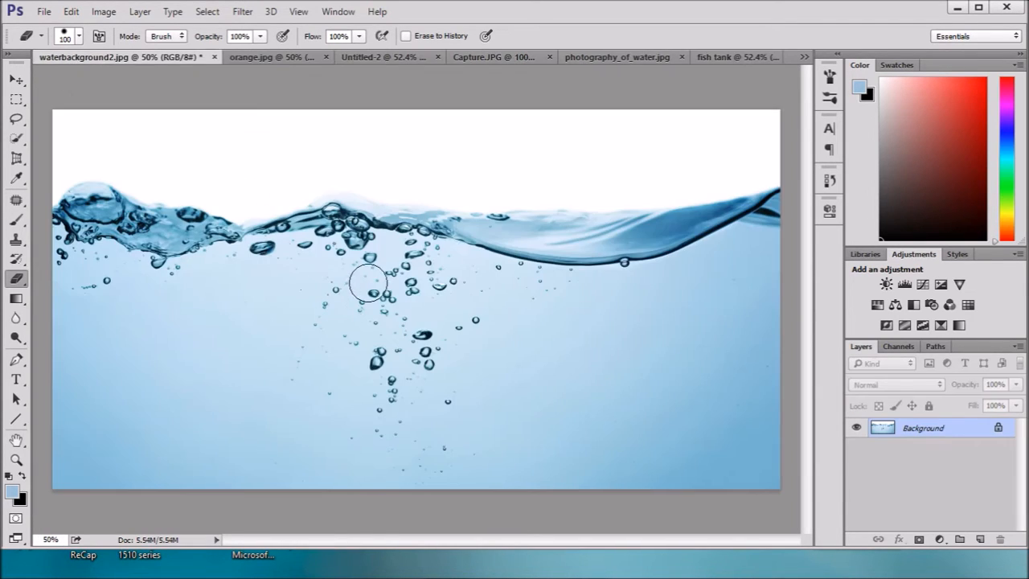
pyautogui.click(16, 79)
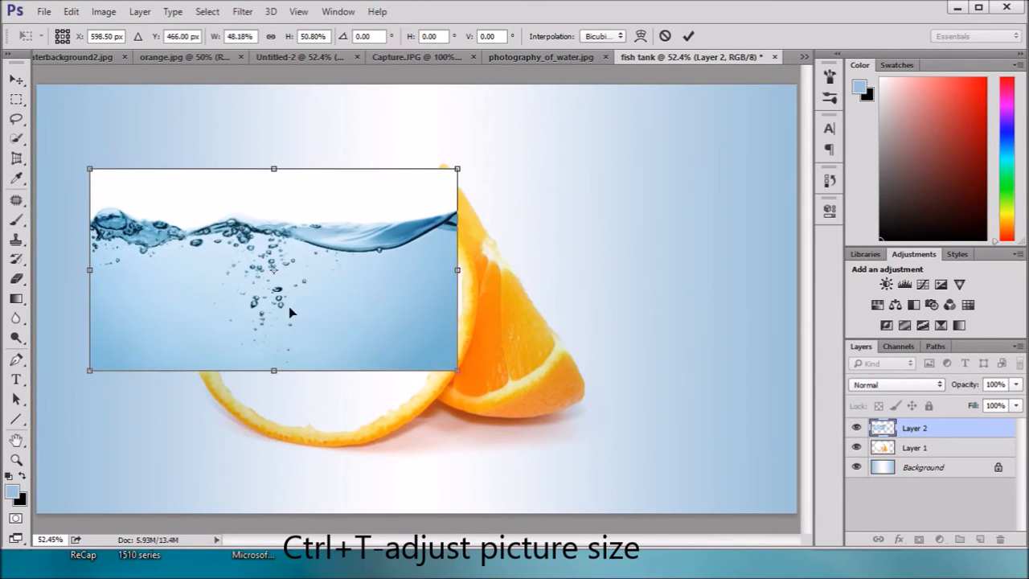
# Step: Move the splash toward the front slice and rotate it about -35° to follow the rind's curve
pyautogui.moveTo(274, 270); pyautogui.dragTo(336, 298)
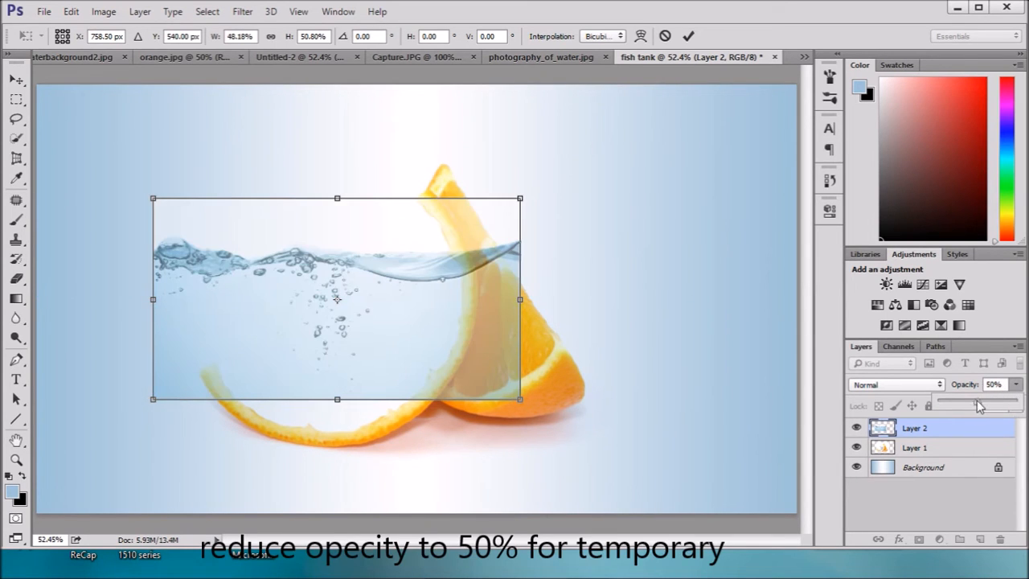
pyautogui.moveTo(336, 298); pyautogui.dragTo(359, 303)
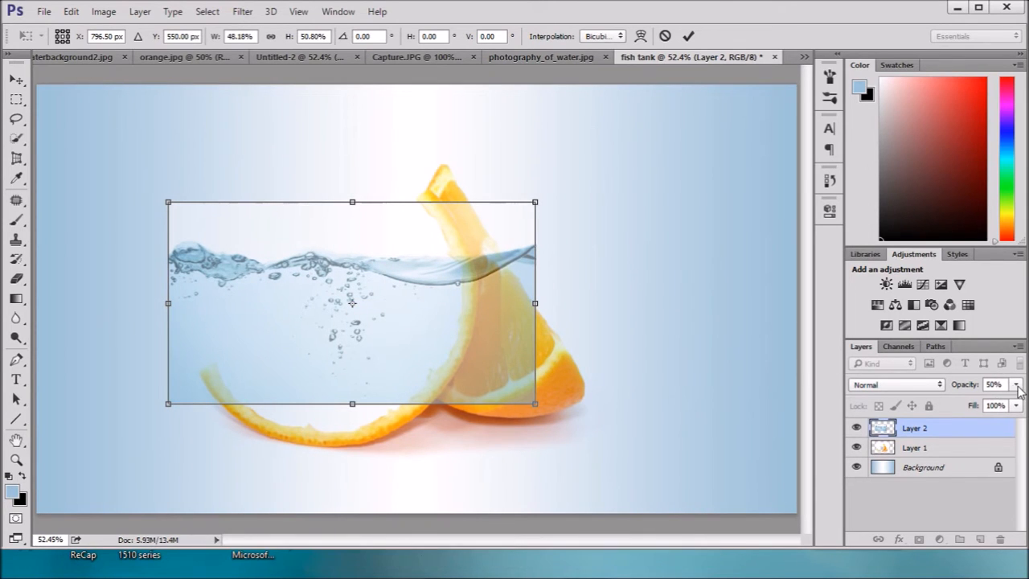
pyautogui.moveTo(1013, 394); pyautogui.dragTo(965, 399)
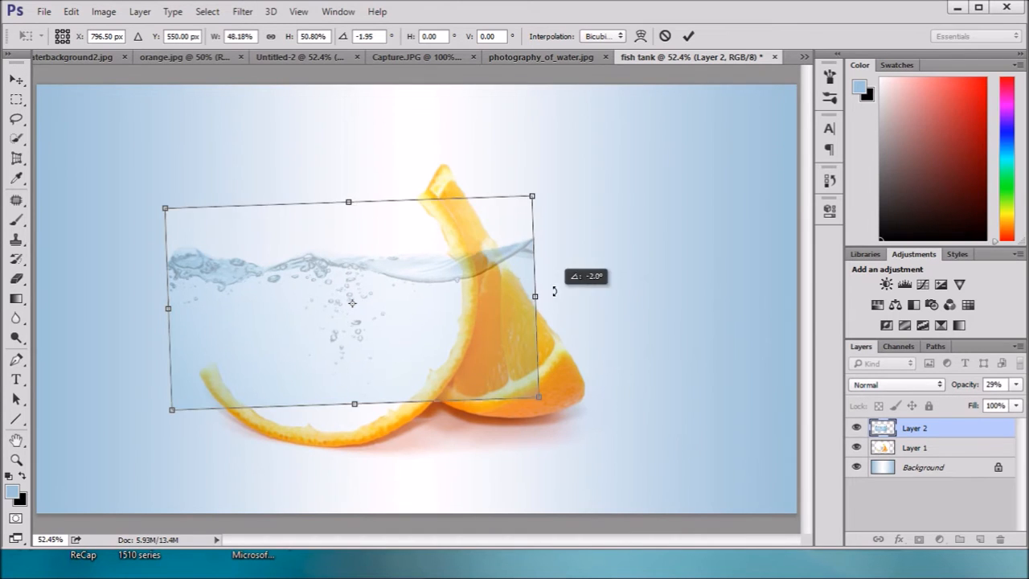
pyautogui.moveTo(553, 292); pyautogui.dragTo(556, 159)
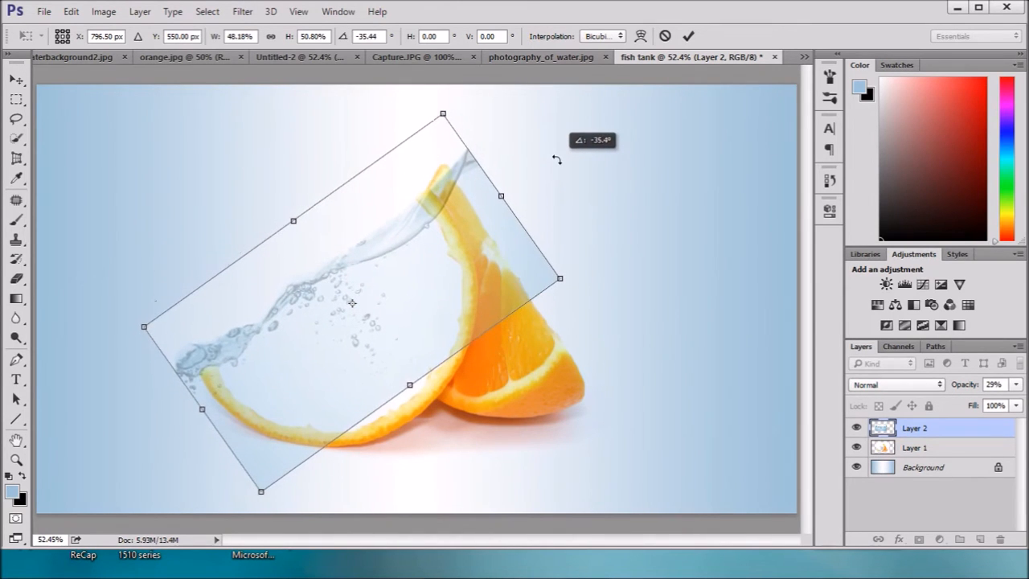
# Step: Nudge the tilted splash into place over the curved orange slice
pyautogui.moveTo(350, 302); pyautogui.dragTo(382, 334)
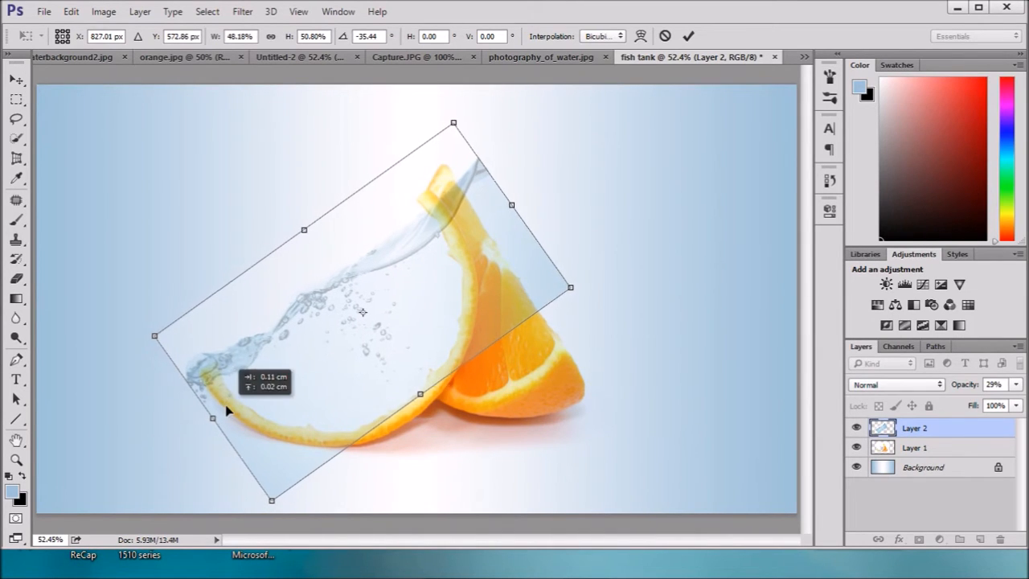
pyautogui.moveTo(228, 410); pyautogui.dragTo(312, 382)
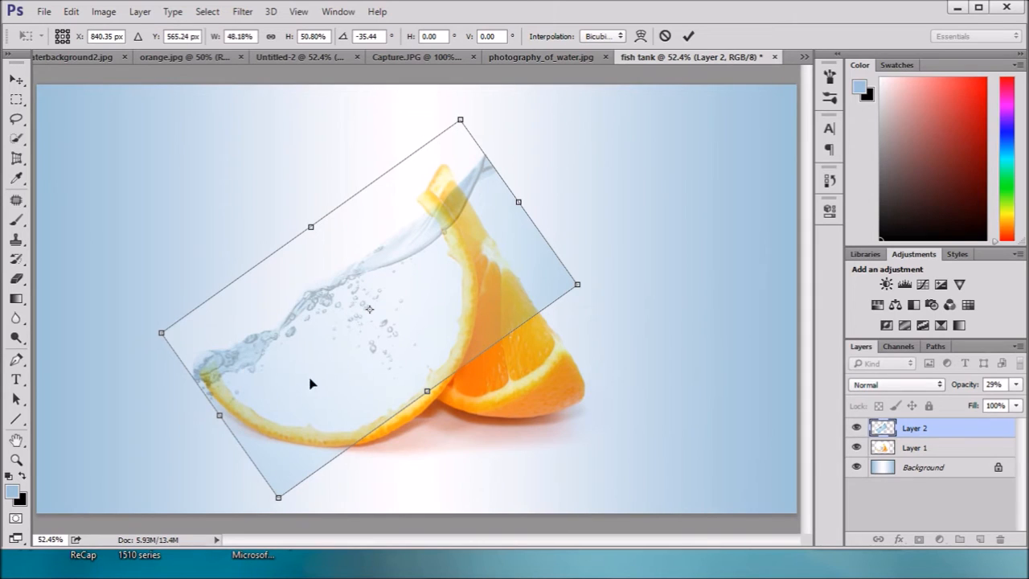
pyautogui.moveTo(312, 382); pyautogui.dragTo(360, 370)
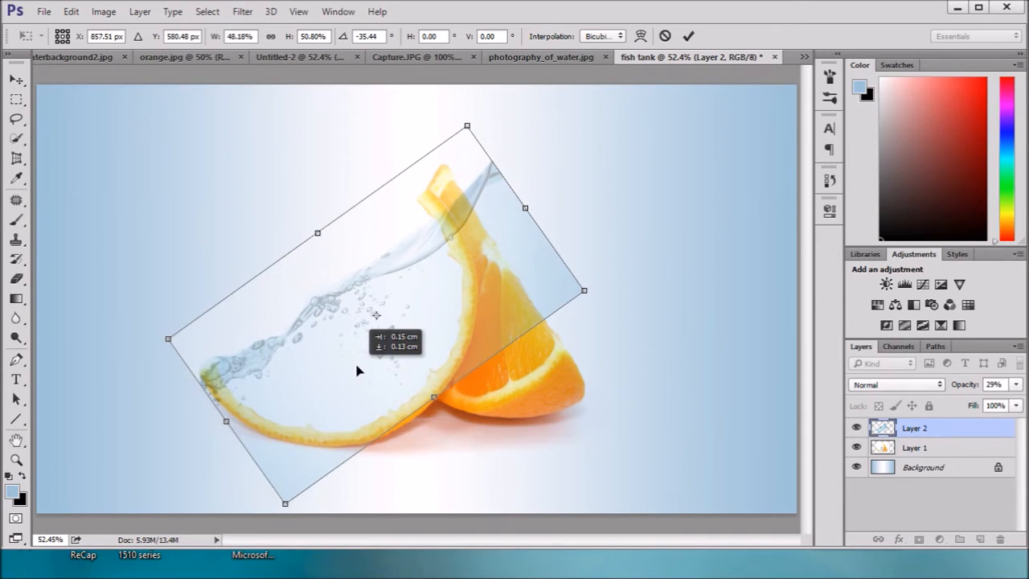
pyautogui.moveTo(357, 370); pyautogui.dragTo(405, 325)
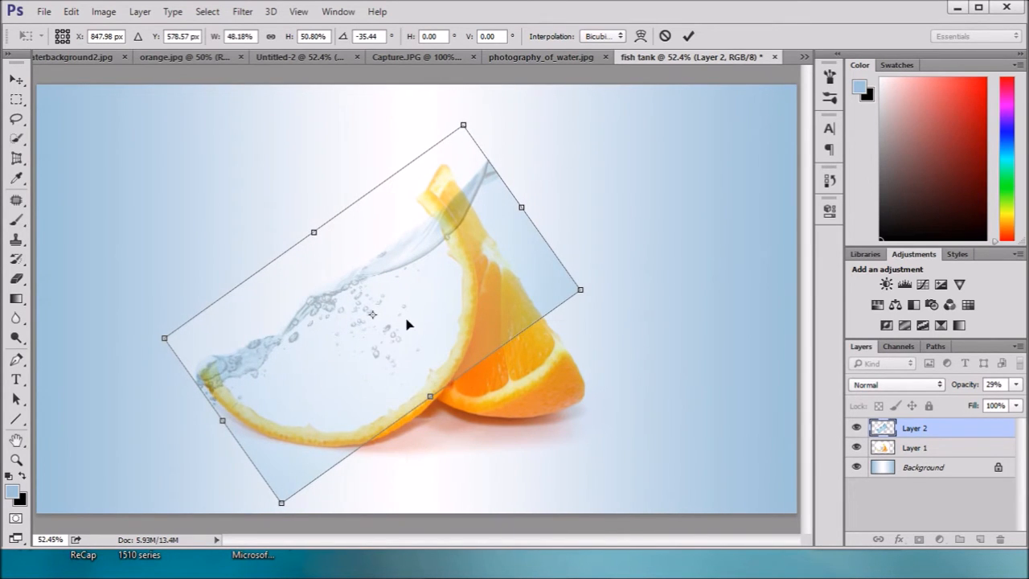
# Step: Warp the splash so its top corner meets the slice tip along the rind, then commit the transform
pyautogui.rightClick(406, 325)
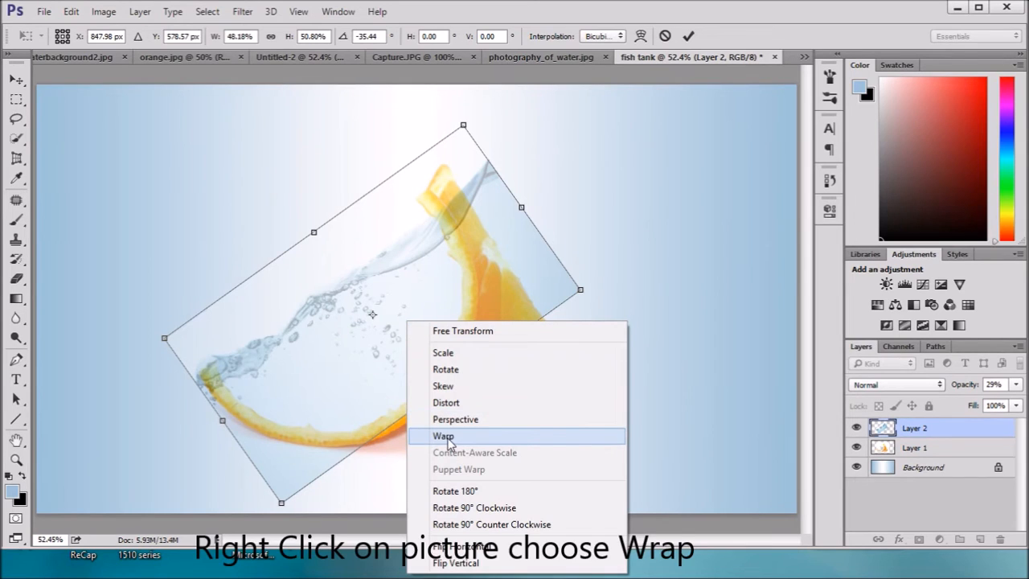
pyautogui.click(444, 436)
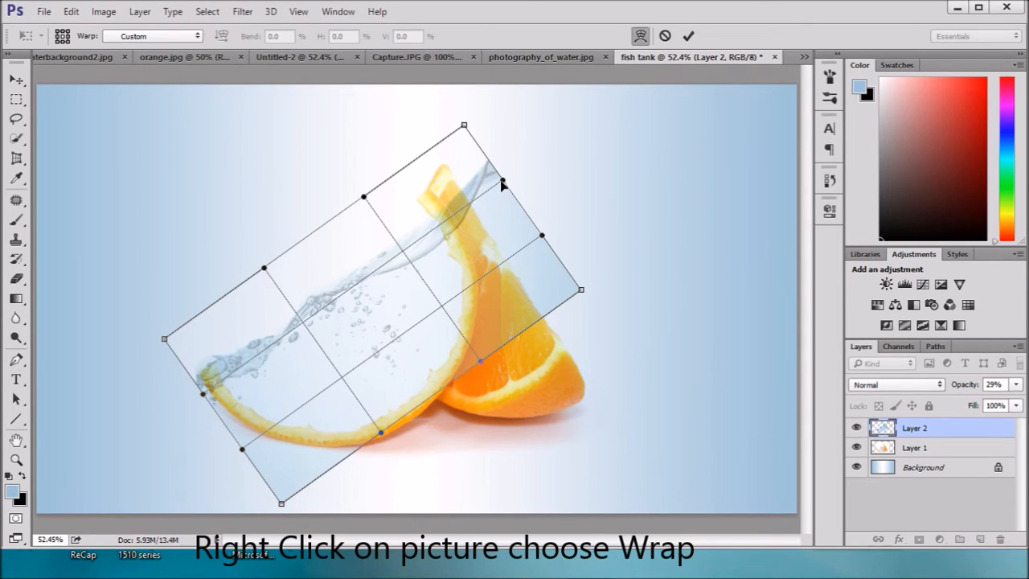
pyautogui.moveTo(495, 166)
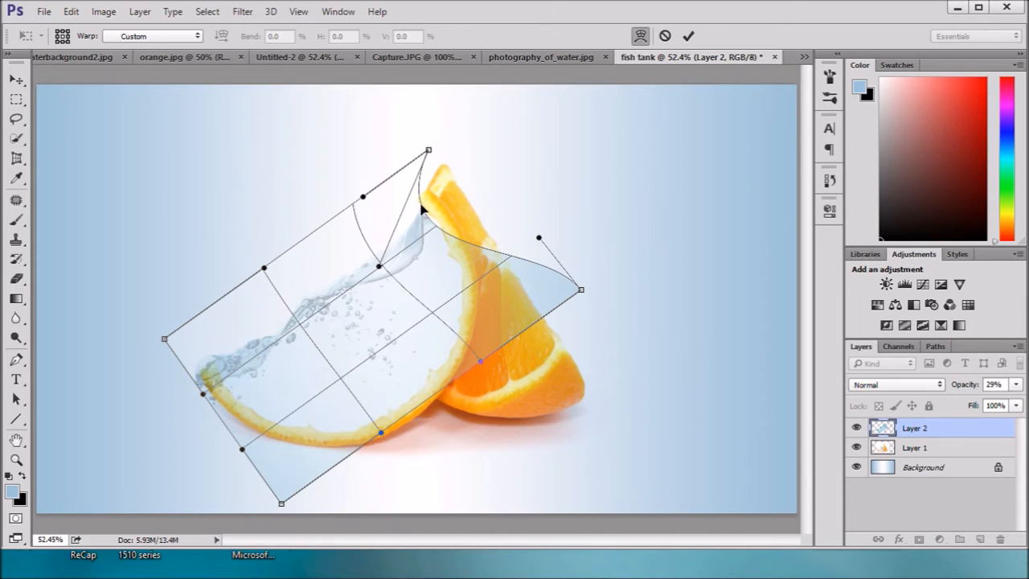
pyautogui.moveTo(436, 232)
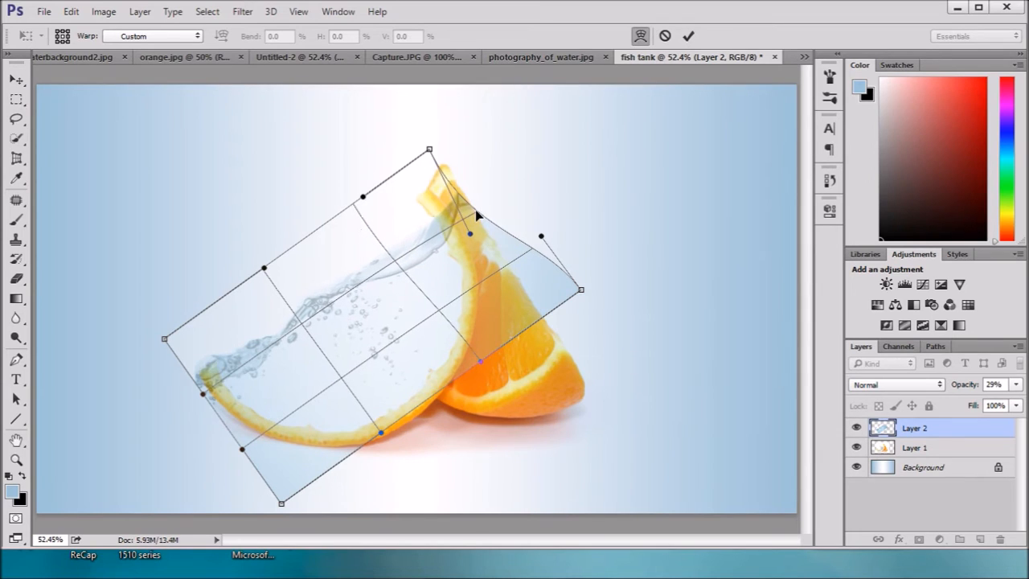
pyautogui.moveTo(427, 149); pyautogui.dragTo(418, 174)
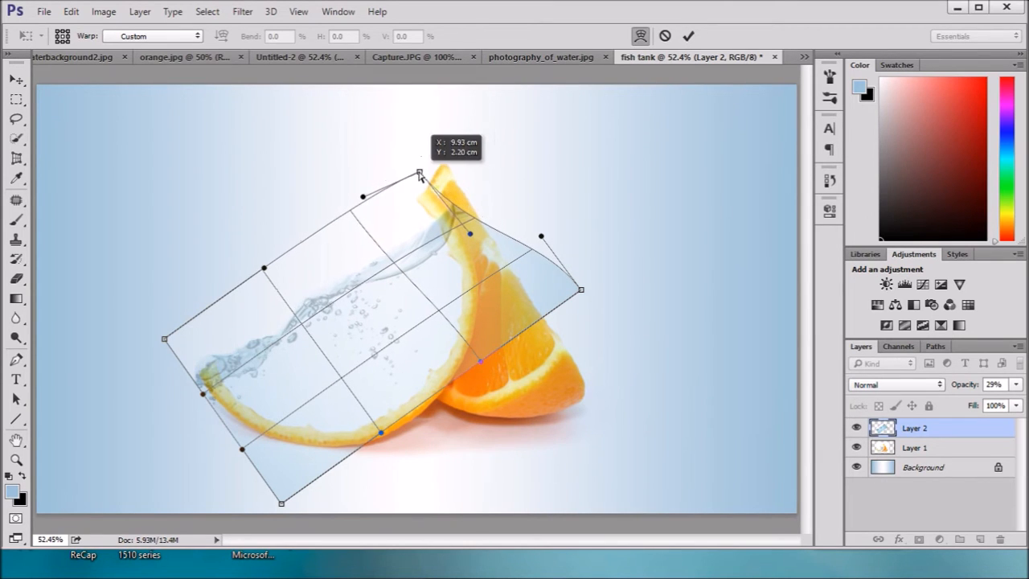
pyautogui.moveTo(419, 173); pyautogui.dragTo(380, 186)
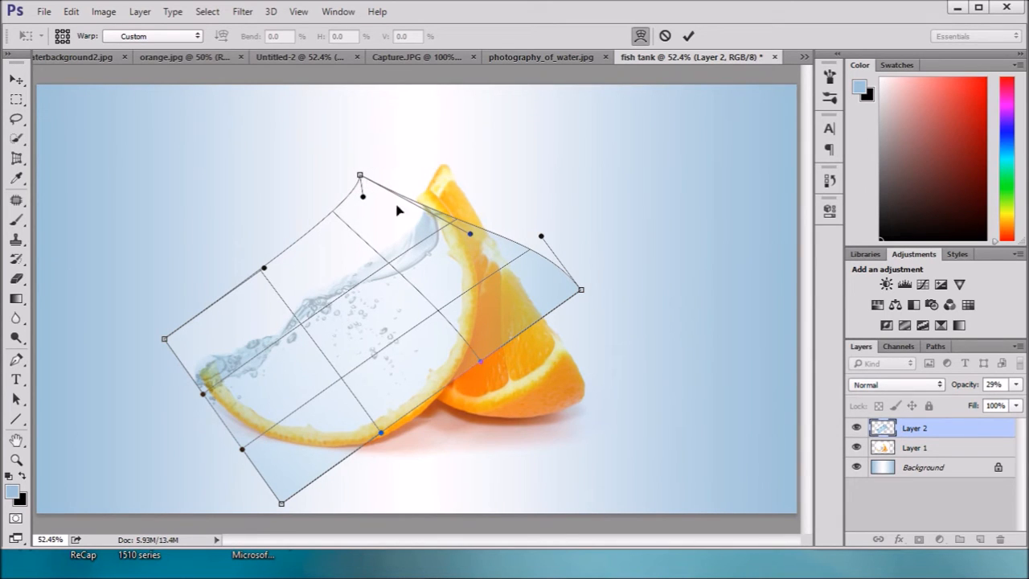
pyautogui.moveTo(426, 210)
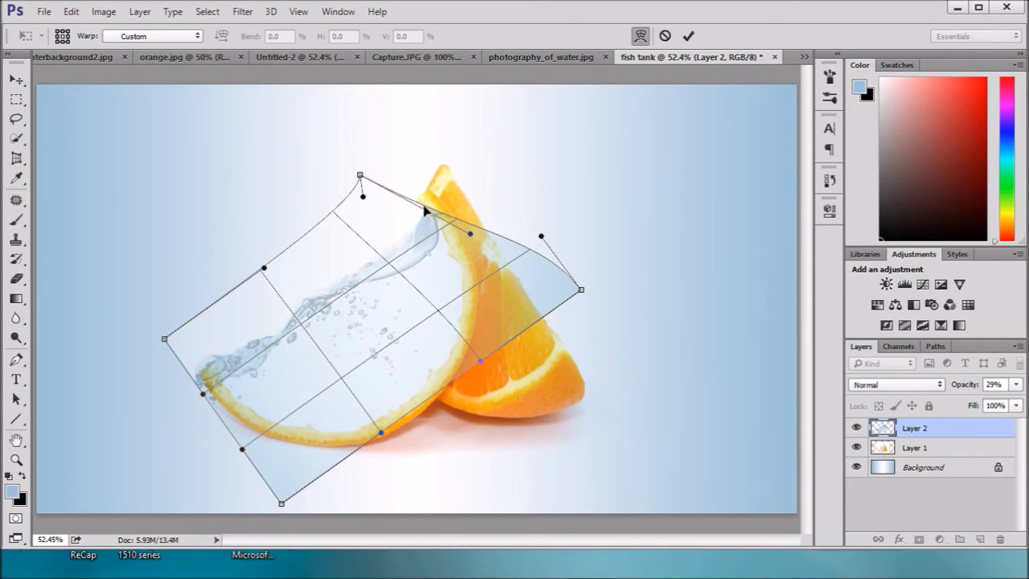
pyautogui.moveTo(380, 364)
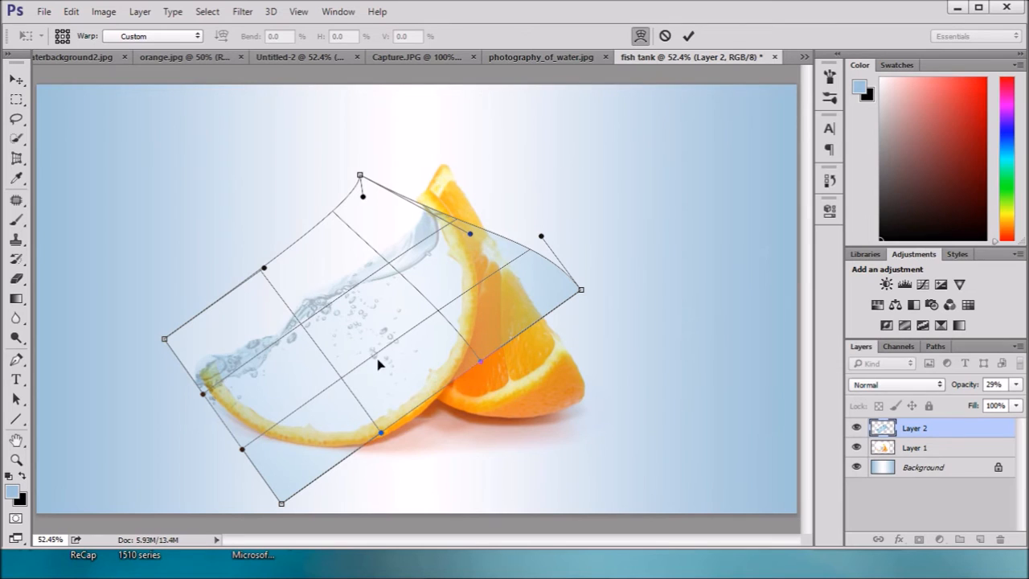
pyautogui.moveTo(206, 399)
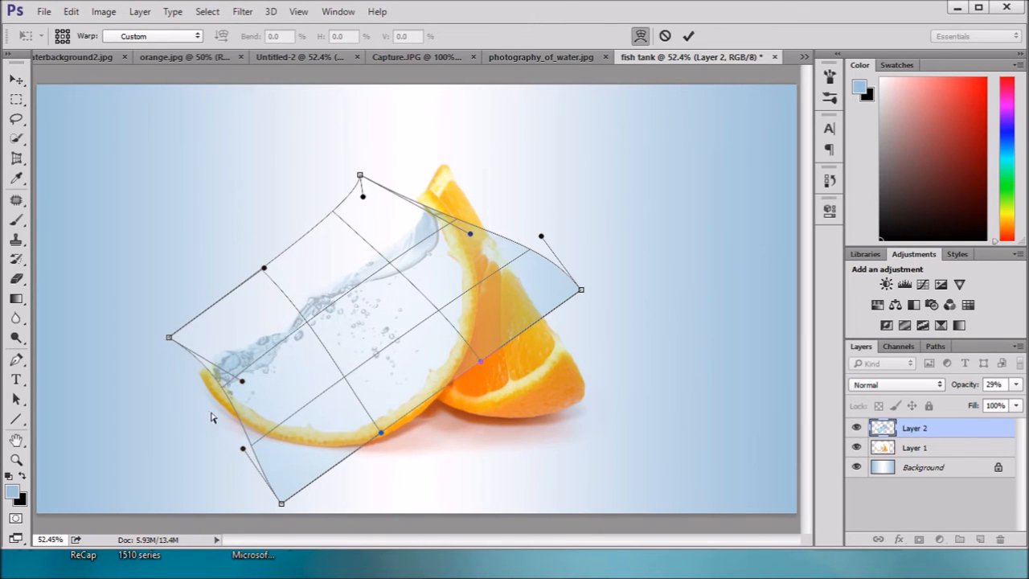
pyautogui.moveTo(254, 394)
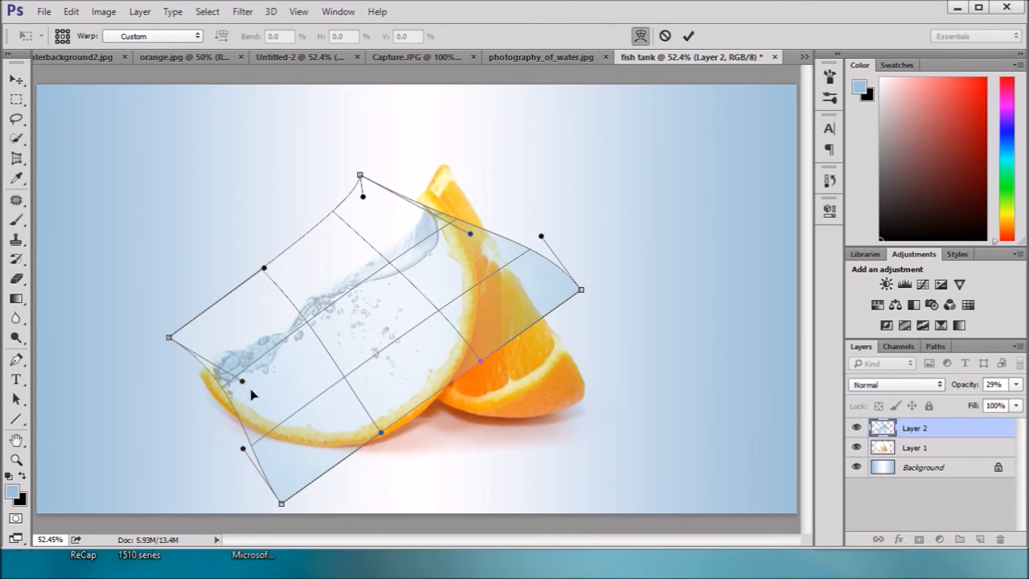
pyautogui.moveTo(394, 367)
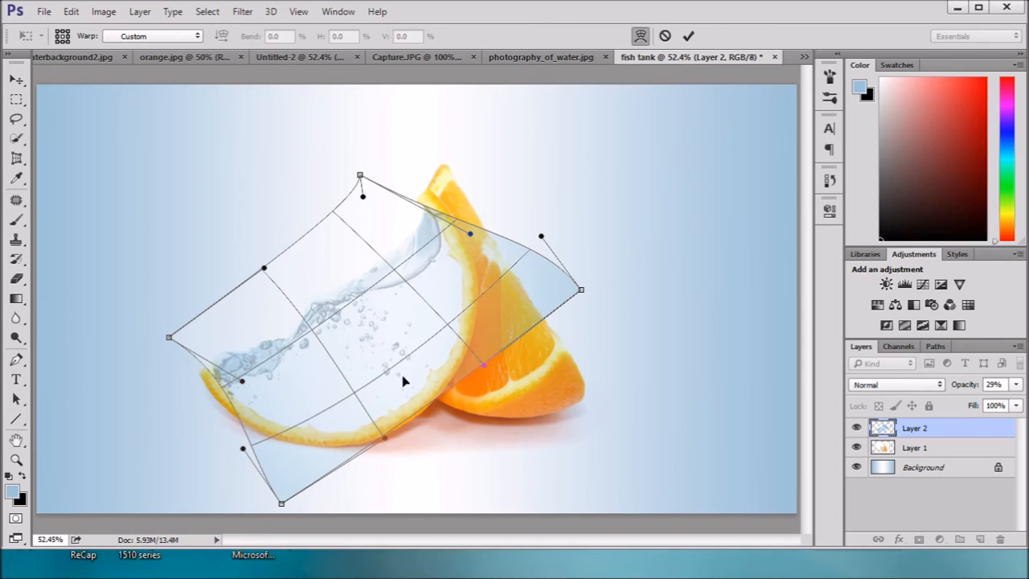
pyautogui.moveTo(276, 314)
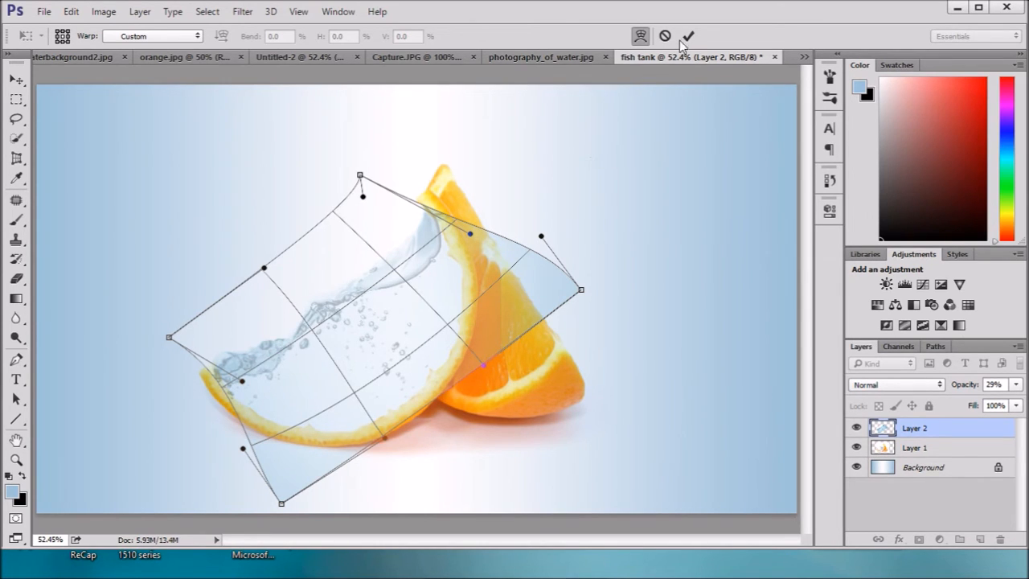
pyautogui.click(688, 36)
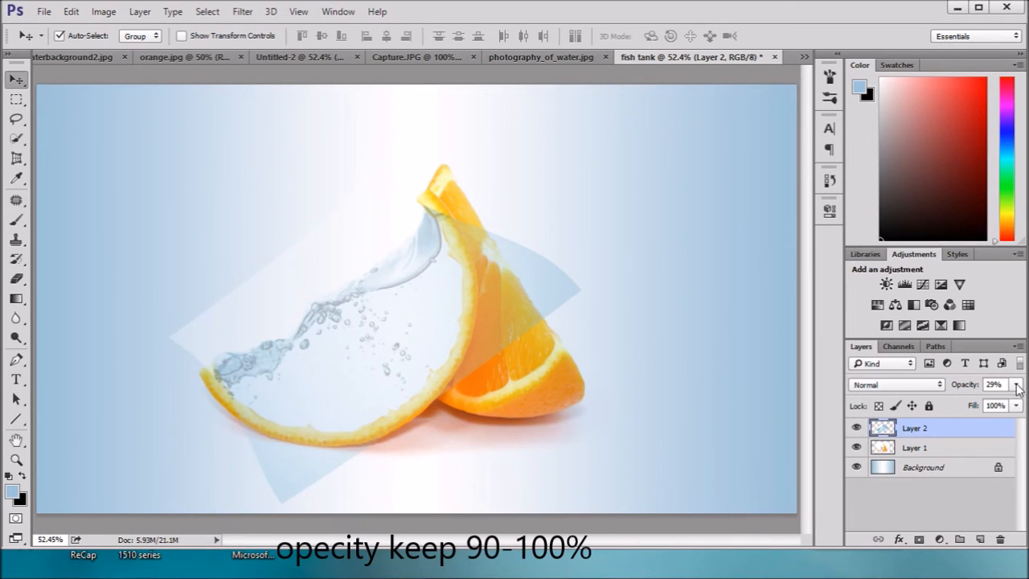
pyautogui.moveTo(16, 138)
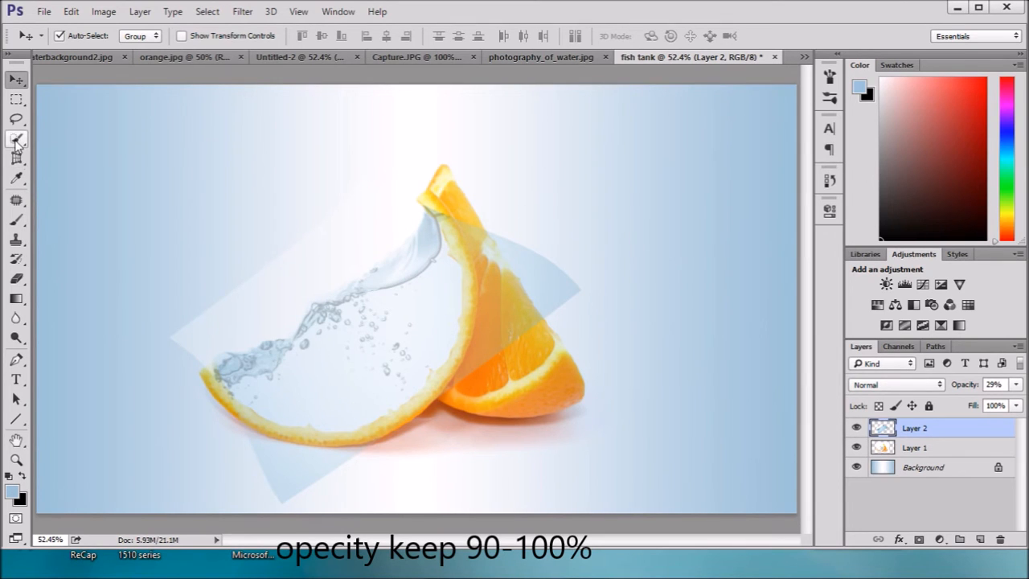
# Step: Draw a closed freehand Lasso selection around the excess splash spilling outside the orange rind
pyautogui.click(16, 119)
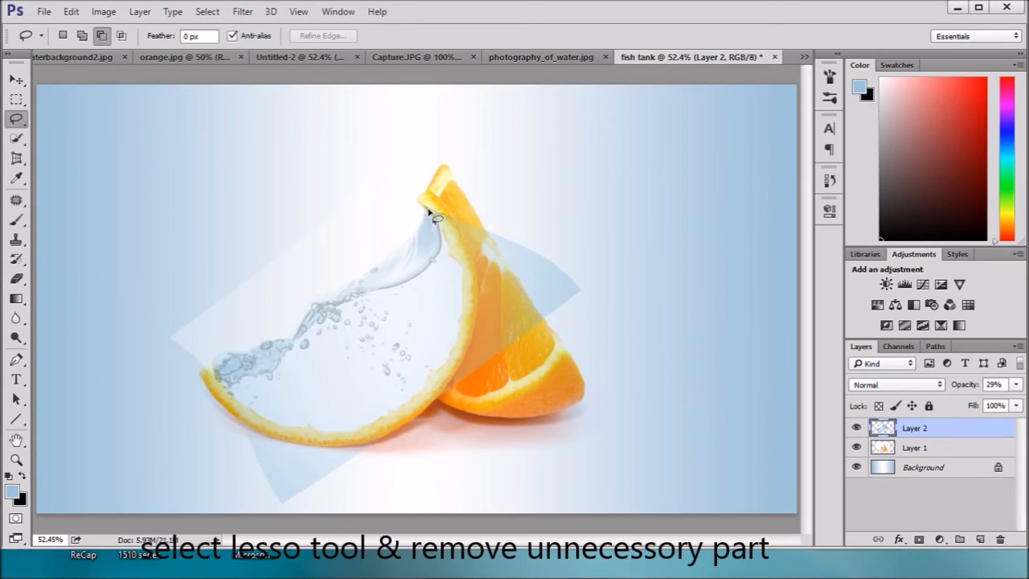
pyautogui.moveTo(431, 212); pyautogui.dragTo(454, 255)
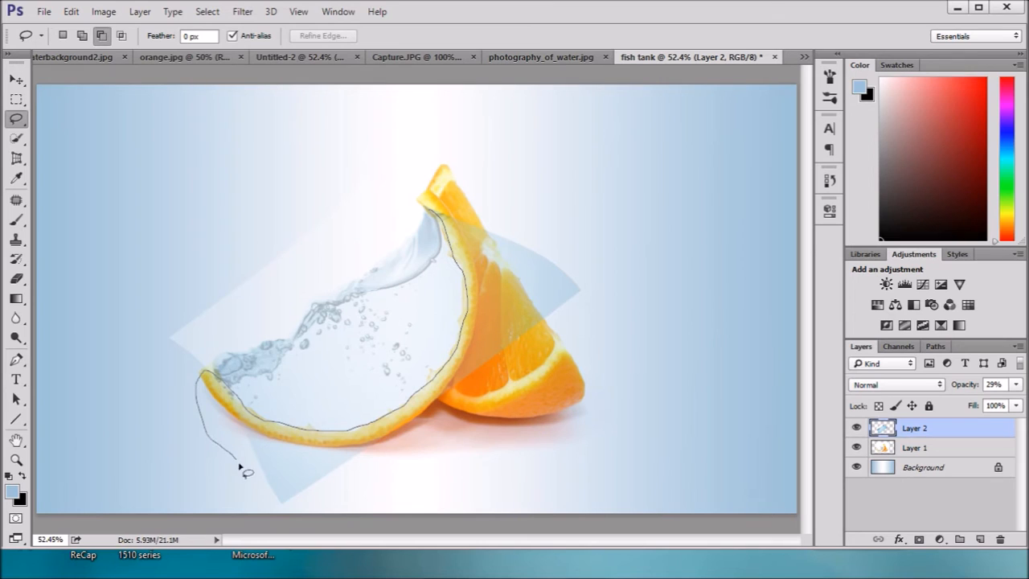
pyautogui.moveTo(247, 474); pyautogui.dragTo(544, 410)
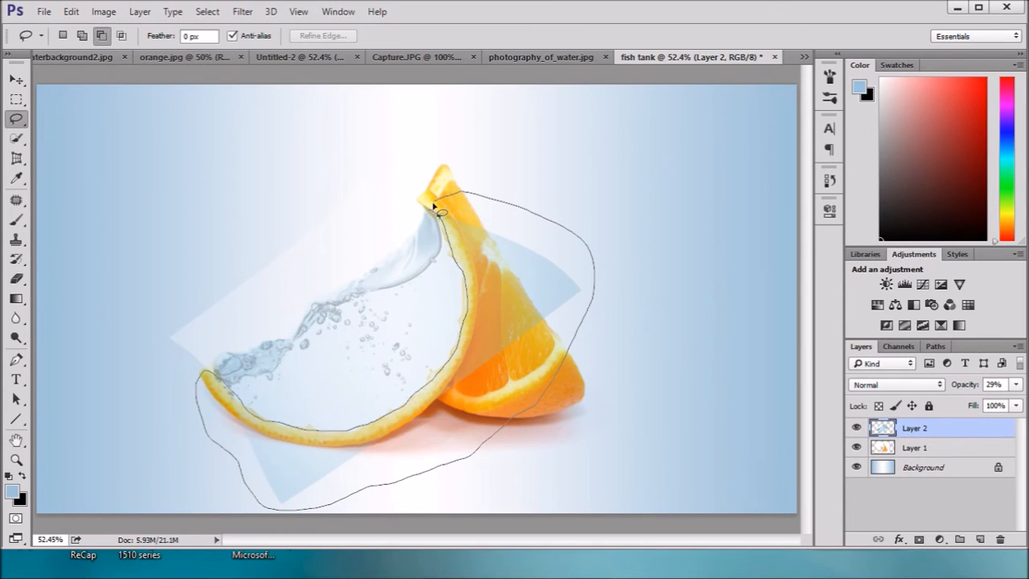
pyautogui.click(434, 222)
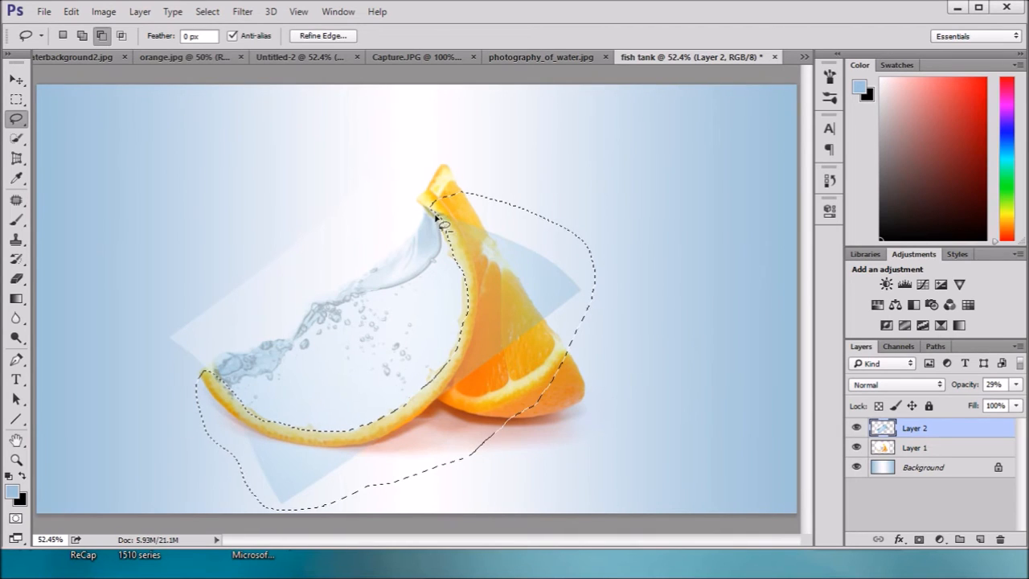
pyautogui.click(16, 280)
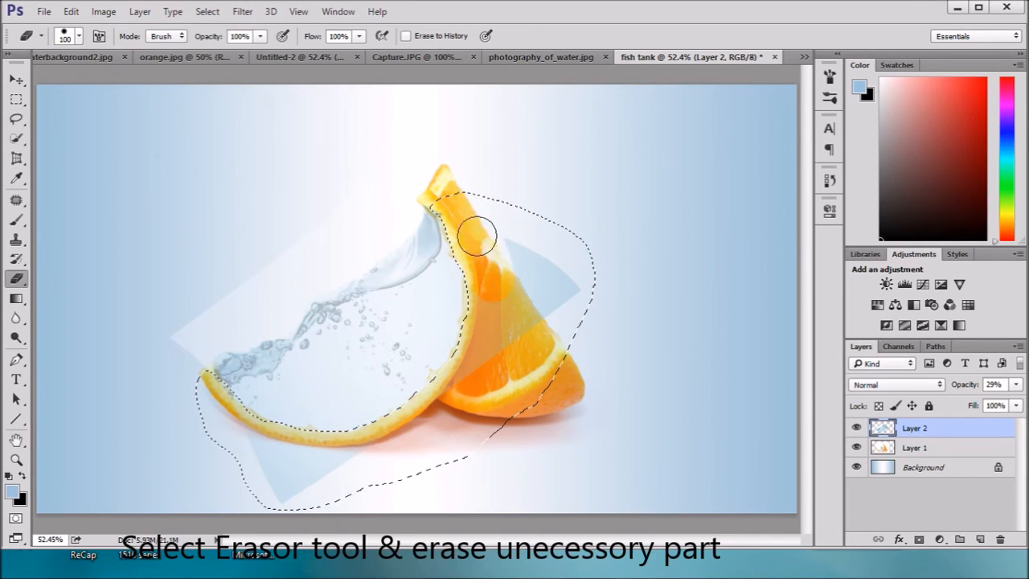
# Step: Erase the splash covering the orange flesh on the right and the leftover corner left of the slice
pyautogui.moveTo(479, 235); pyautogui.dragTo(486, 302)
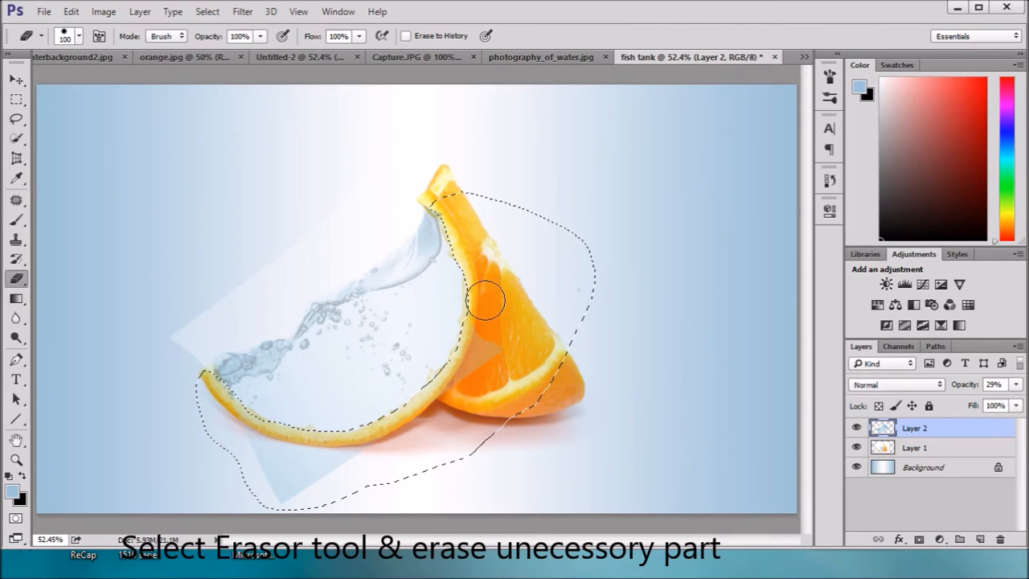
pyautogui.moveTo(486, 302); pyautogui.dragTo(338, 441)
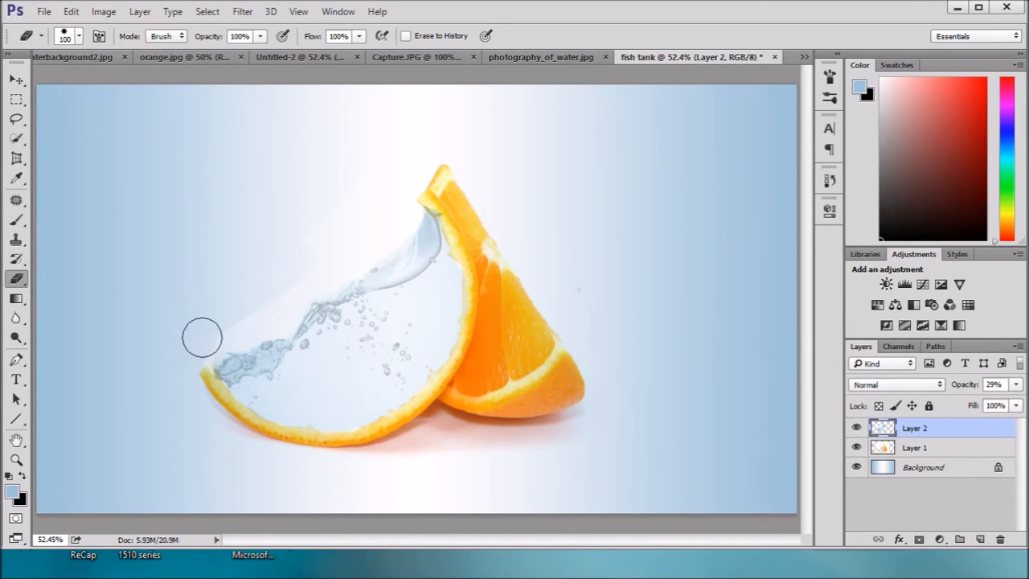
pyautogui.moveTo(201, 338); pyautogui.dragTo(298, 296)
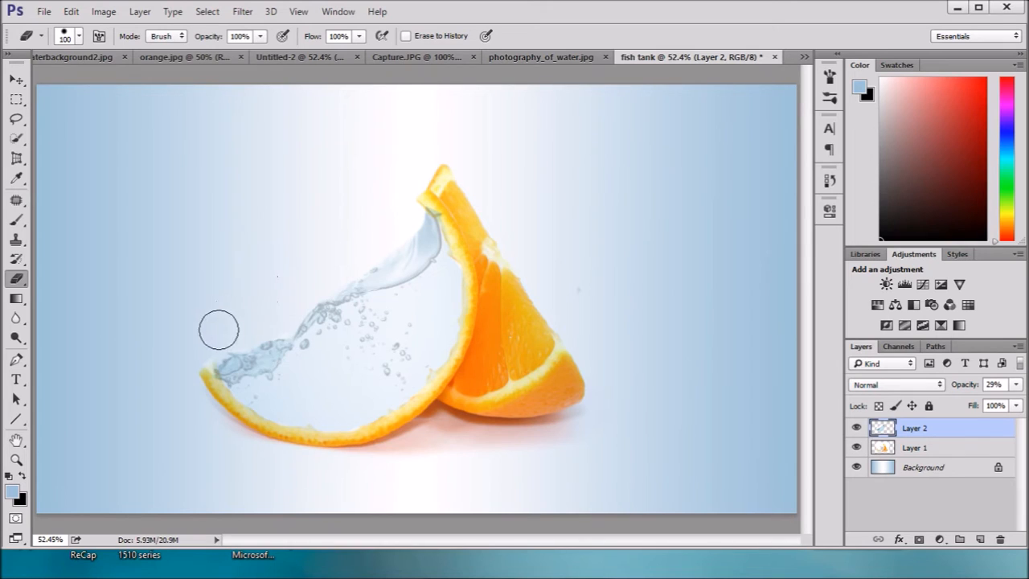
pyautogui.moveTo(260, 323)
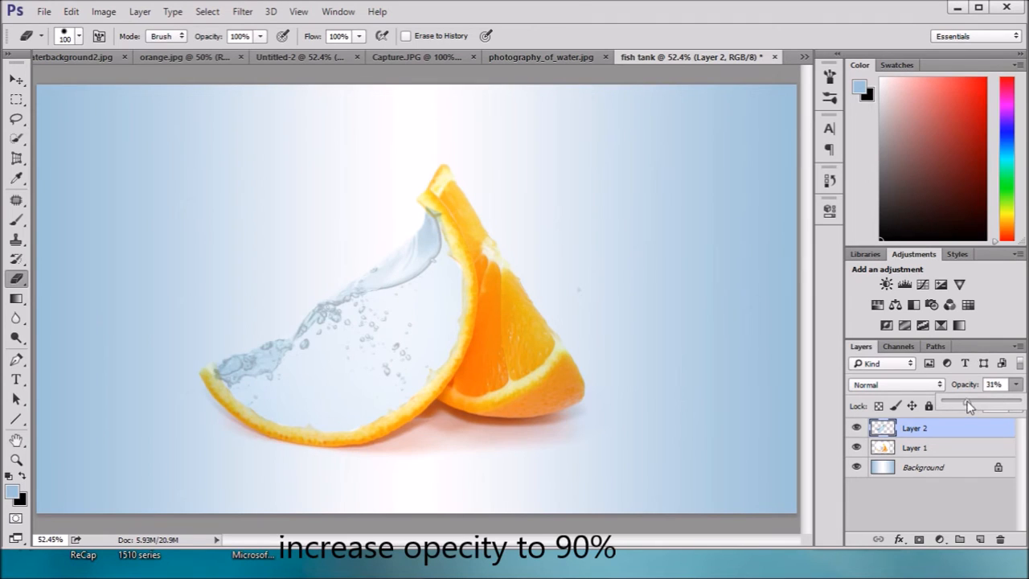
# Step: Set Layer 2 opacity to about 89% and brush along the water-orange edge
pyautogui.moveTo(968, 405); pyautogui.dragTo(1010, 405)
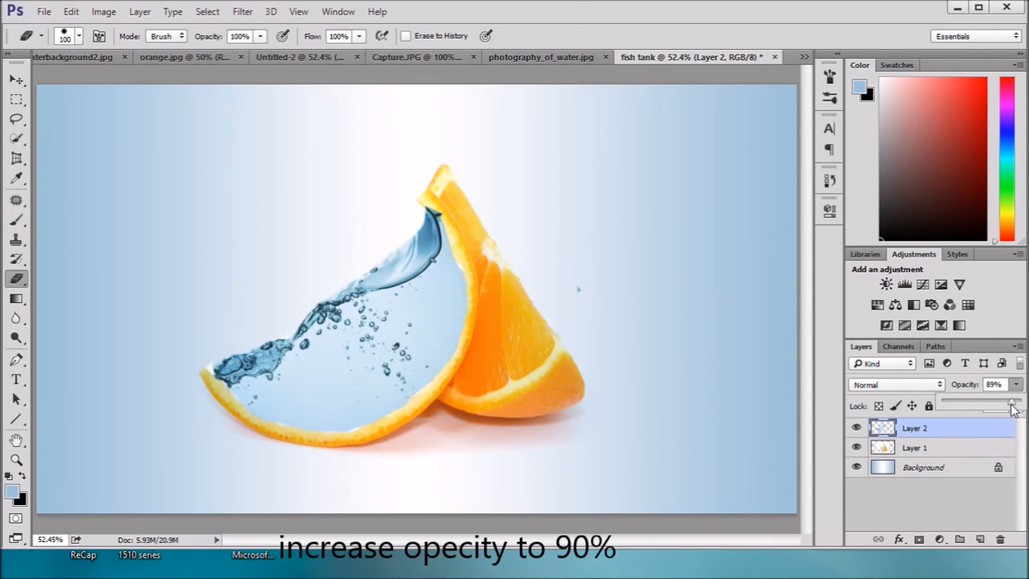
pyautogui.moveTo(743, 434)
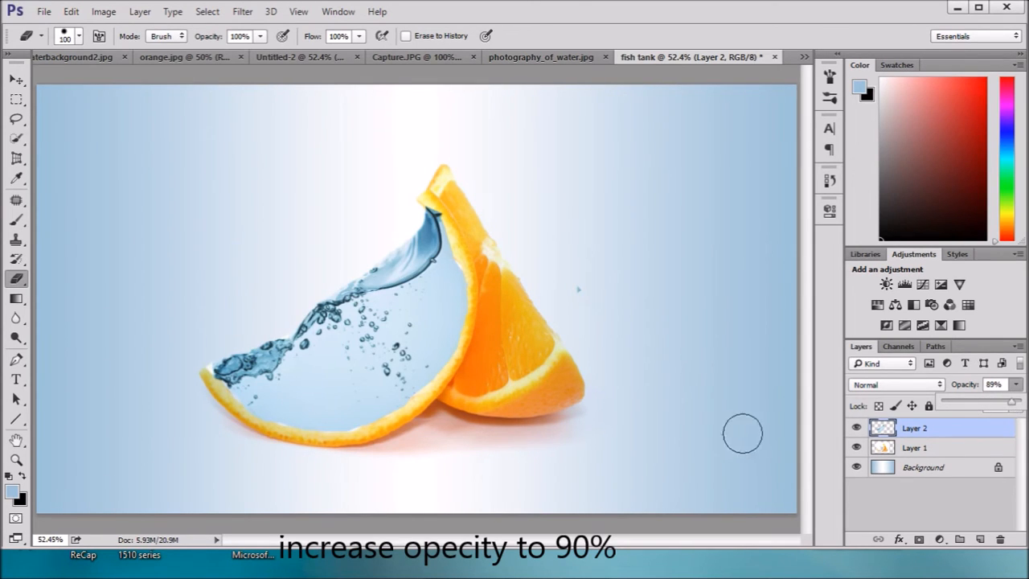
pyautogui.moveTo(489, 279)
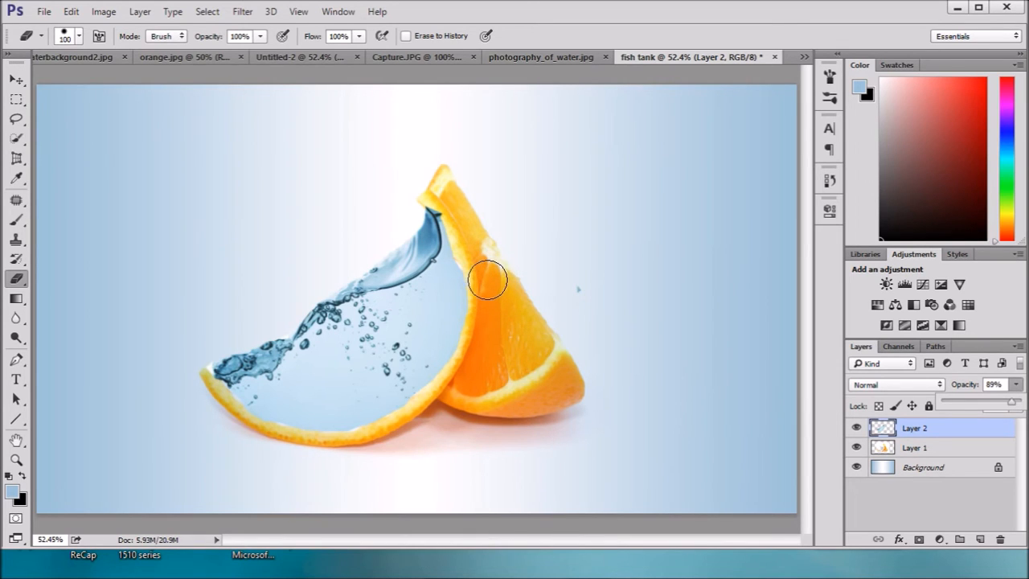
pyautogui.moveTo(486, 304)
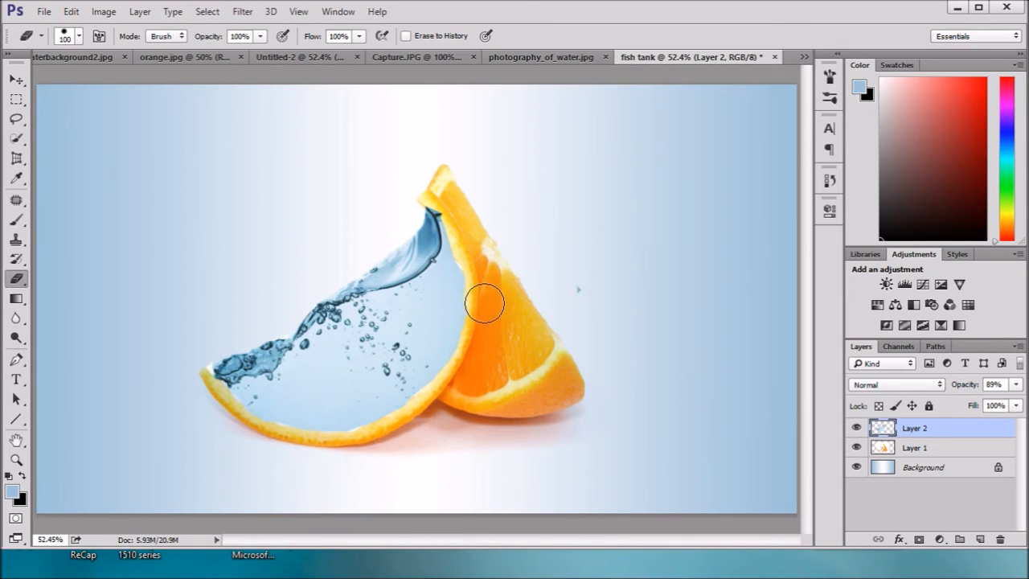
pyautogui.moveTo(485, 304); pyautogui.dragTo(465, 373)
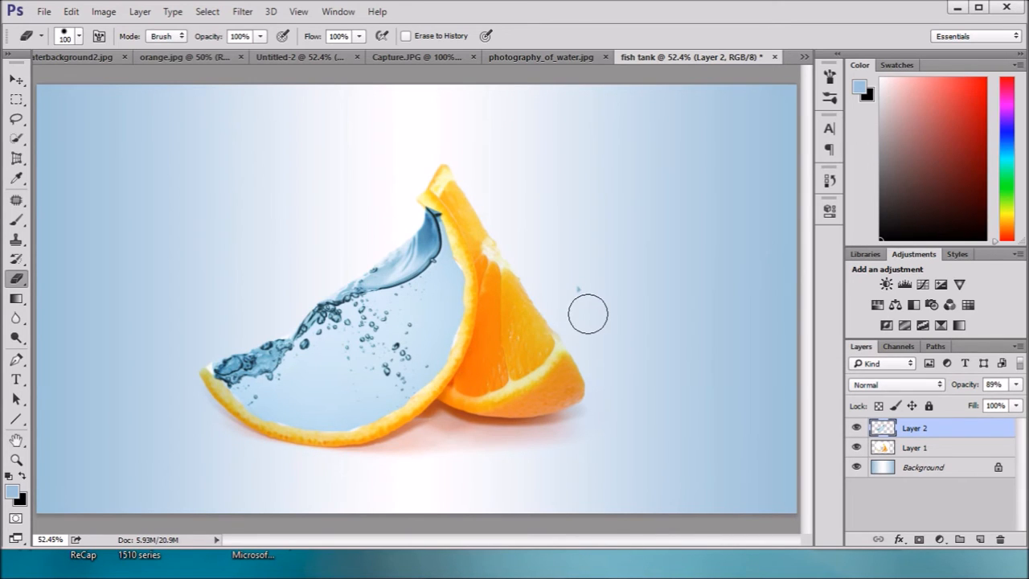
pyautogui.moveTo(611, 283)
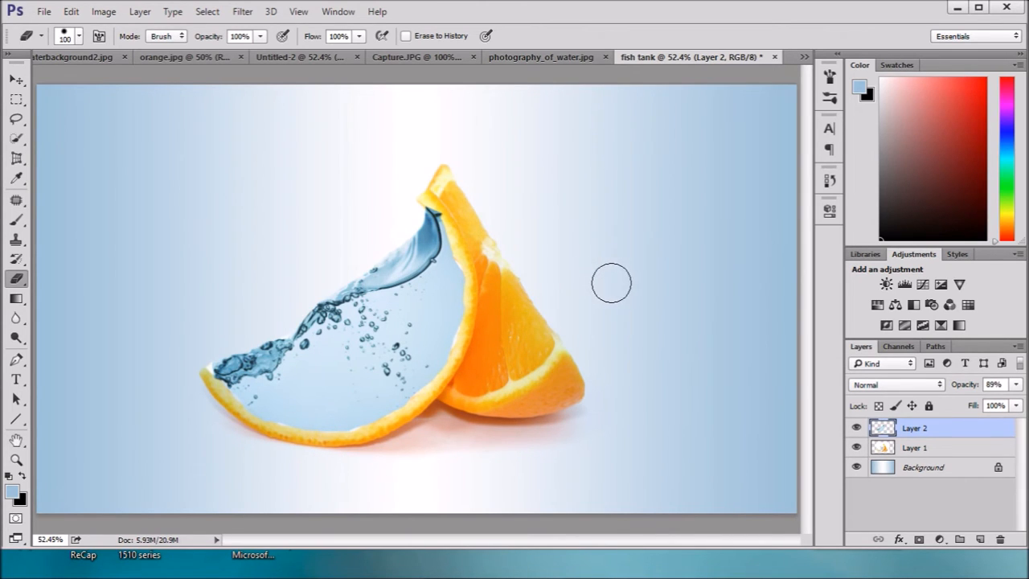
pyautogui.moveTo(563, 321)
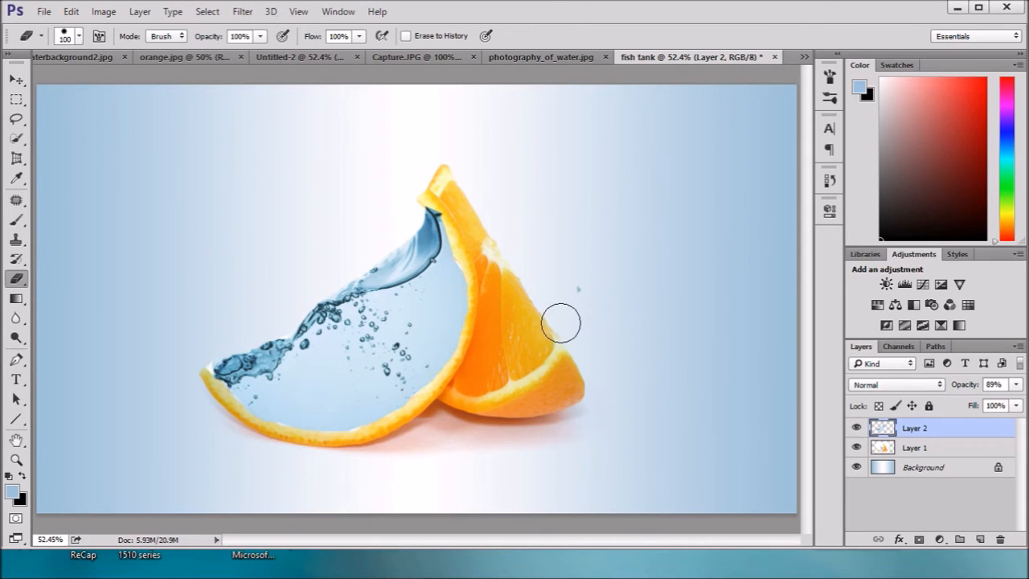
pyautogui.moveTo(486, 282)
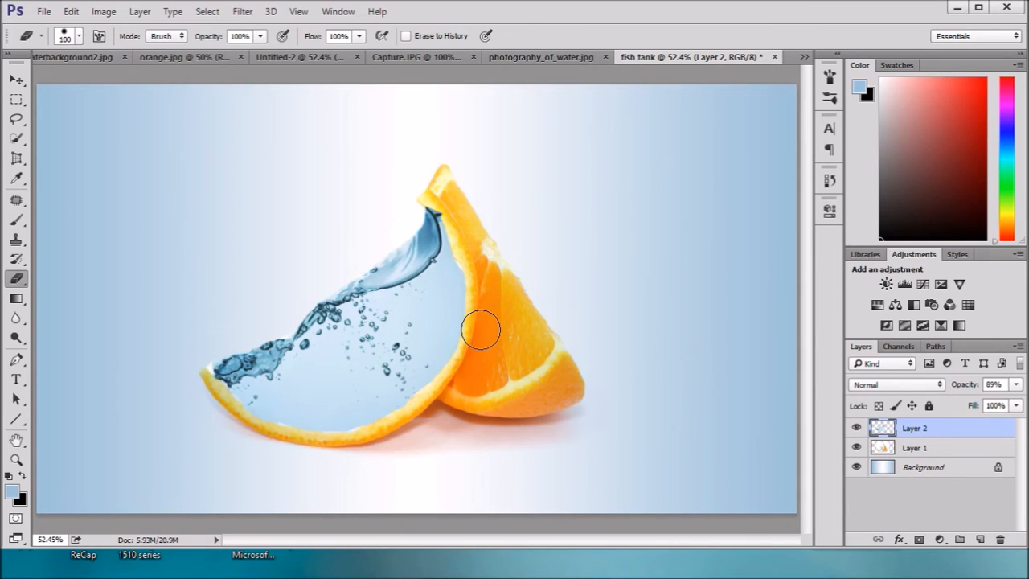
pyautogui.moveTo(469, 369)
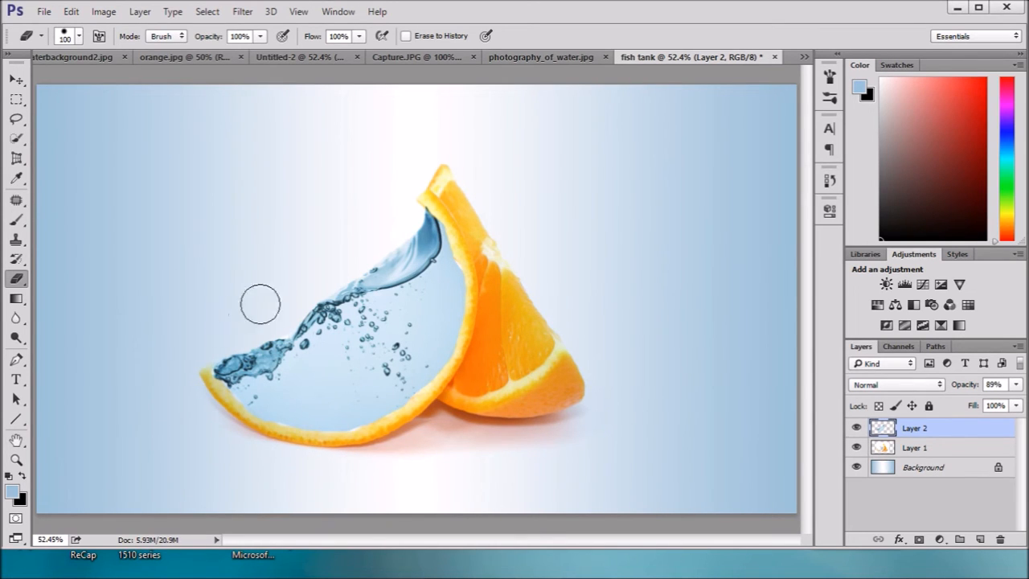
pyautogui.moveTo(550, 190)
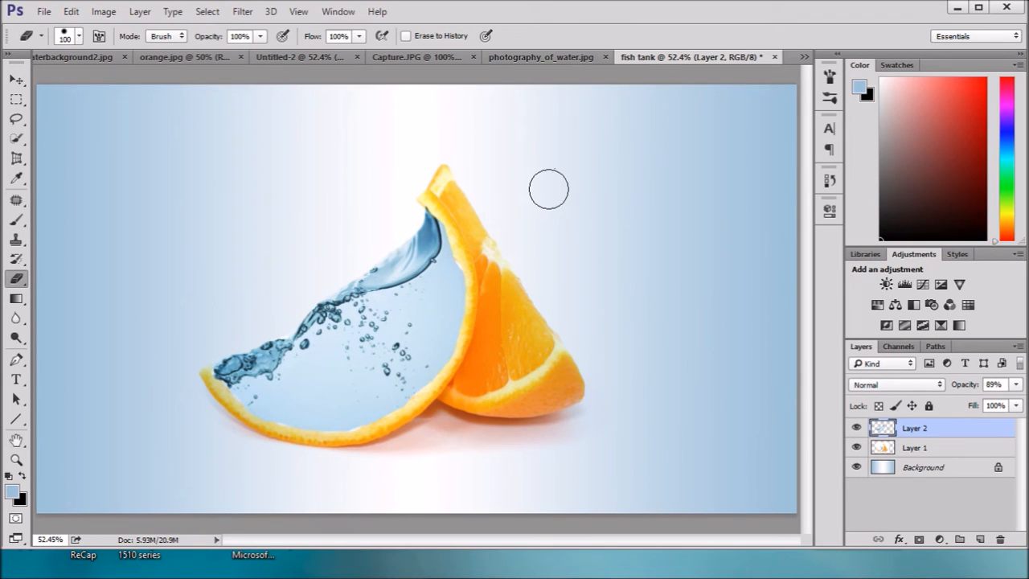
pyautogui.moveTo(315, 148)
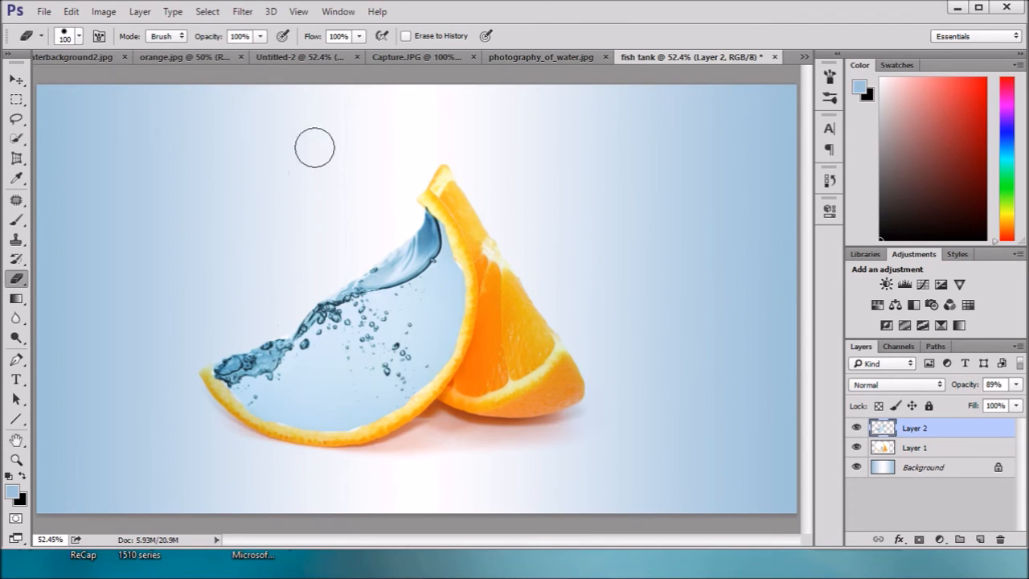
pyautogui.moveTo(486, 103)
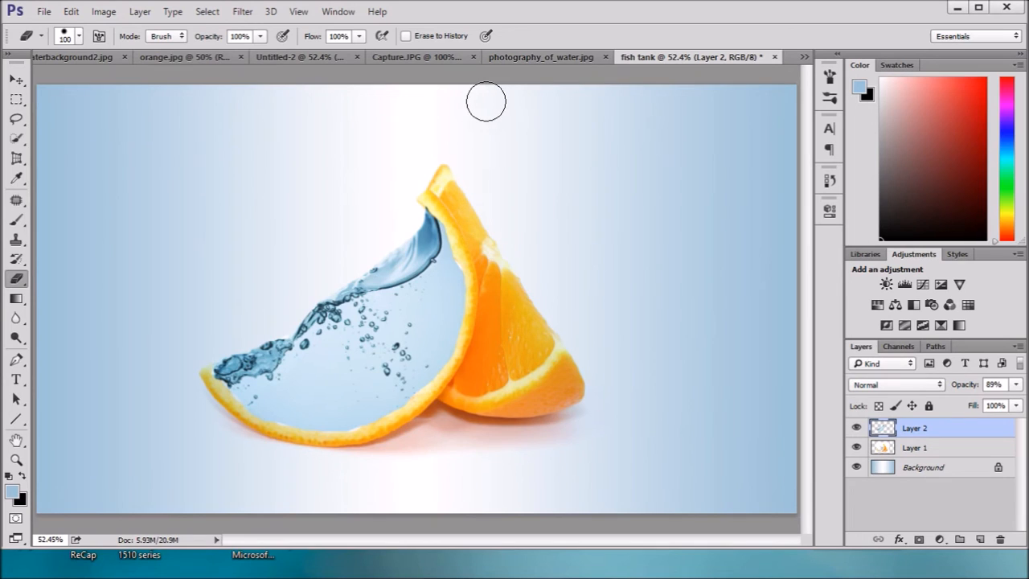
pyautogui.moveTo(145, 116)
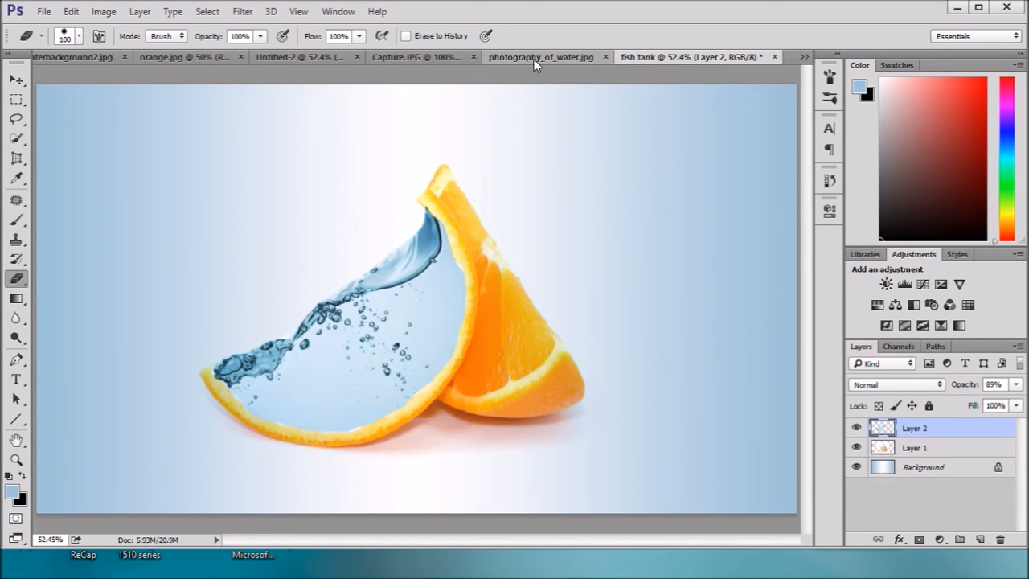
# Step: Drag the photography_of_water image into the fish tank document as a new layer over the orange
pyautogui.click(541, 56)
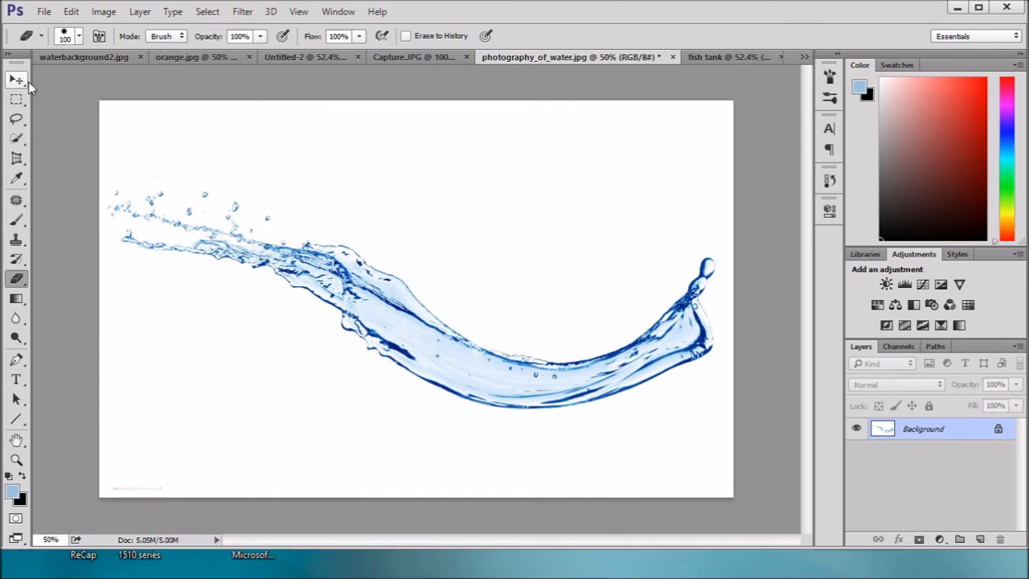
pyautogui.click(16, 79)
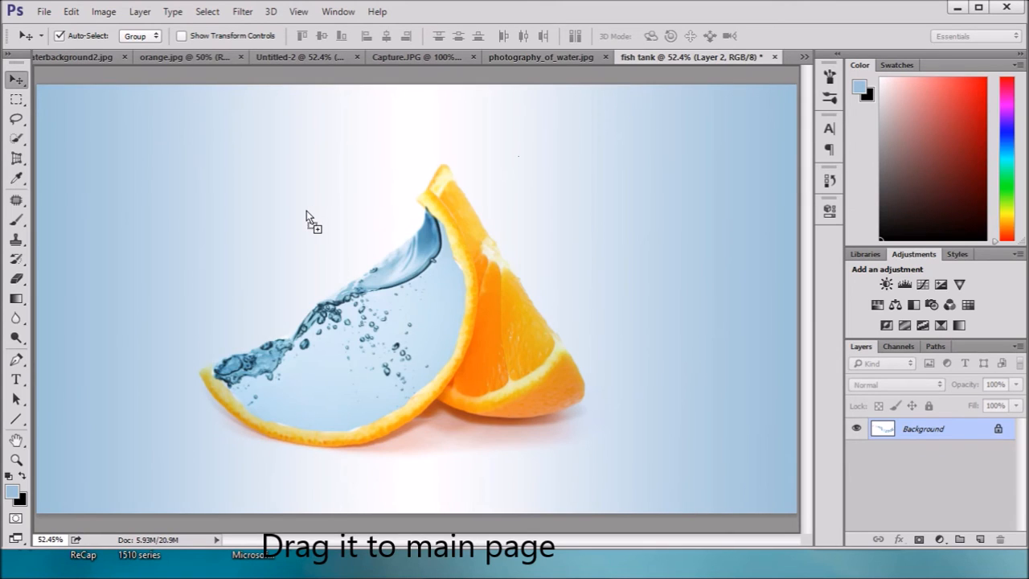
pyautogui.moveTo(309, 222); pyautogui.dragTo(346, 241)
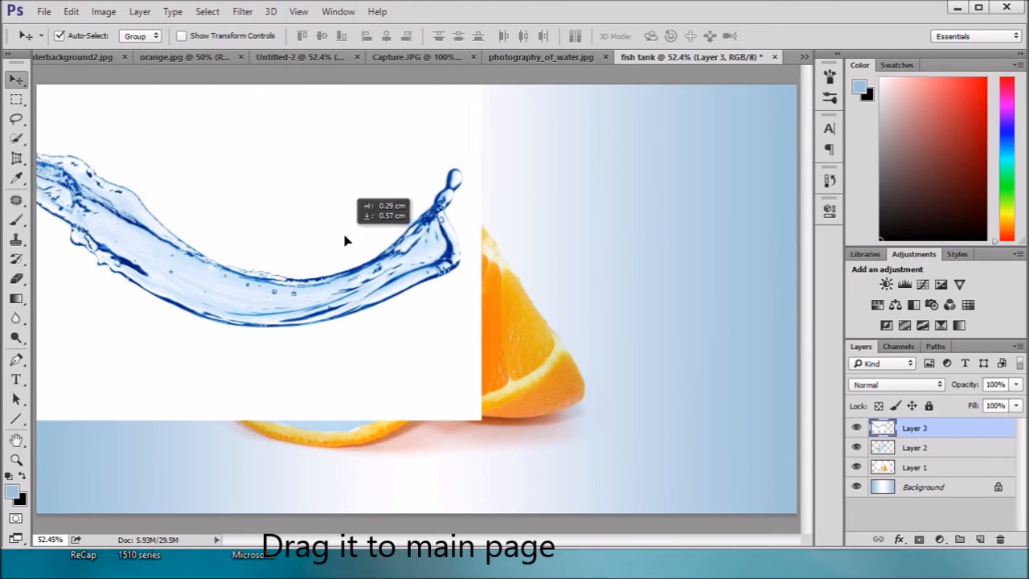
pyautogui.moveTo(346, 241); pyautogui.dragTo(355, 250)
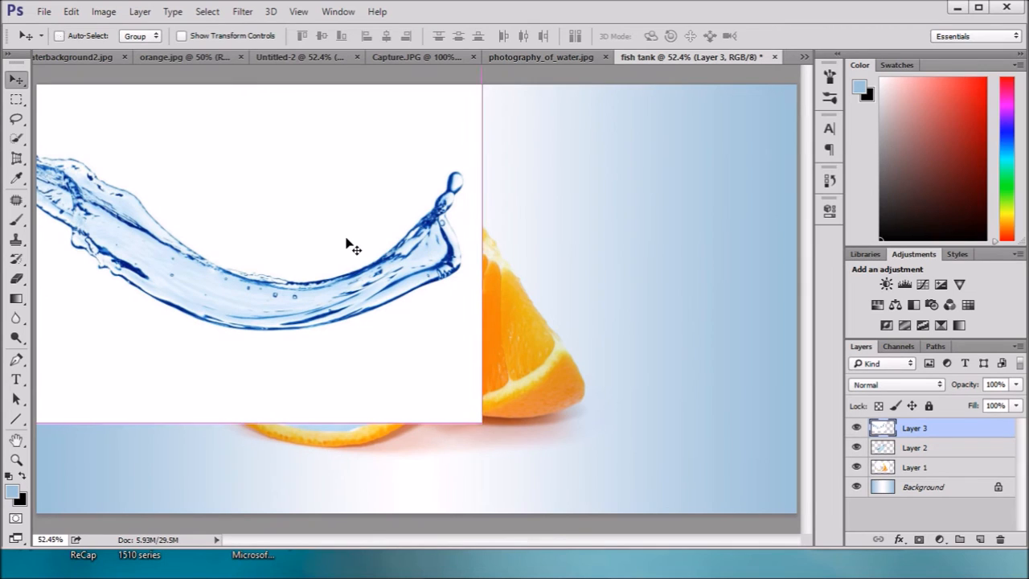
# Step: With Free Transform, shrink the new splash, move it onto the slice's water and tilt it slightly
pyautogui.press('ctrl+t')
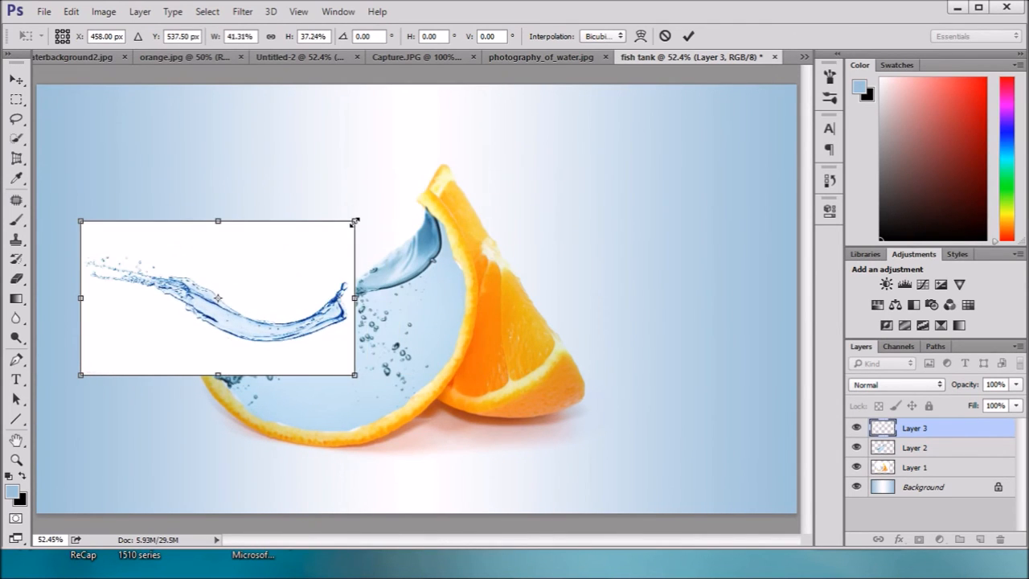
pyautogui.moveTo(354, 222); pyautogui.dragTo(318, 241)
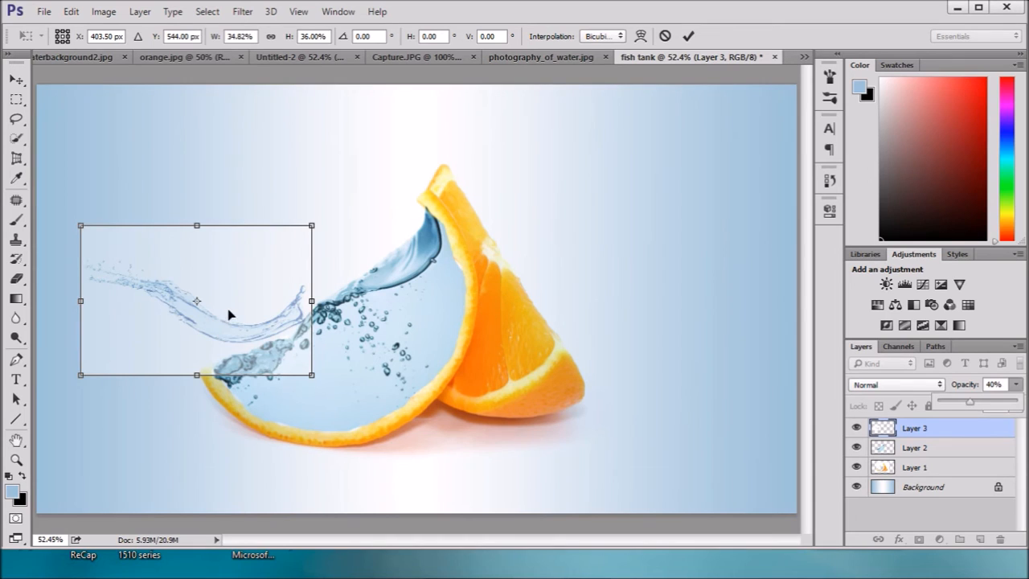
pyautogui.moveTo(229, 314); pyautogui.dragTo(158, 360)
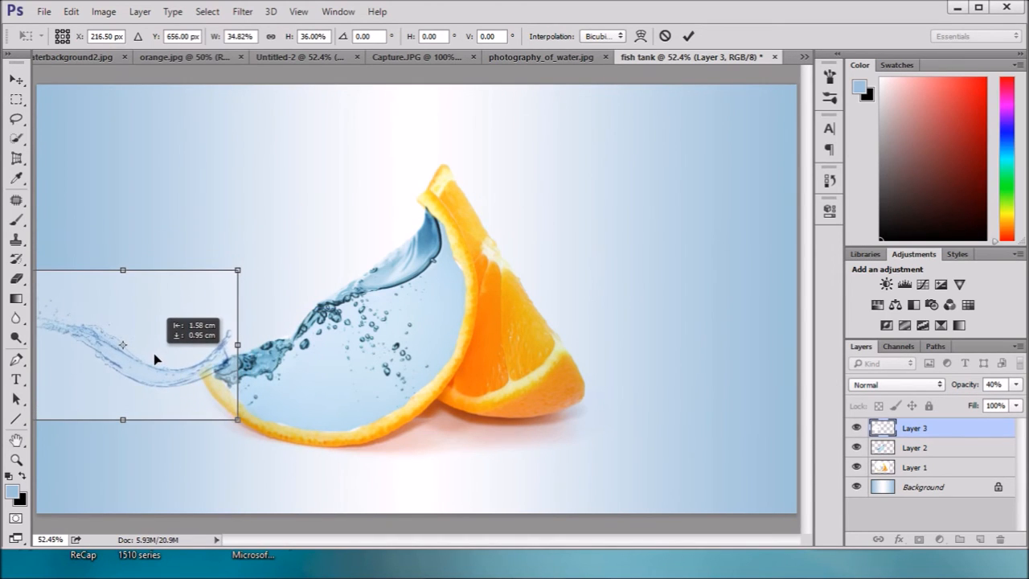
pyautogui.moveTo(158, 361); pyautogui.dragTo(201, 348)
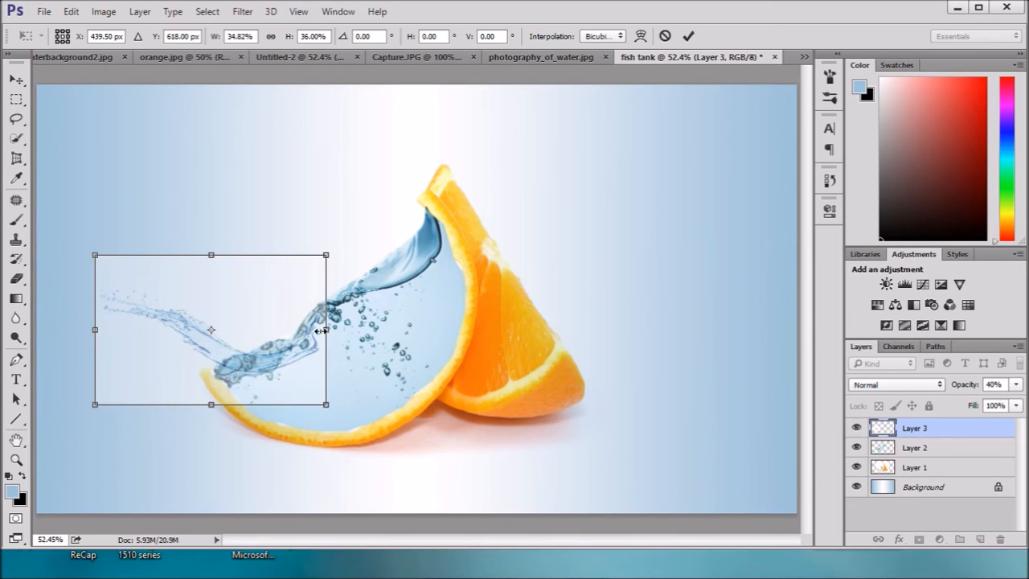
pyautogui.moveTo(325, 255)
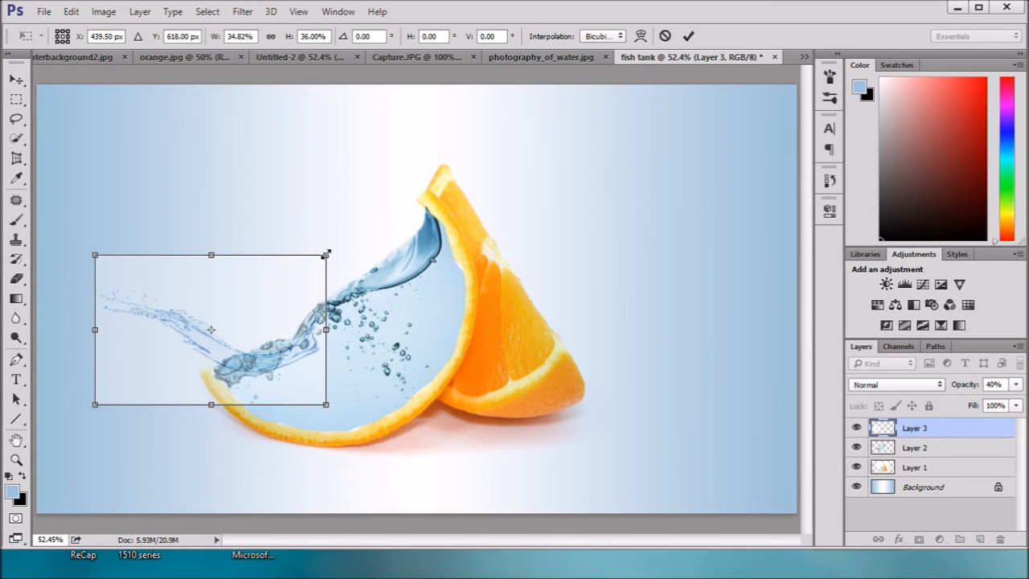
pyautogui.moveTo(325, 254); pyautogui.dragTo(287, 280)
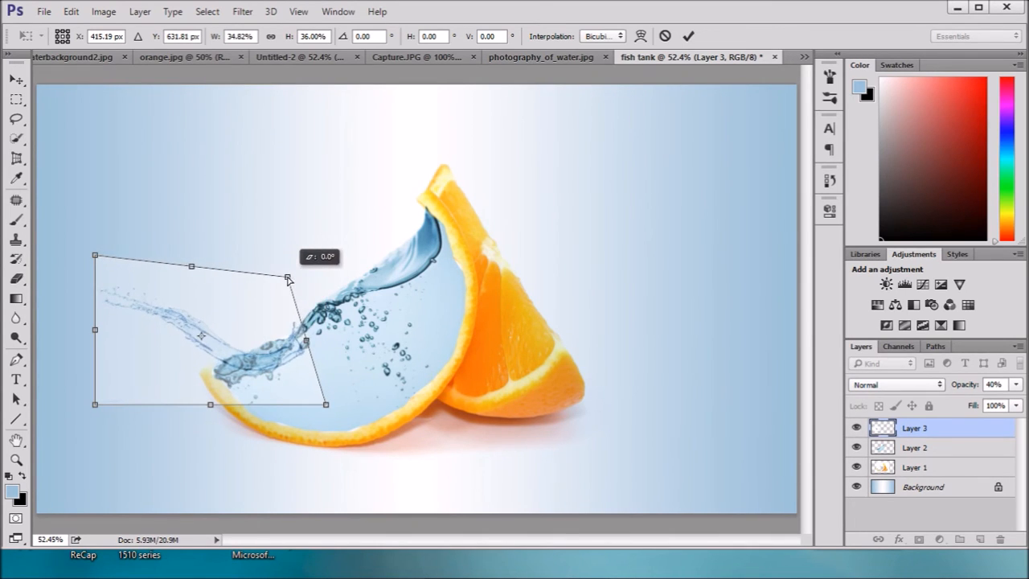
pyautogui.moveTo(288, 280); pyautogui.dragTo(308, 264)
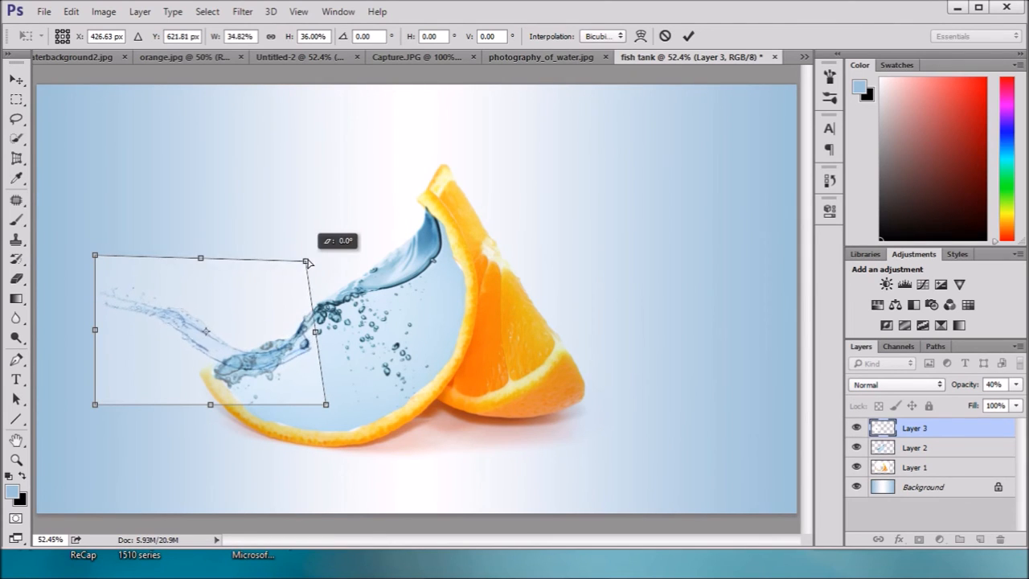
pyautogui.moveTo(308, 264); pyautogui.dragTo(328, 254)
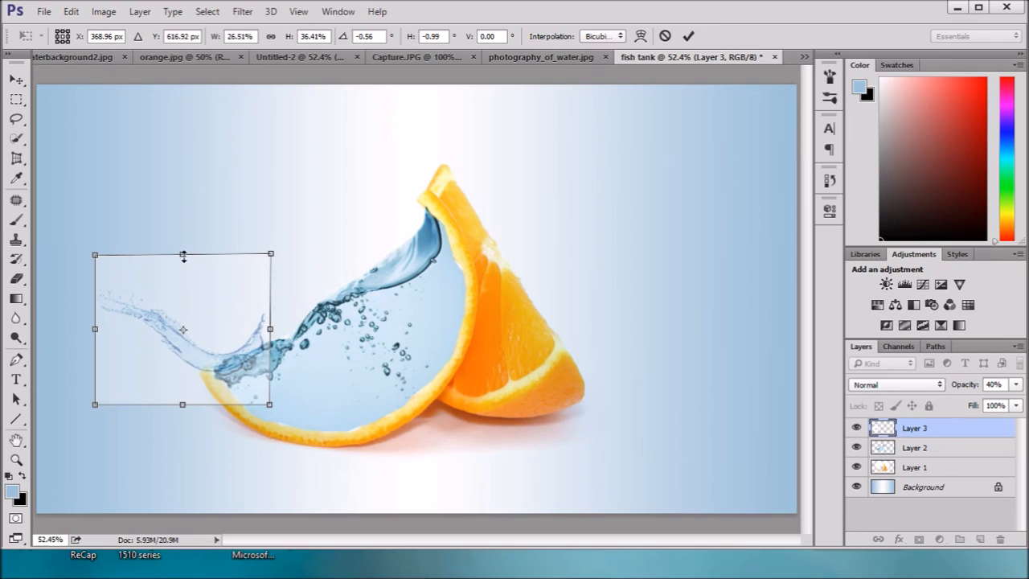
# Step: Narrow and shorten the splash, settle it over the slice's left tip and commit the transform
pyautogui.moveTo(184, 256); pyautogui.dragTo(183, 290)
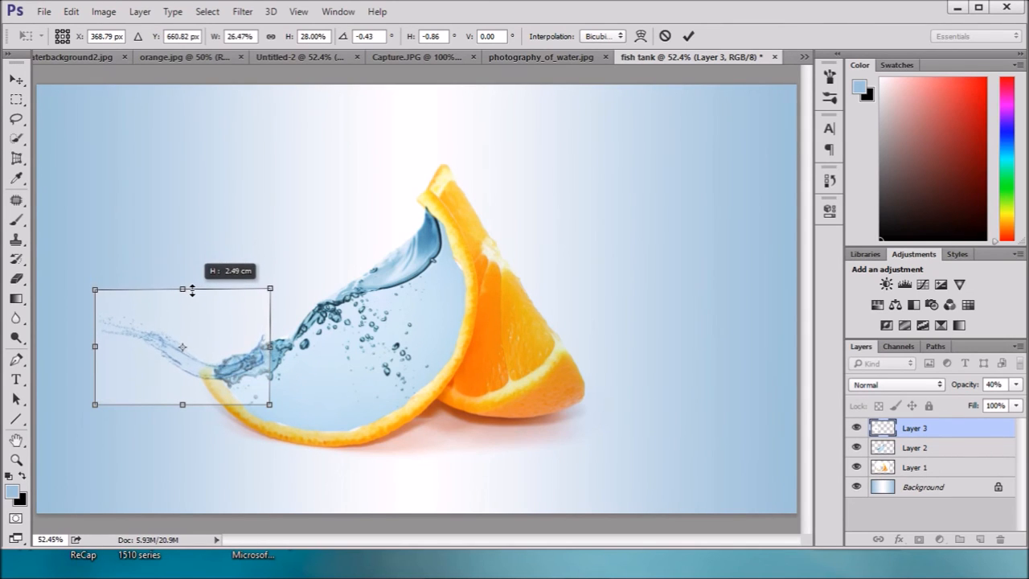
pyautogui.moveTo(191, 290); pyautogui.dragTo(192, 270)
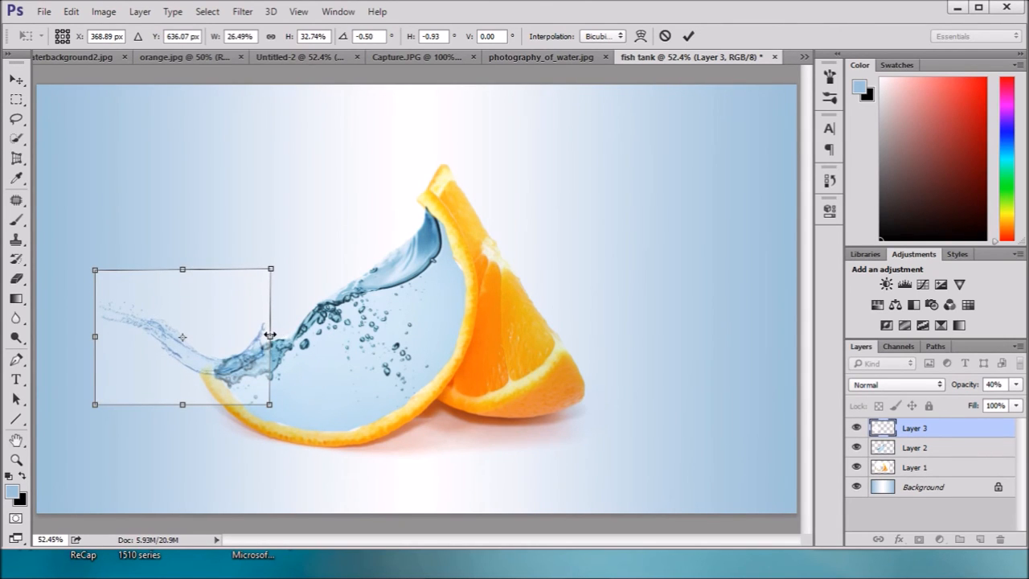
pyautogui.moveTo(270, 333); pyautogui.dragTo(233, 338)
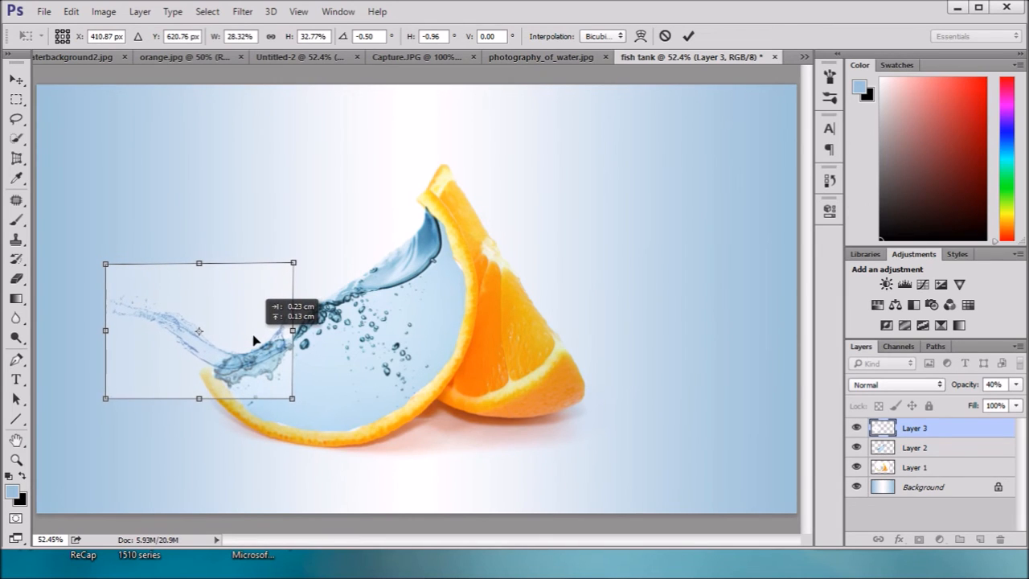
pyautogui.moveTo(241, 333); pyautogui.dragTo(245, 338)
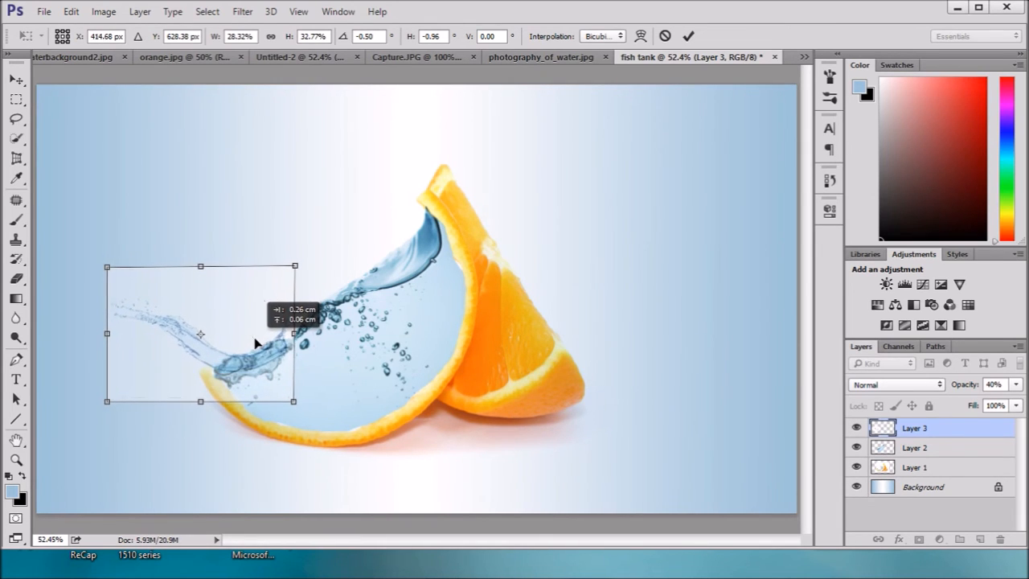
pyautogui.moveTo(242, 346); pyautogui.dragTo(249, 352)
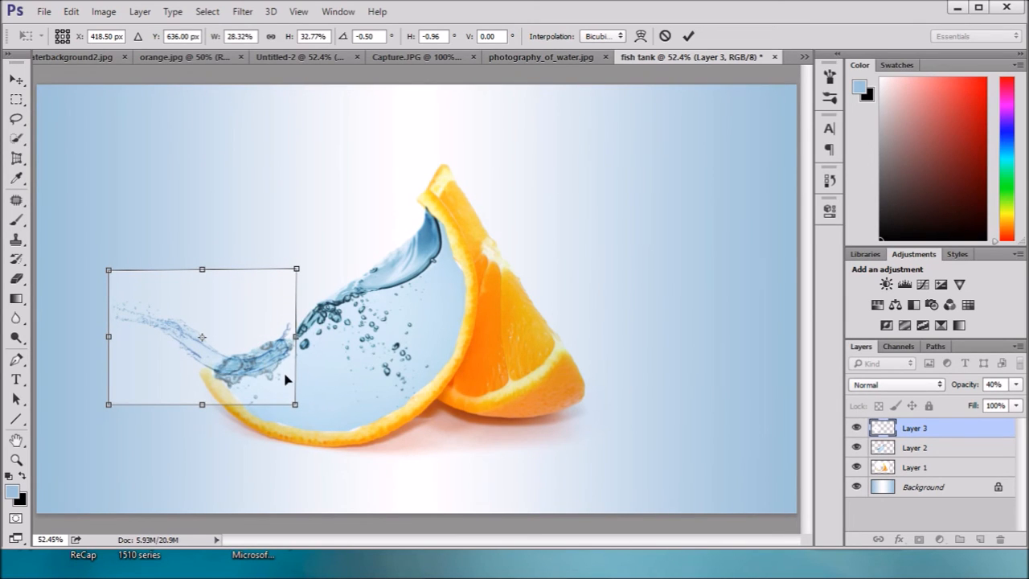
pyautogui.moveTo(275, 359)
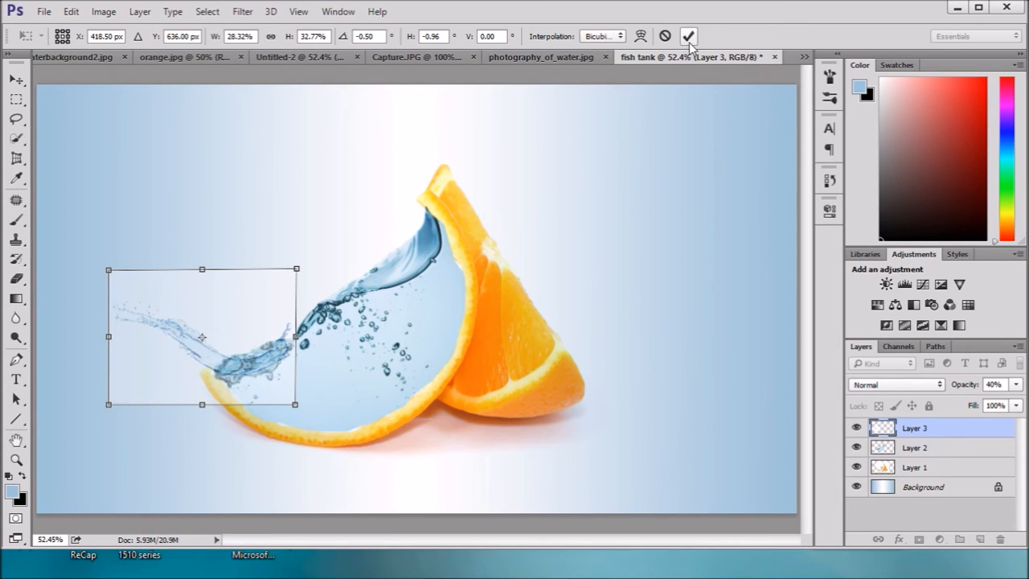
pyautogui.click(689, 35)
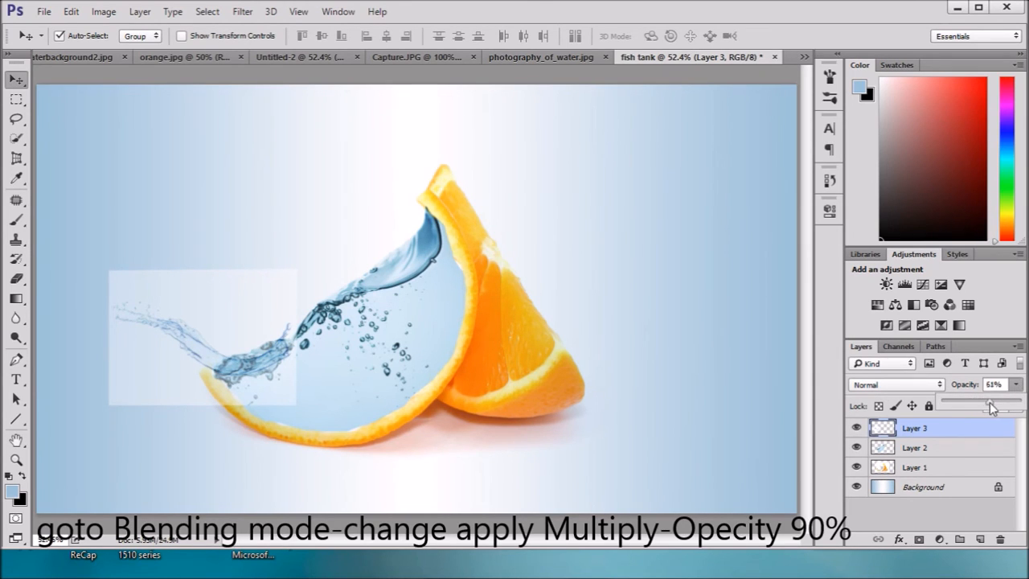
# Step: Set Layer 3 to Multiply at 79% opacity so the splash's white backdrop disappears
pyautogui.moveTo(984, 406); pyautogui.dragTo(1001, 405)
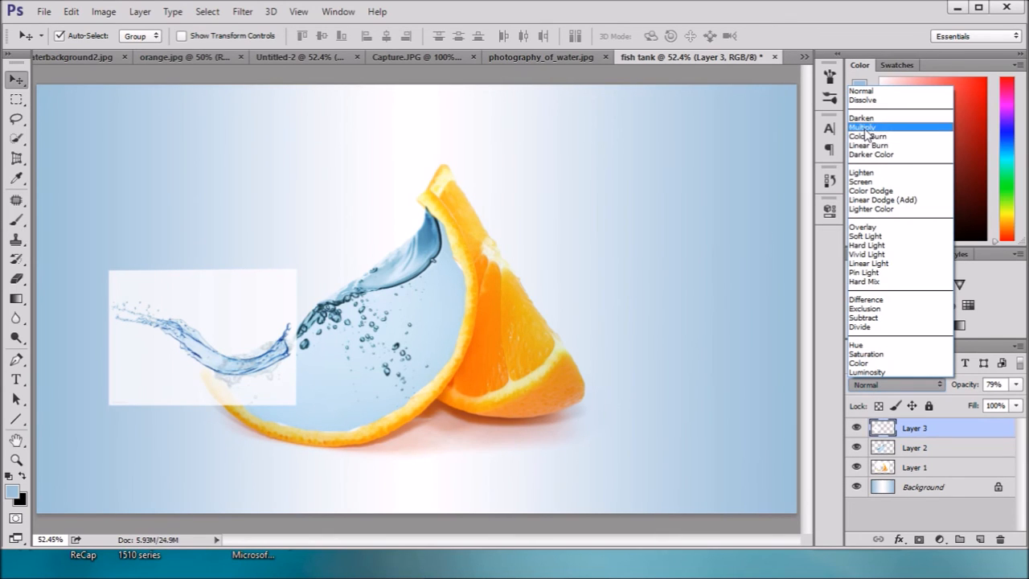
pyautogui.click(865, 127)
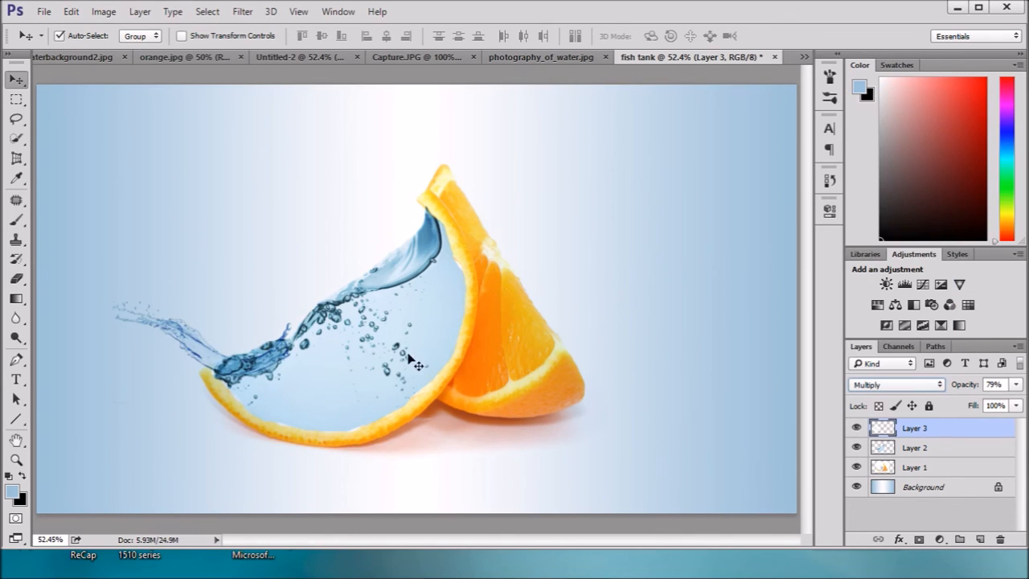
pyautogui.moveTo(16, 297)
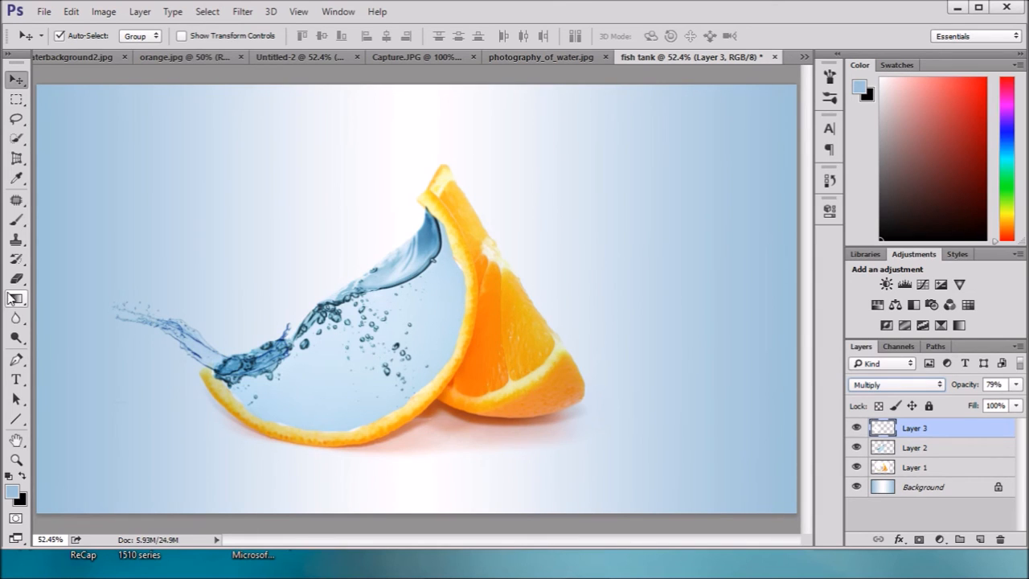
pyautogui.click(16, 280)
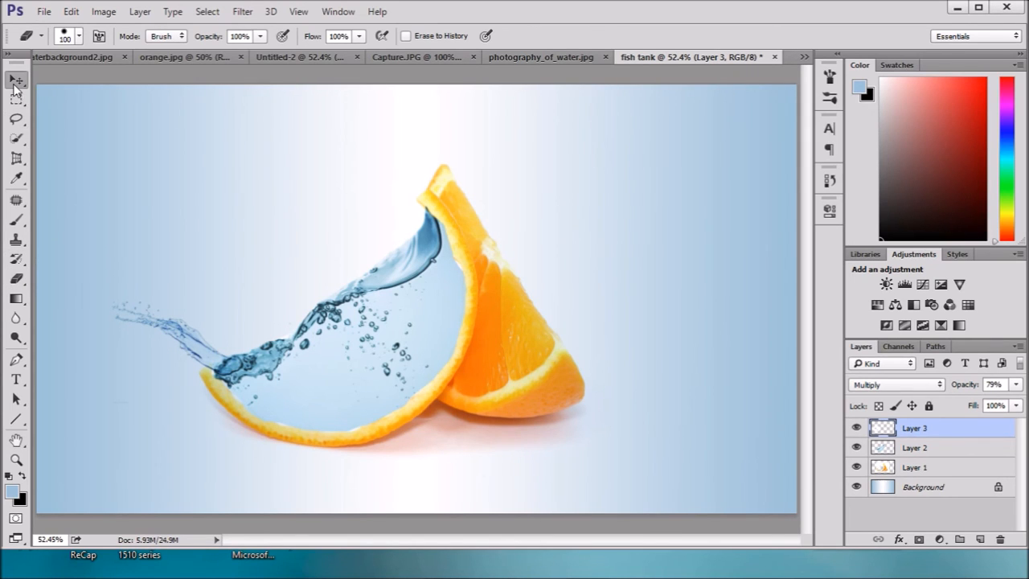
pyautogui.click(16, 80)
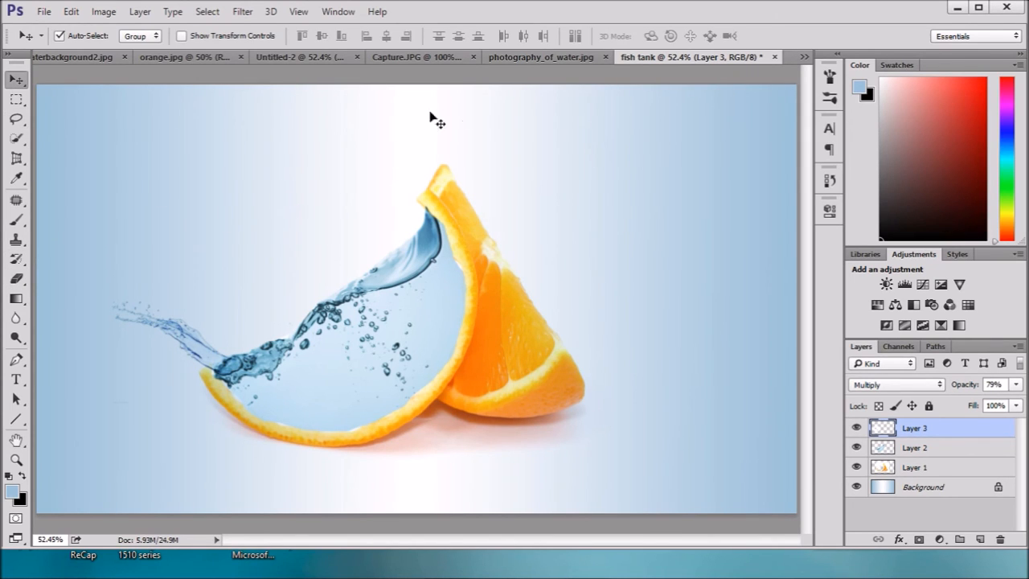
pyautogui.moveTo(261, 120)
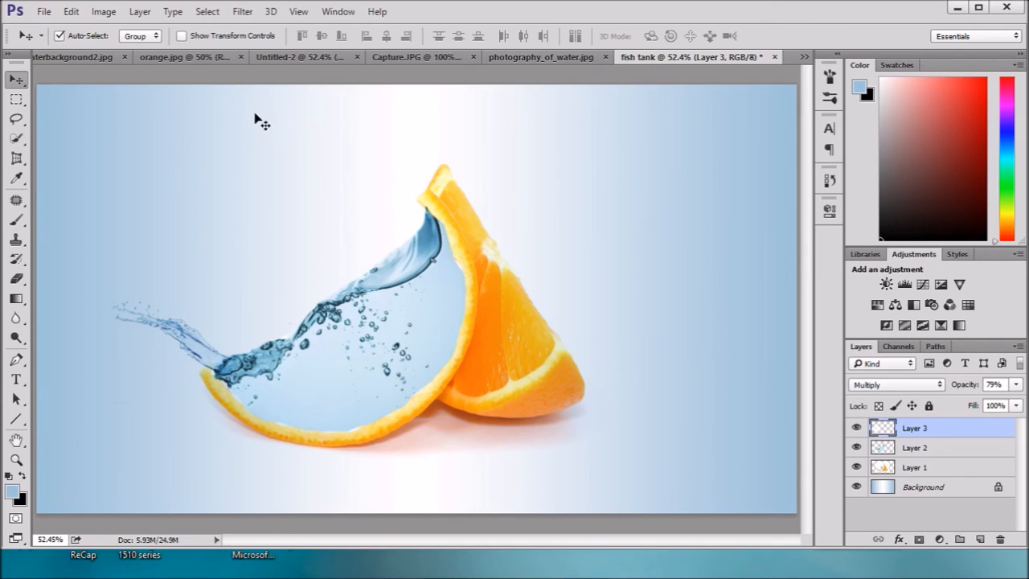
pyautogui.moveTo(336, 95)
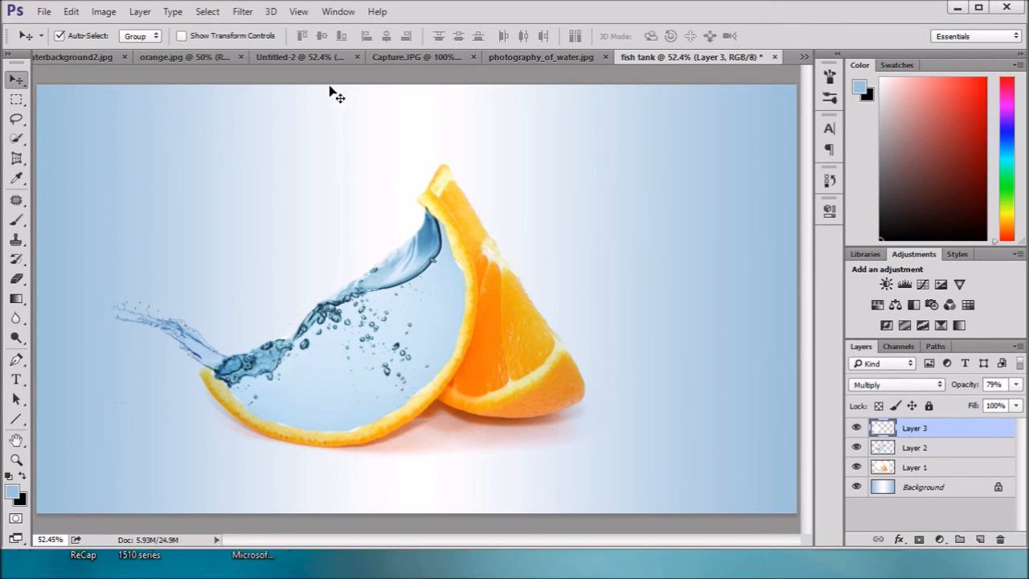
pyautogui.moveTo(398, 97)
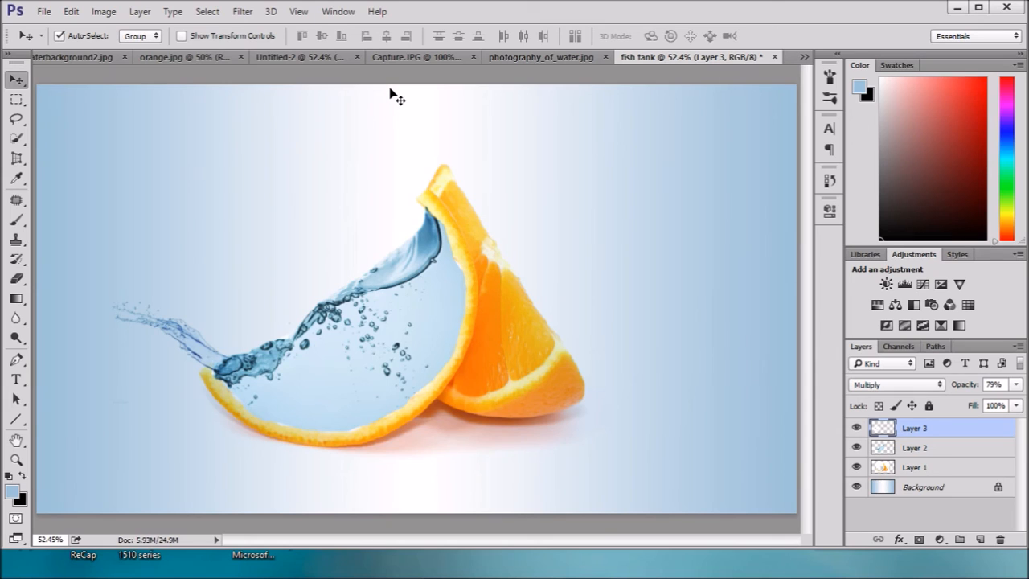
# Step: Dismiss the locked-layer warning on Capture.JPG and bring the goldfish into the fish tank document
pyautogui.click(424, 56)
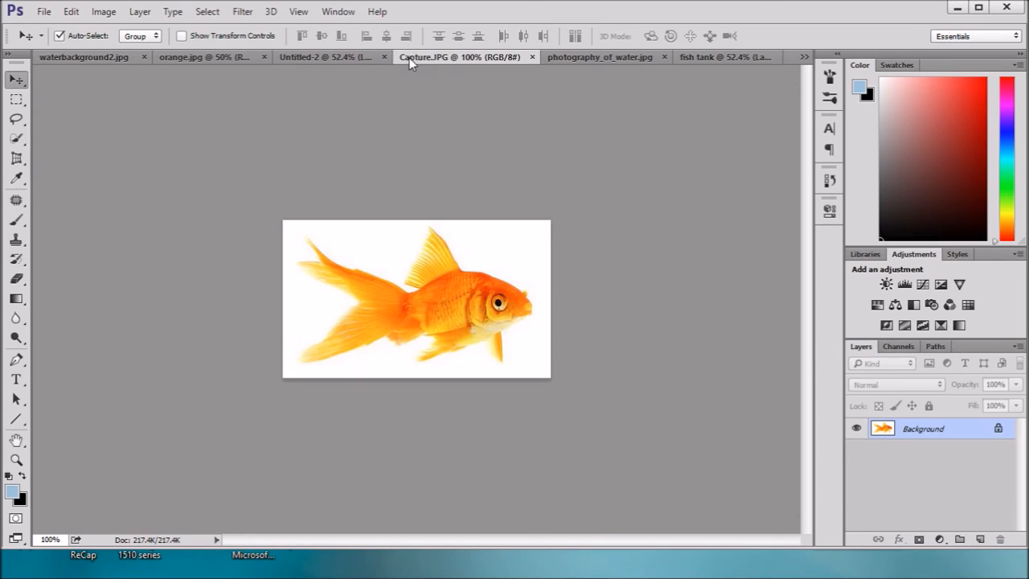
pyautogui.moveTo(470, 277)
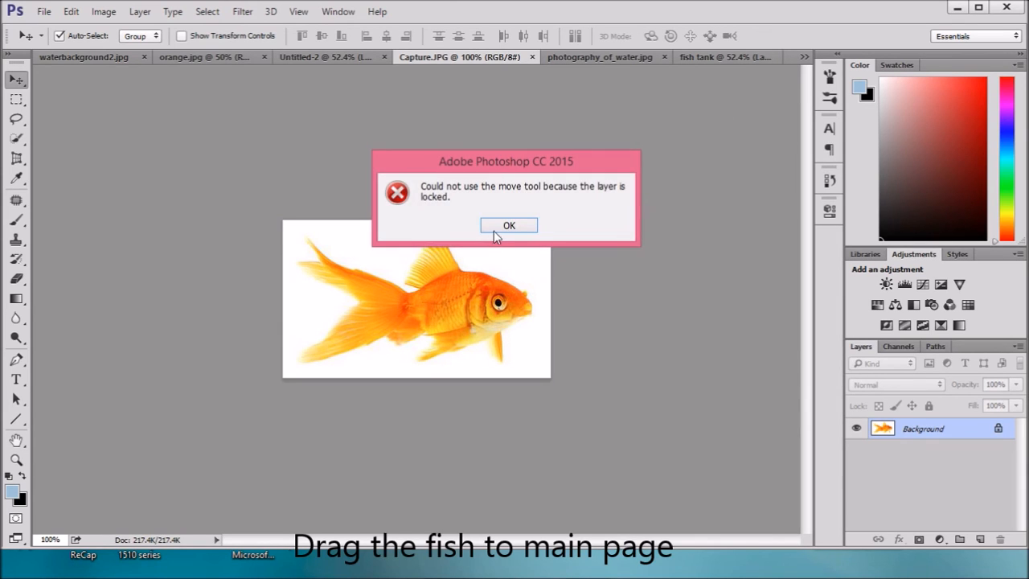
pyautogui.click(508, 225)
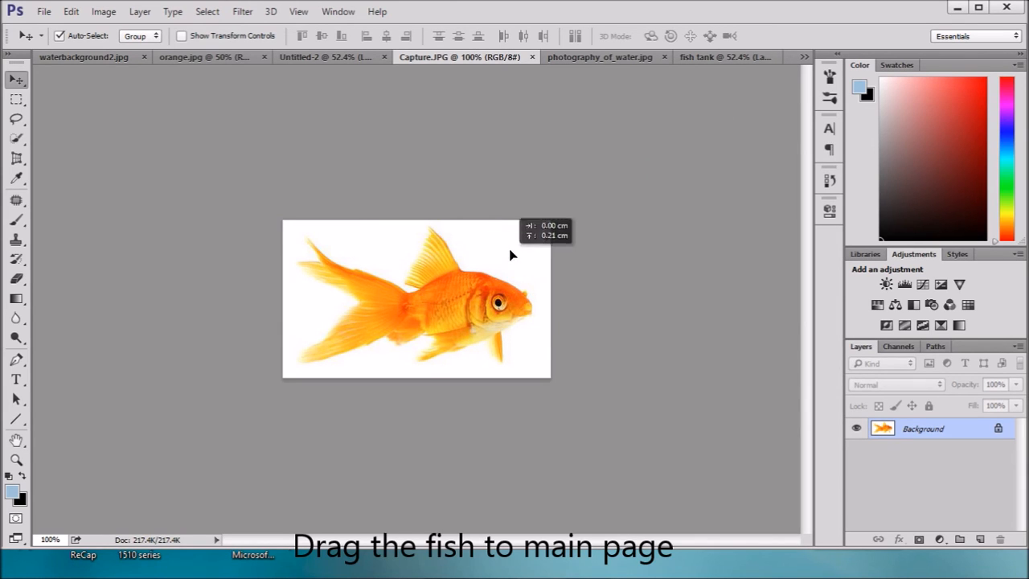
pyautogui.click(694, 57)
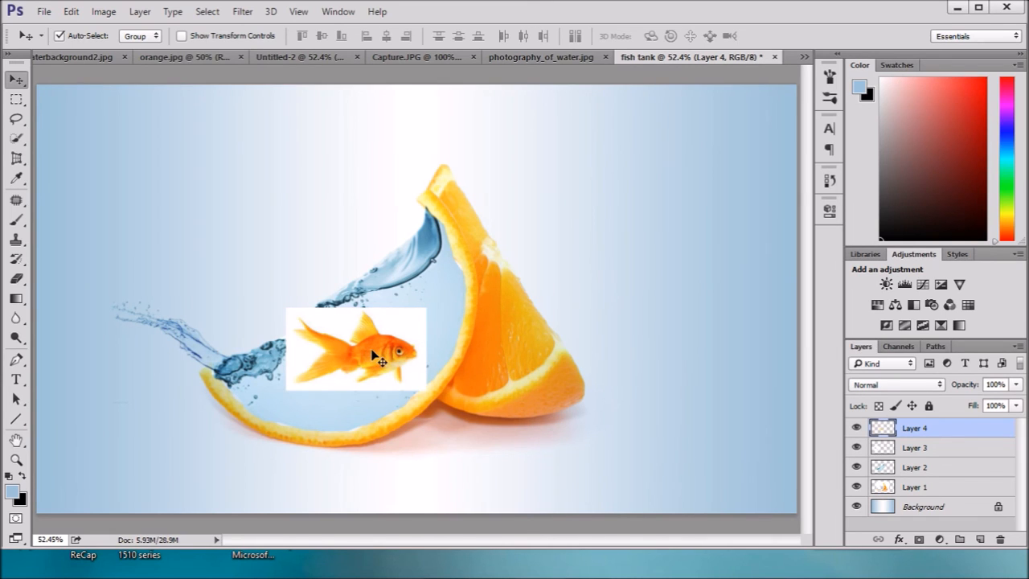
# Step: Scale the goldfish to about 65%, tilt it roughly 26°, place it in the water and commit
pyautogui.press('ctrl+t')
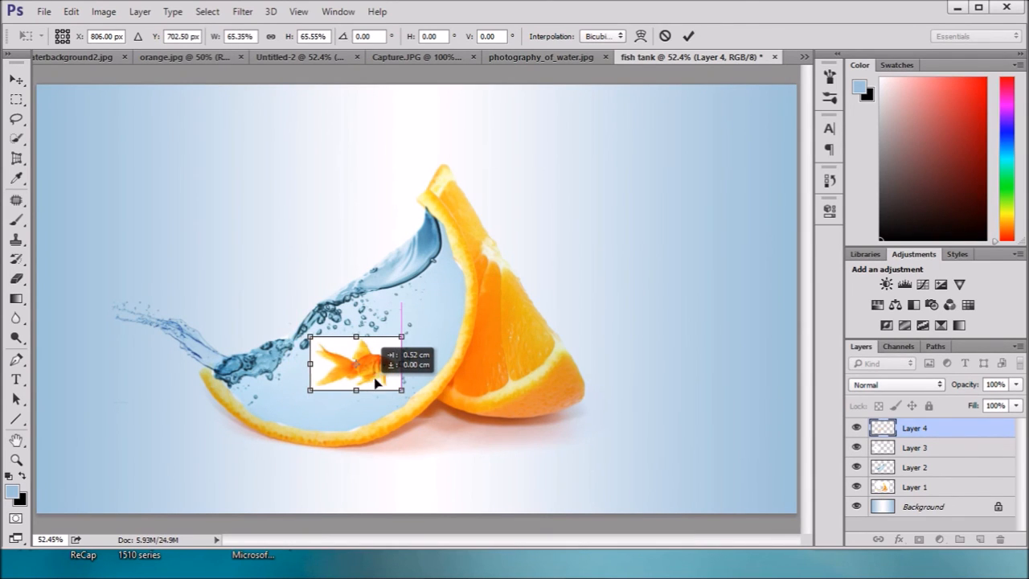
pyautogui.moveTo(356, 363); pyautogui.dragTo(385, 373)
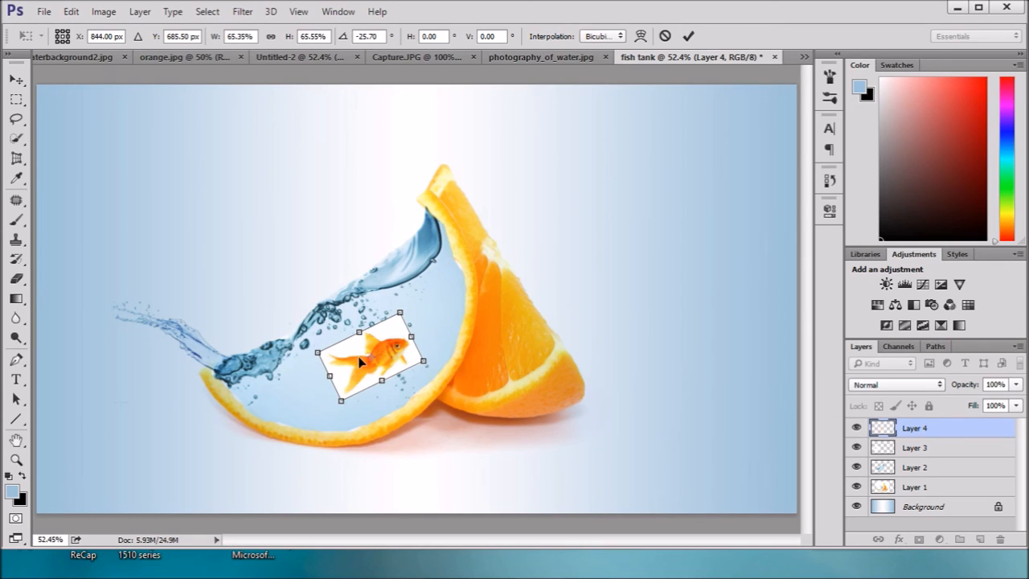
pyautogui.moveTo(370, 357); pyautogui.dragTo(338, 383)
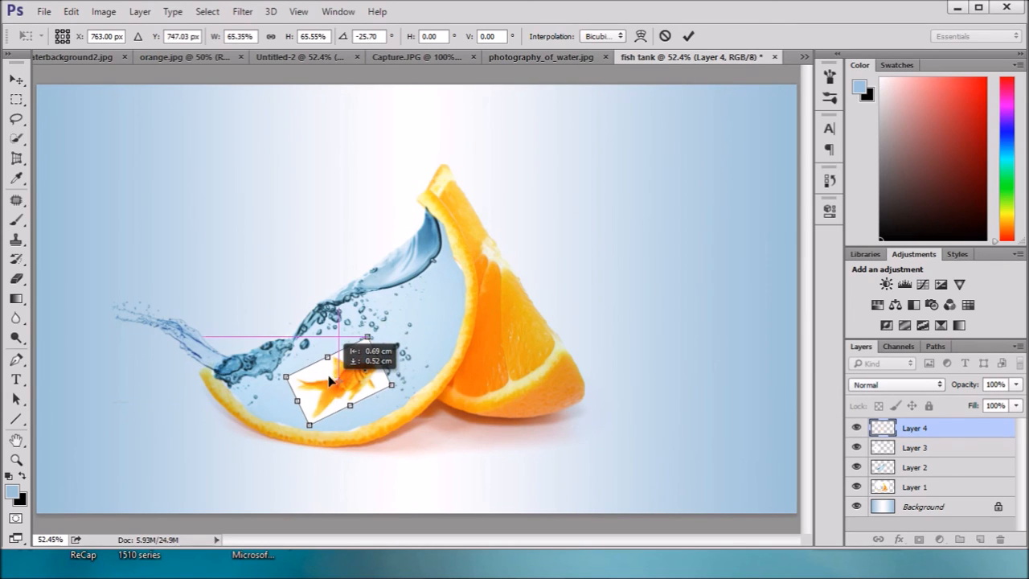
pyautogui.moveTo(338, 386); pyautogui.dragTo(346, 373)
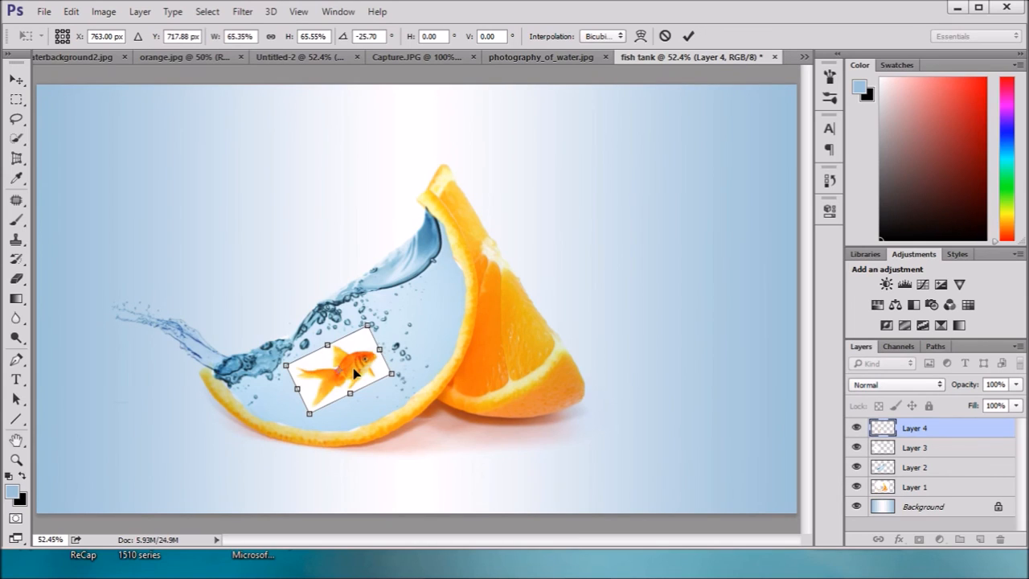
pyautogui.moveTo(350, 373); pyautogui.dragTo(357, 394)
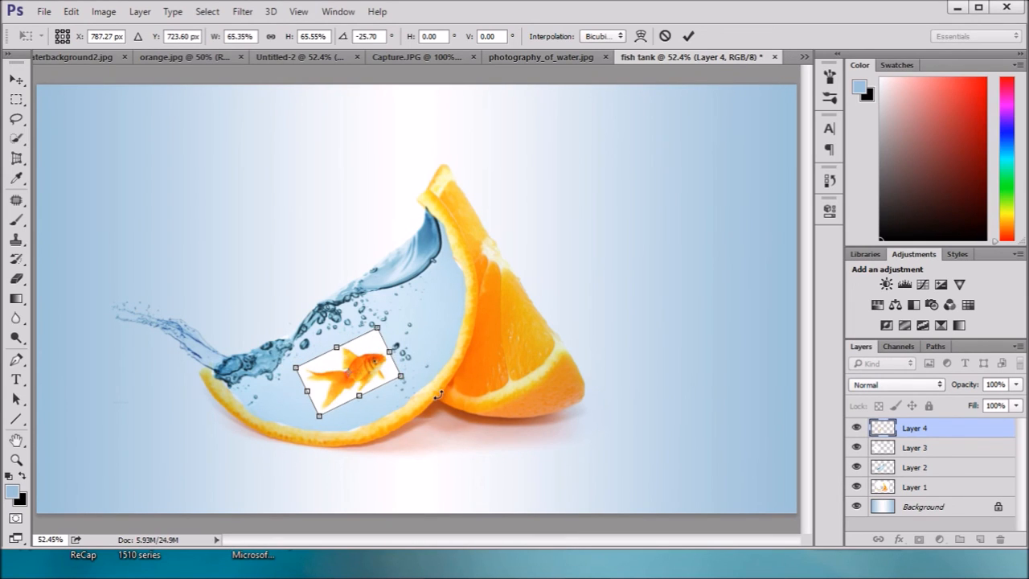
pyautogui.click(688, 36)
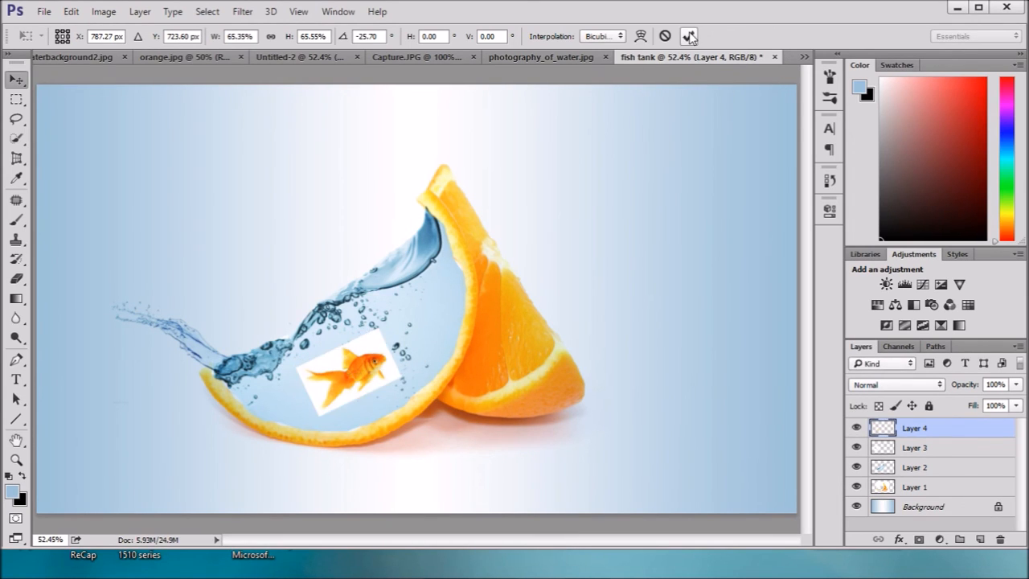
# Step: Set the goldfish layer's blend mode to Multiply so its white backdrop disappears
pyautogui.click(895, 385)
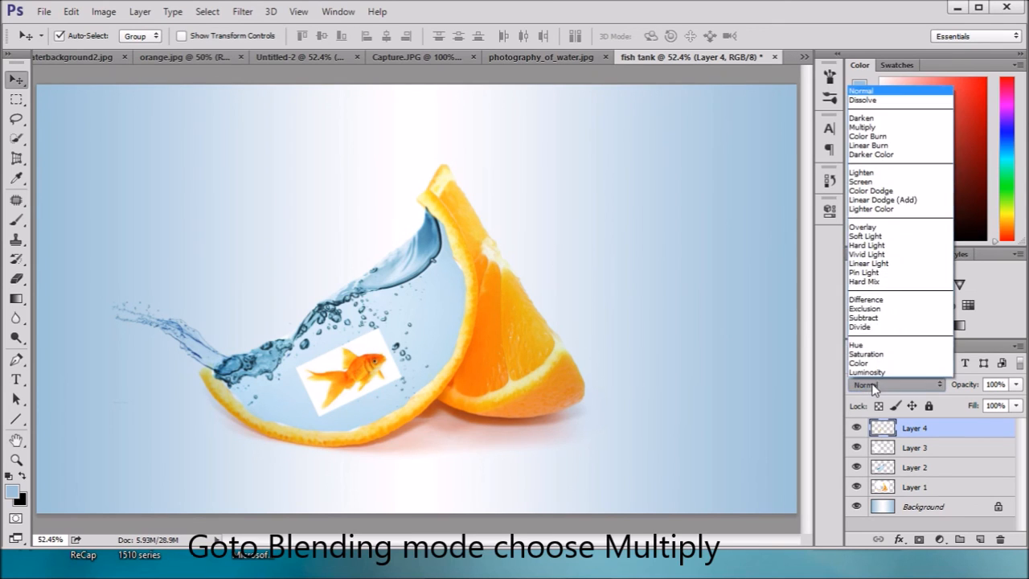
pyautogui.moveTo(882, 199)
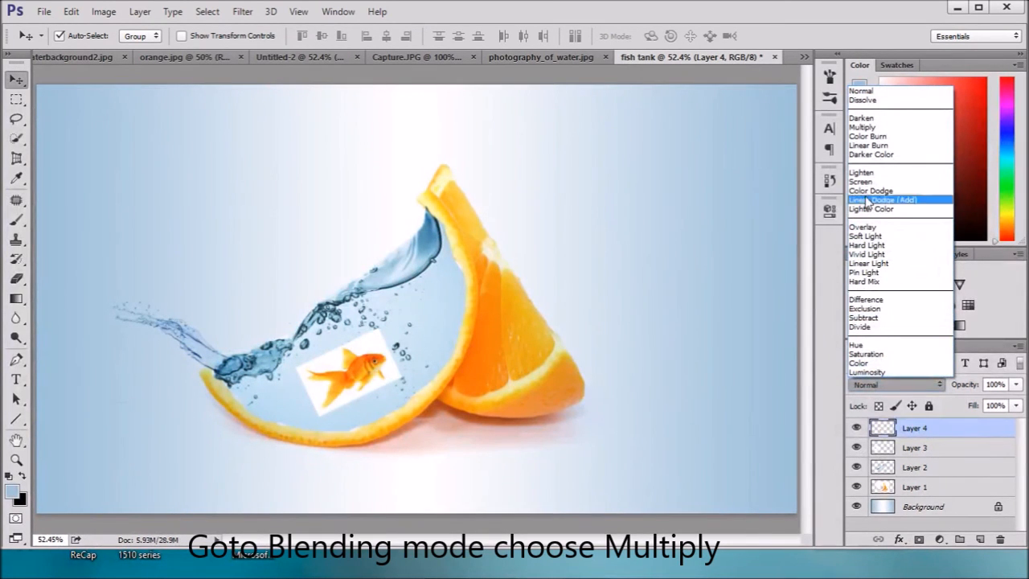
pyautogui.click(862, 127)
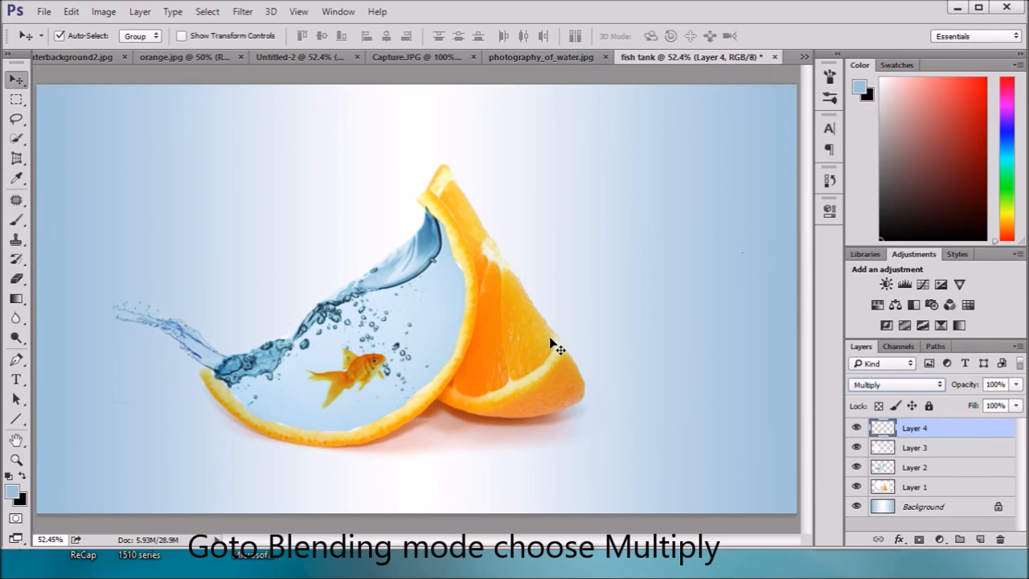
pyautogui.moveTo(402, 425)
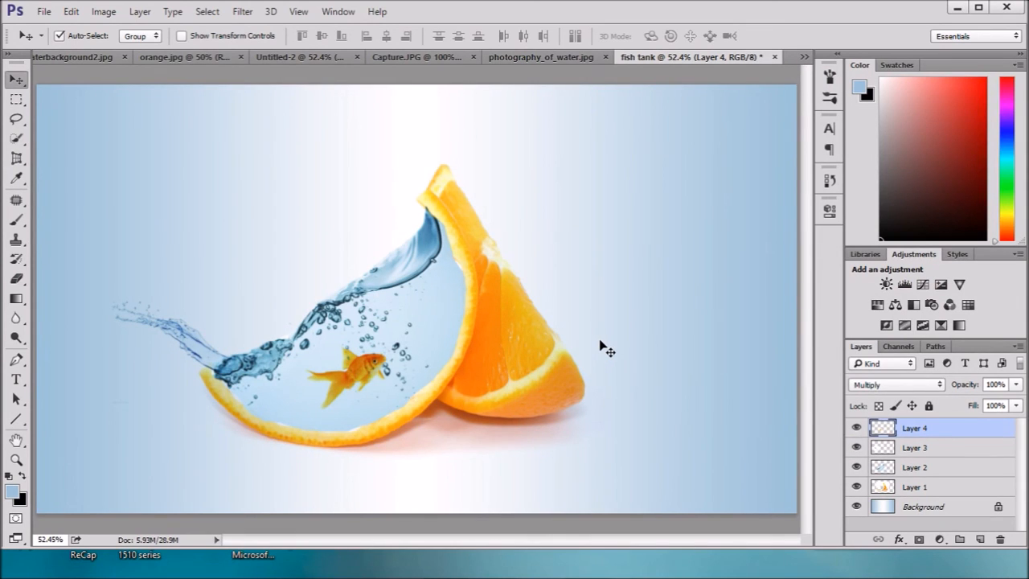
pyautogui.moveTo(563, 367)
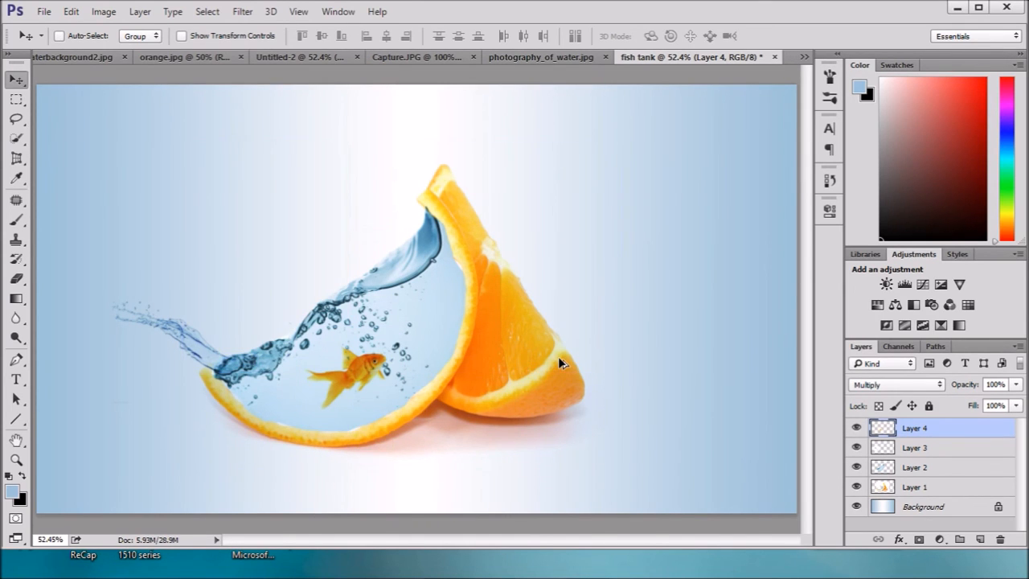
# Step: Stamp all visible layers into a new merged Layer 5 with Ctrl+Alt+Shift+E
pyautogui.press('ctrl+alt+shift+e')
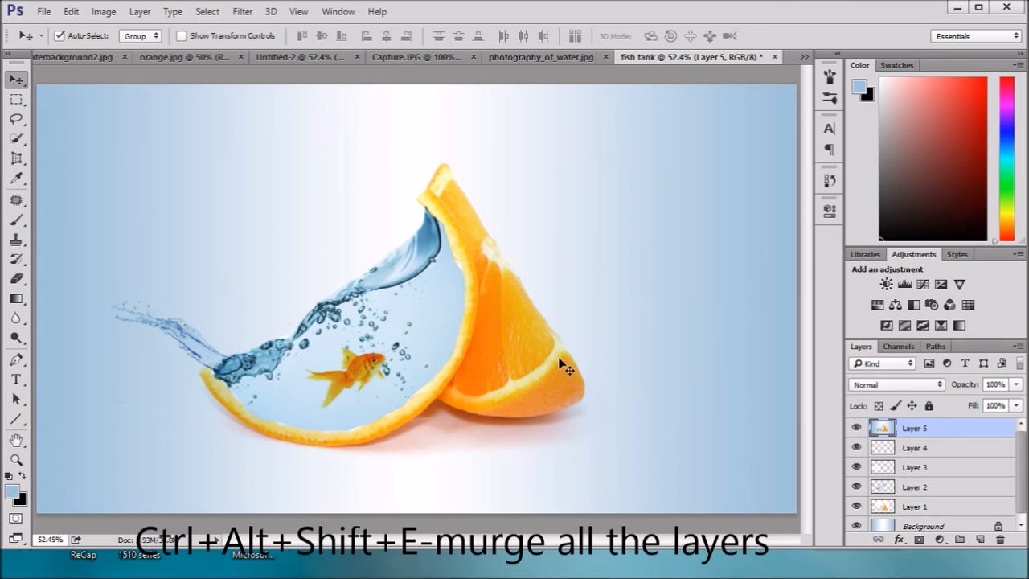
pyautogui.moveTo(515, 225)
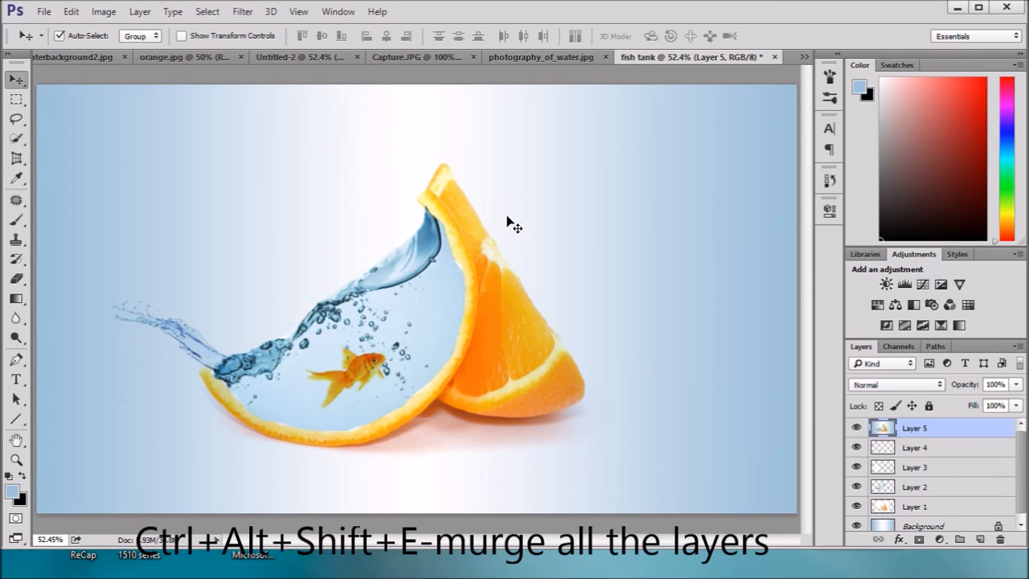
pyautogui.moveTo(524, 290)
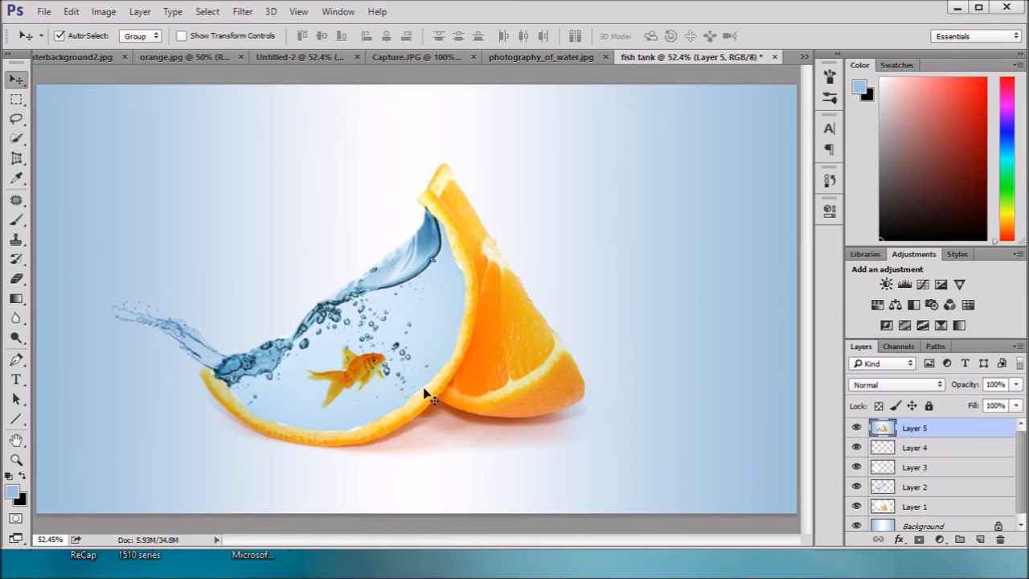
pyautogui.moveTo(373, 393)
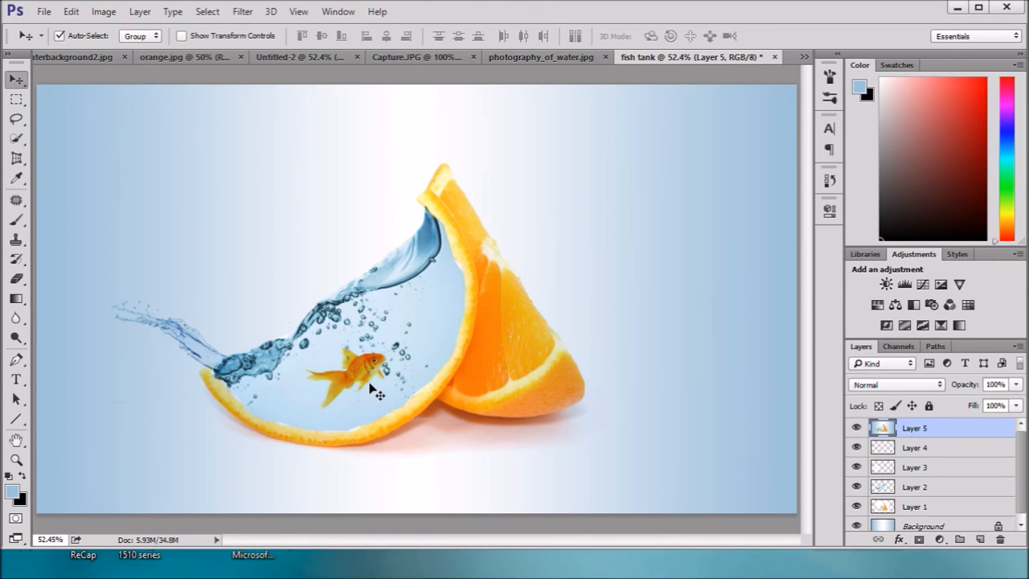
pyautogui.moveTo(362, 391)
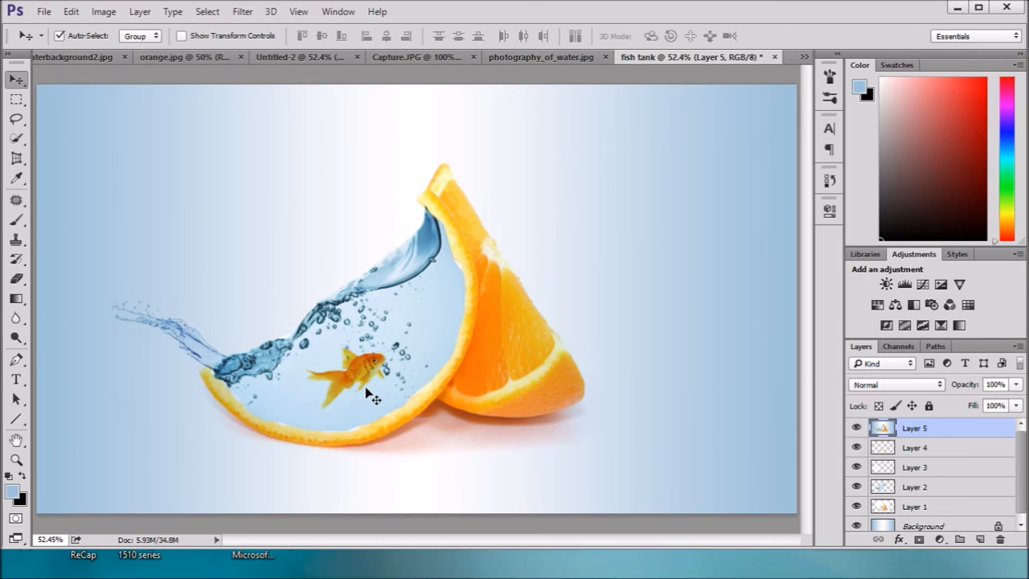
pyautogui.moveTo(399, 394)
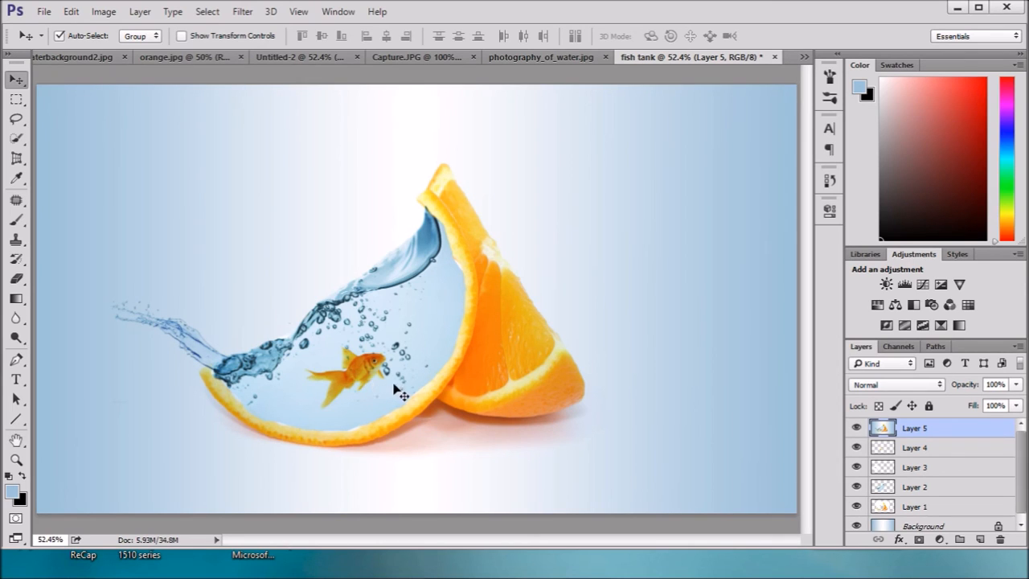